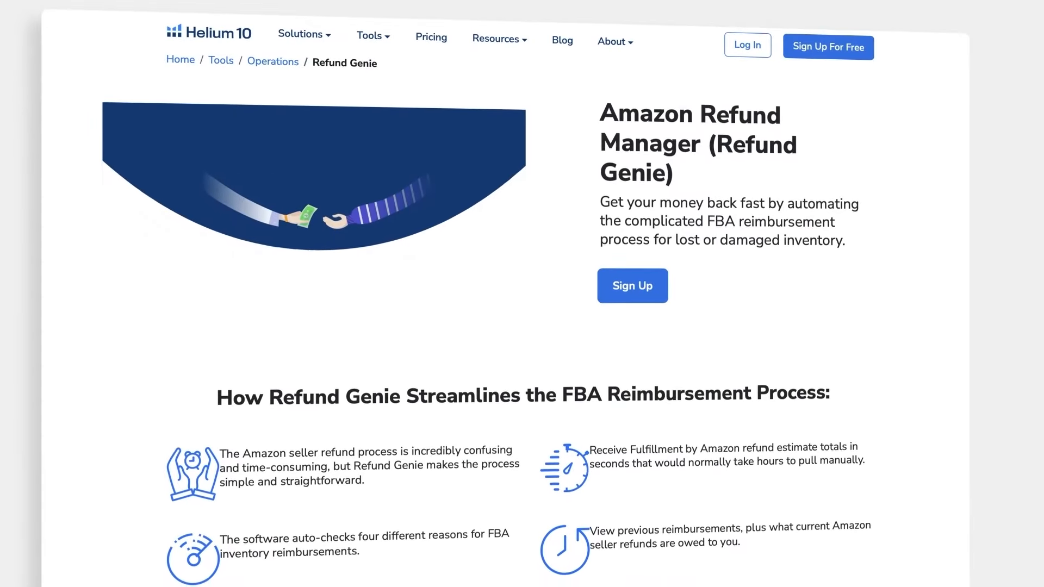
Review the shower curtain niche overview, then show its Trends chart of weekly searches, products and conversion rate.
scroll("down", 3)
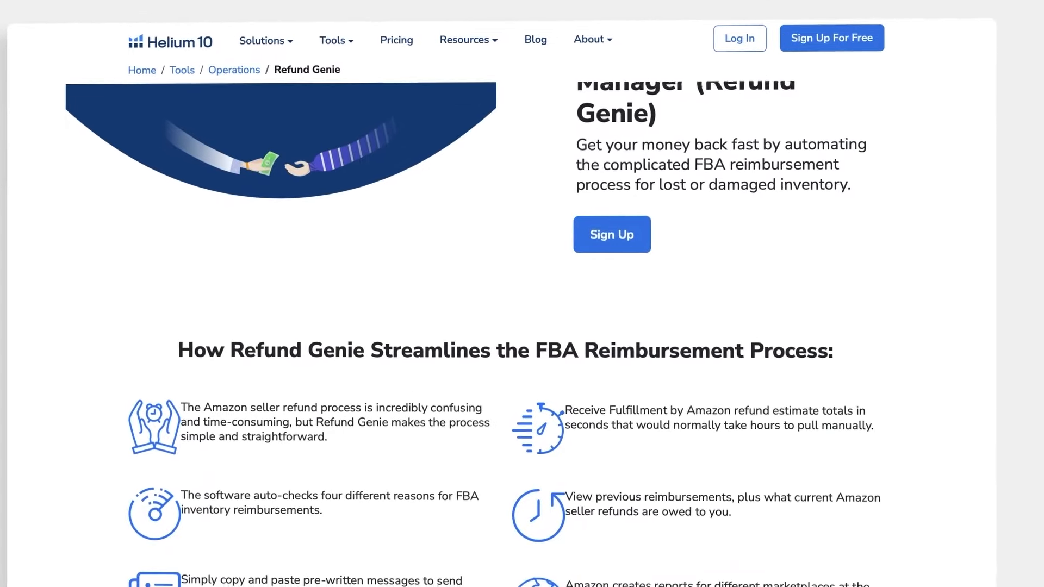
scroll("down", 3)
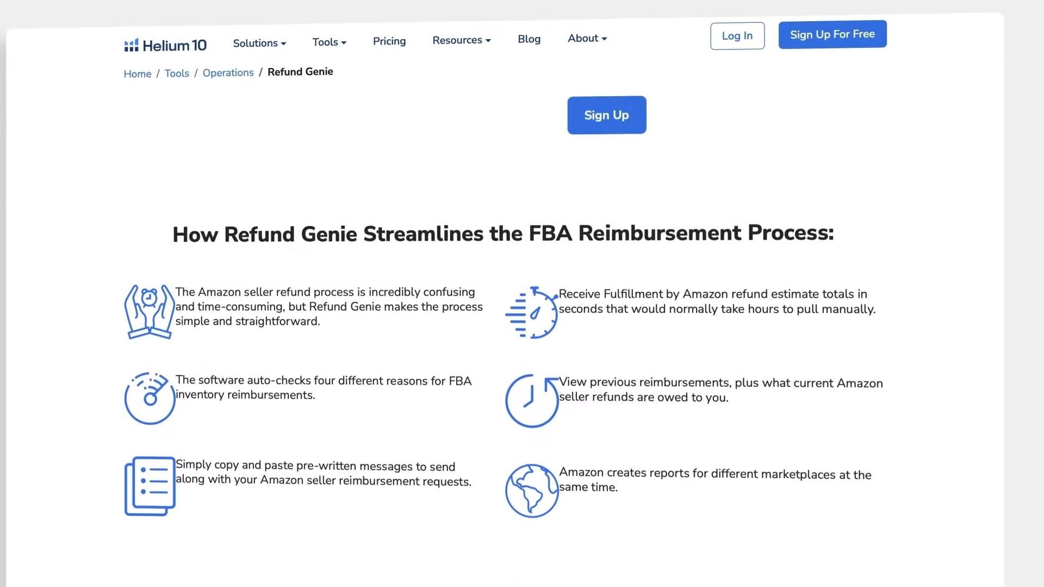
scroll("down", 3)
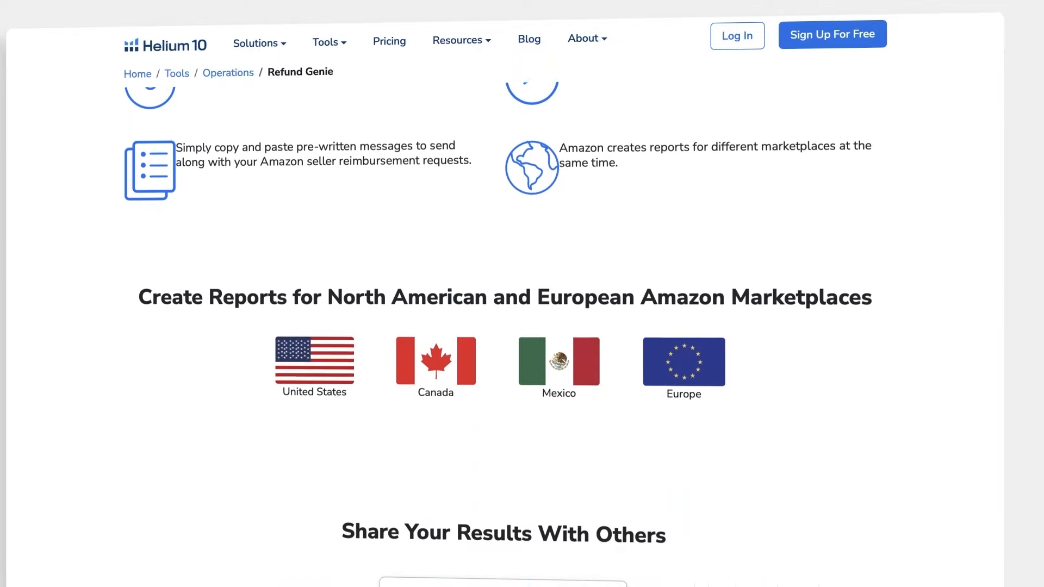
scroll("down", 3)
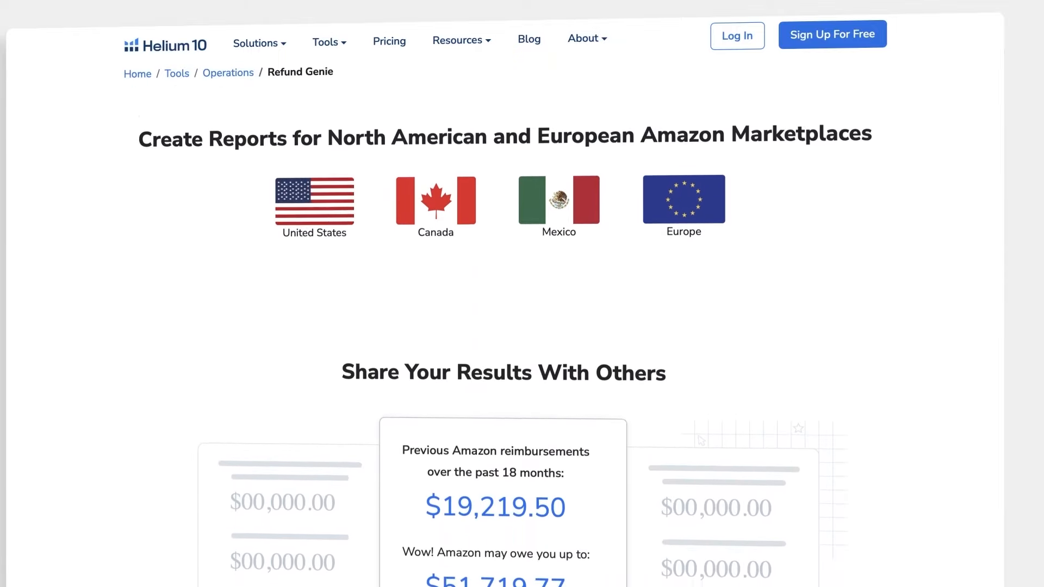
scroll("down", 3)
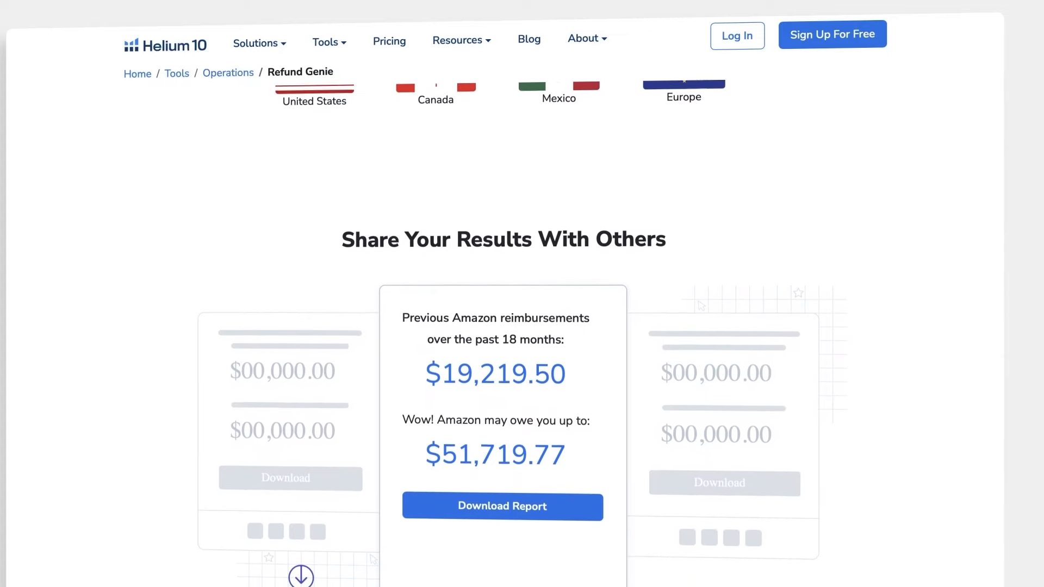
scroll("down", 3)
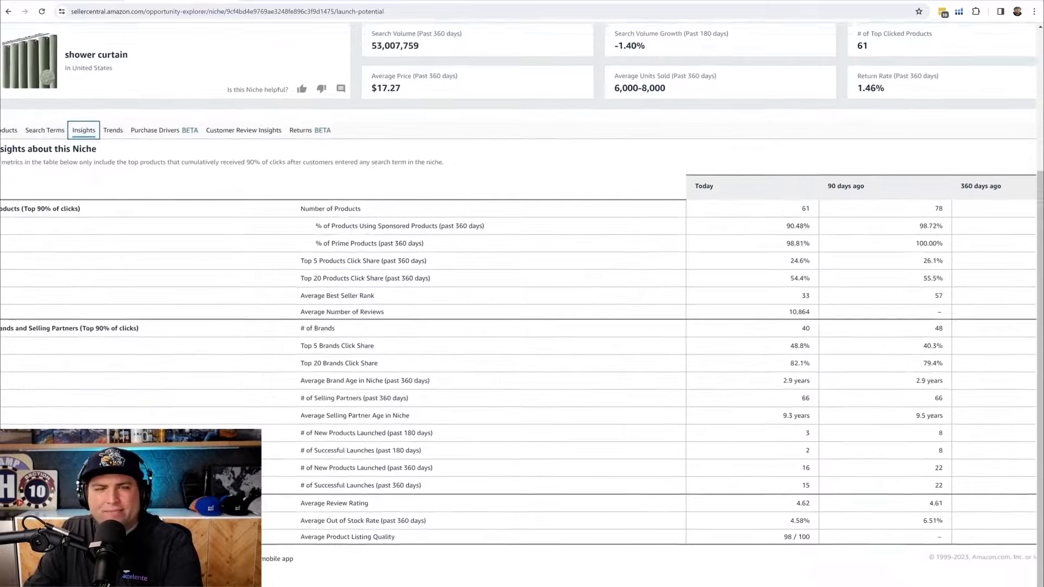
scroll("down", 3)
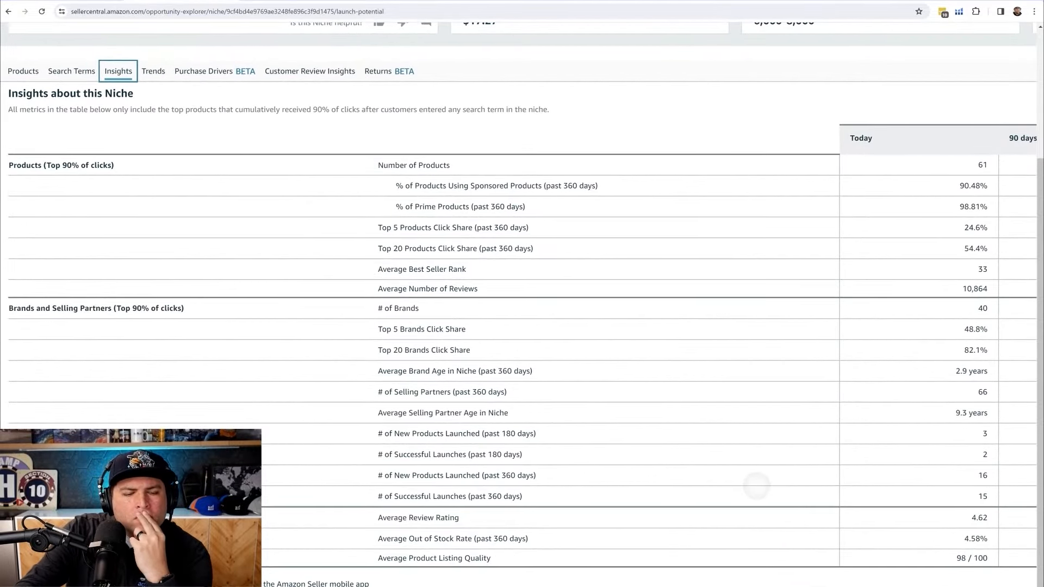
scroll("right", 3)
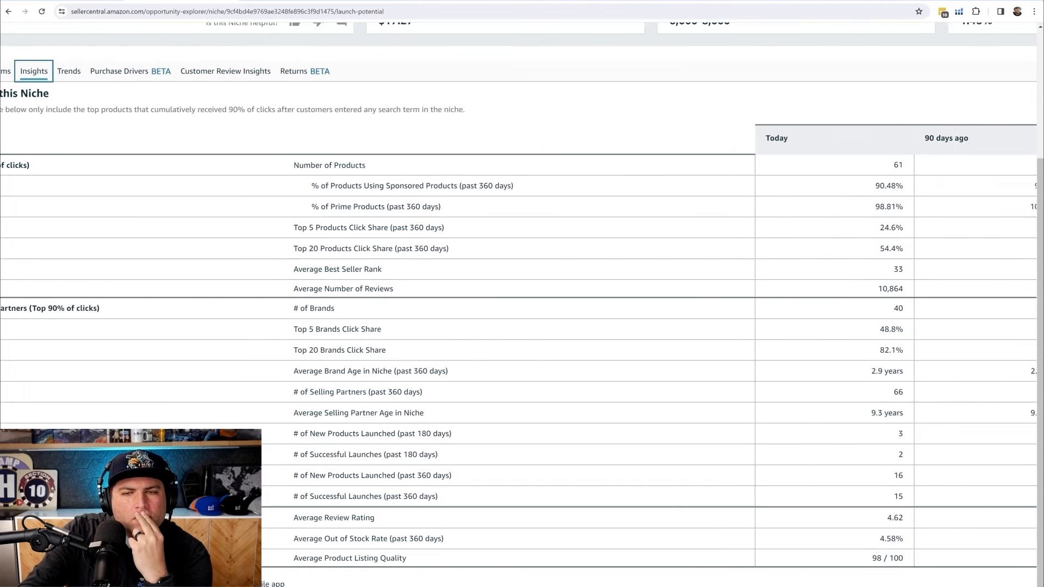
scroll("right", 3)
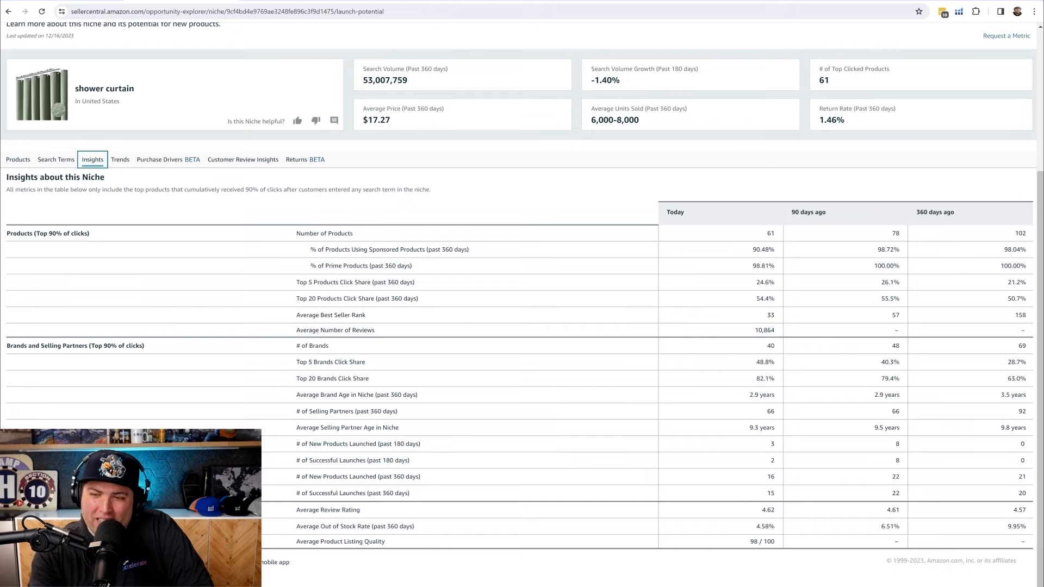
scroll("down", 3)
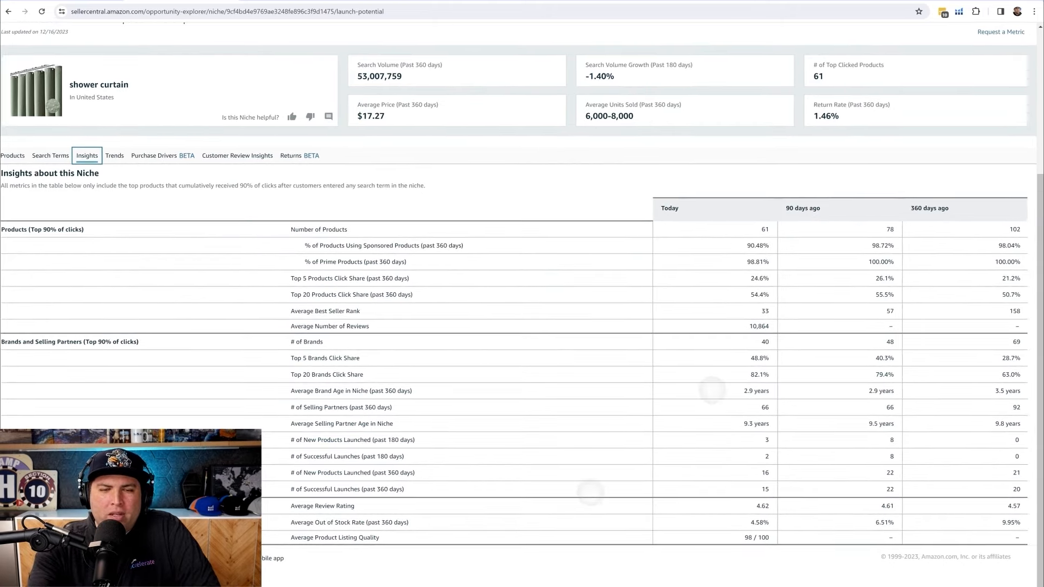
scroll("down", 3)
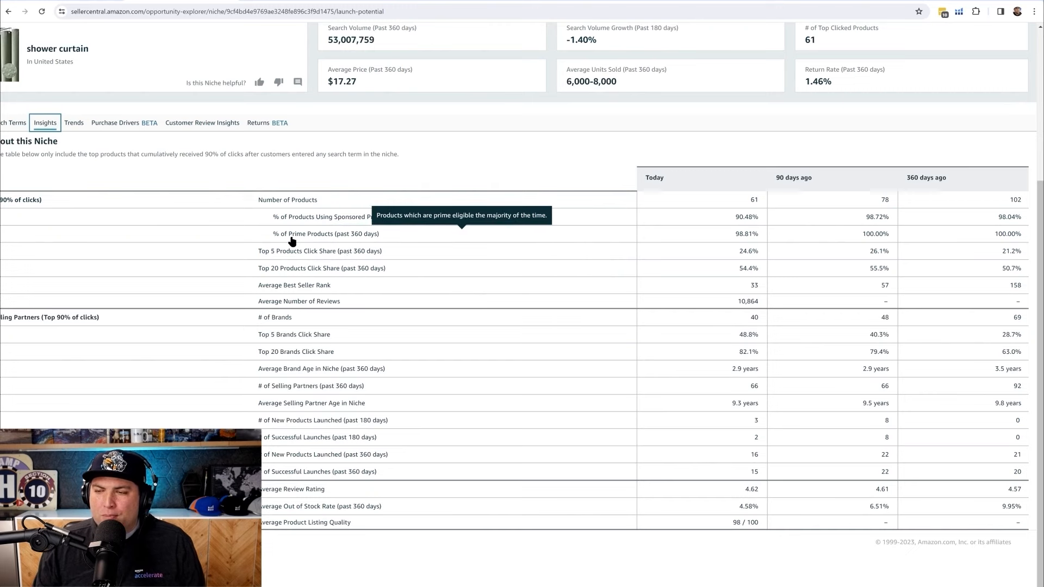
mouse_move(854, 235)
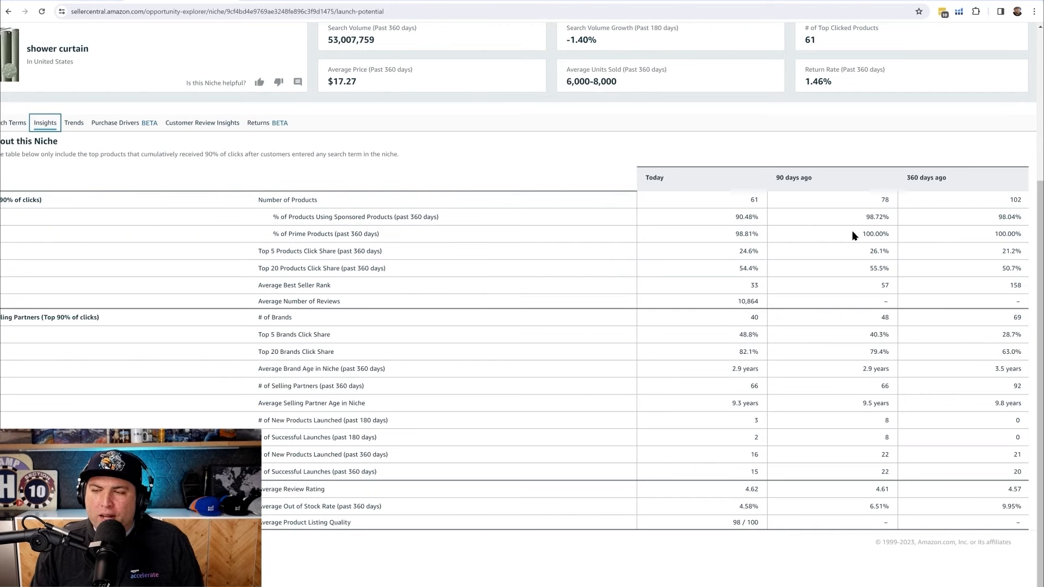
mouse_move(374, 234)
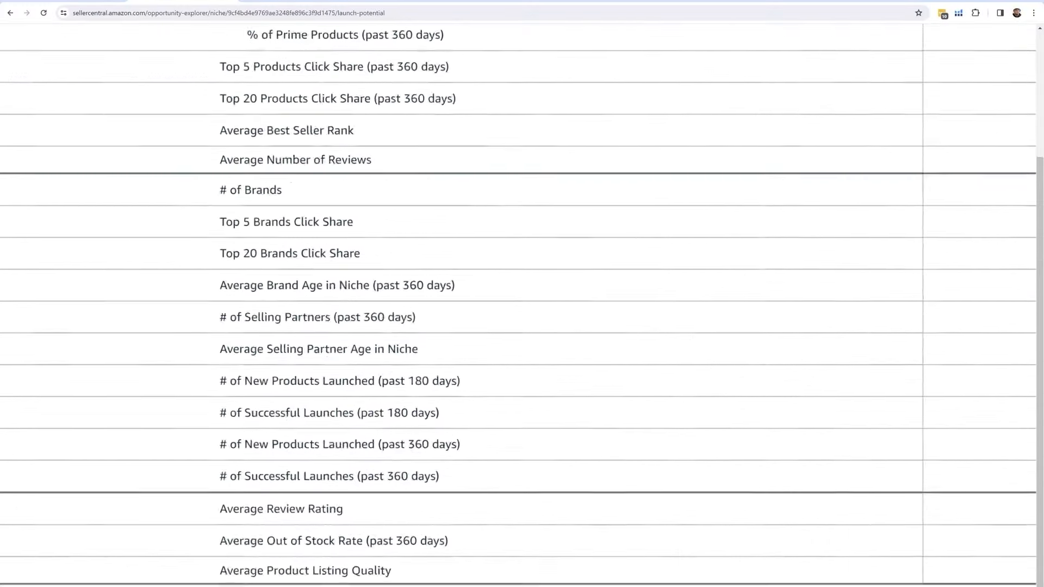
scroll("down", 3)
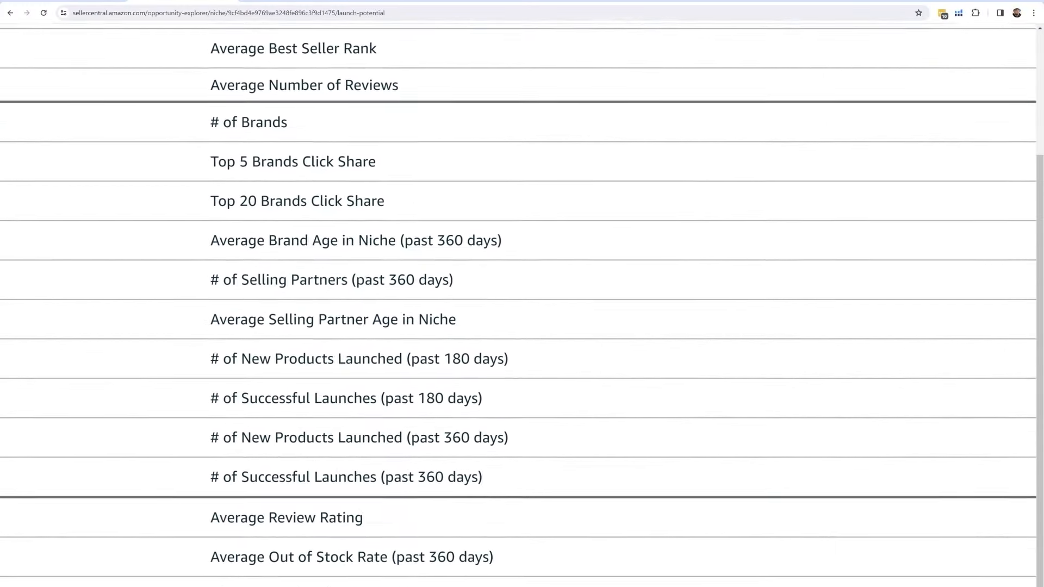
scroll("down", 3)
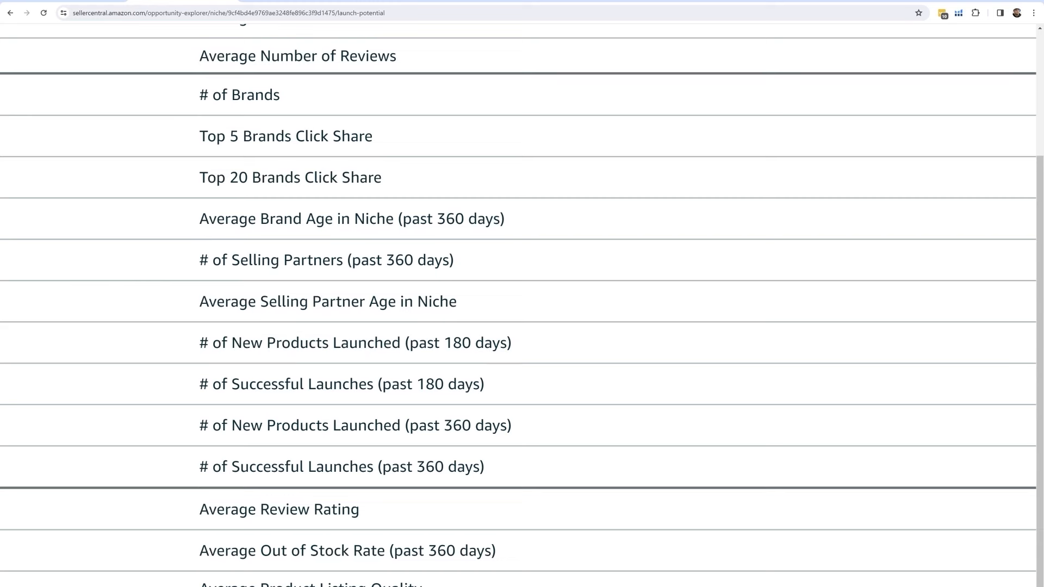
mouse_move(300, 343)
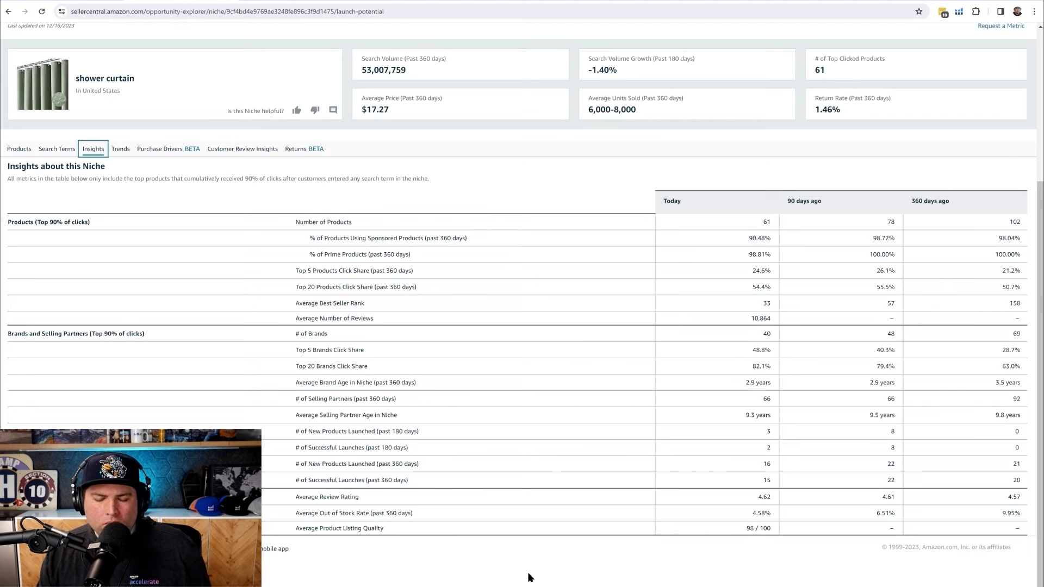
mouse_move(421, 556)
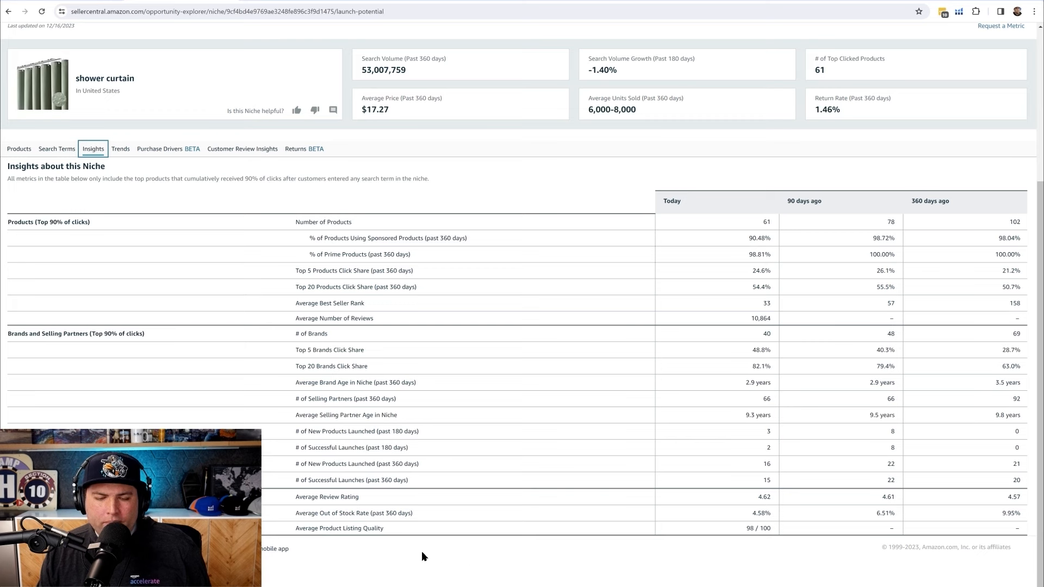
mouse_move(353, 512)
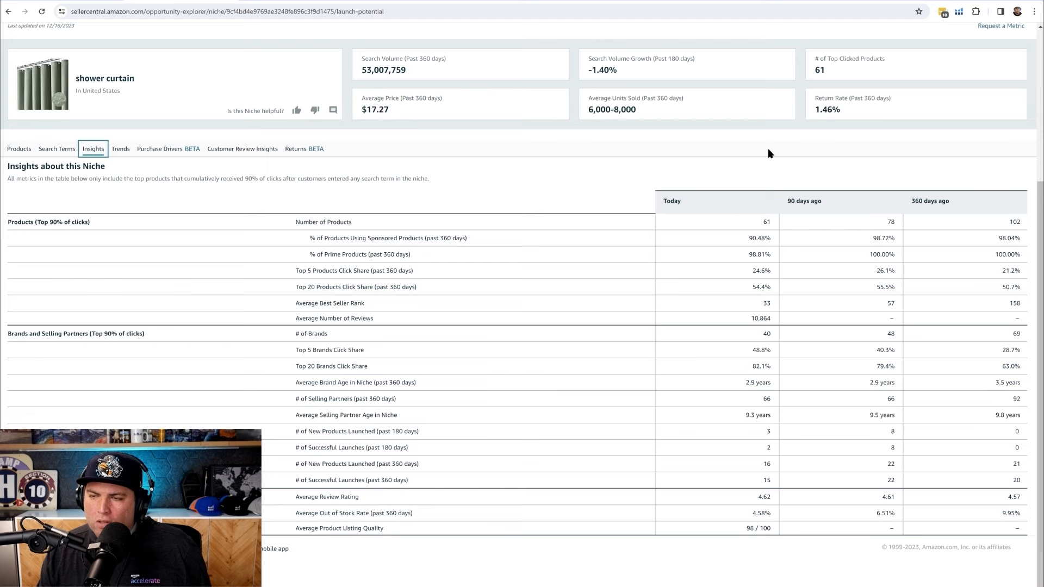
mouse_move(730, 169)
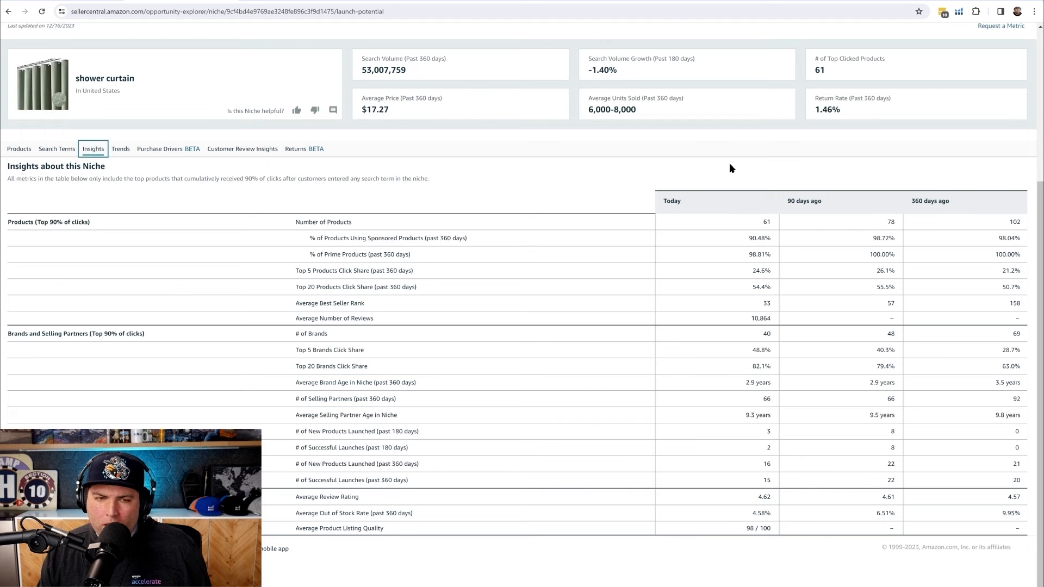
mouse_move(724, 554)
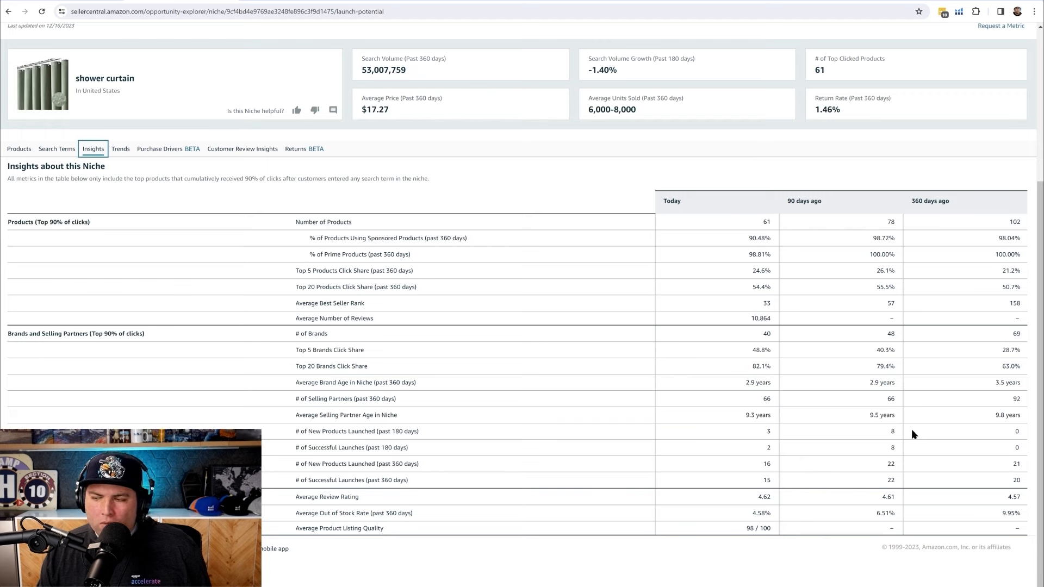
mouse_move(874, 436)
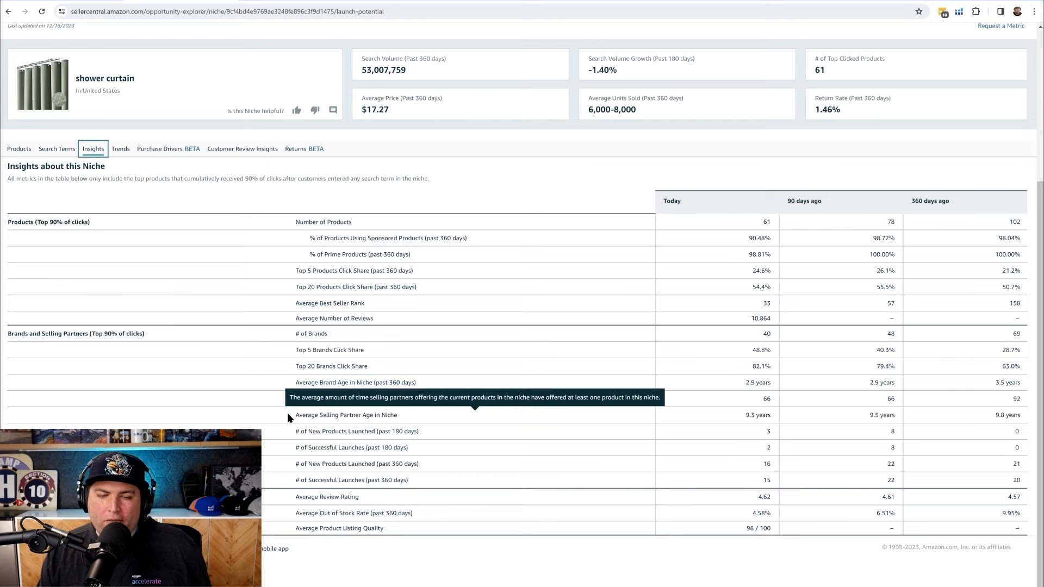
mouse_move(288, 419)
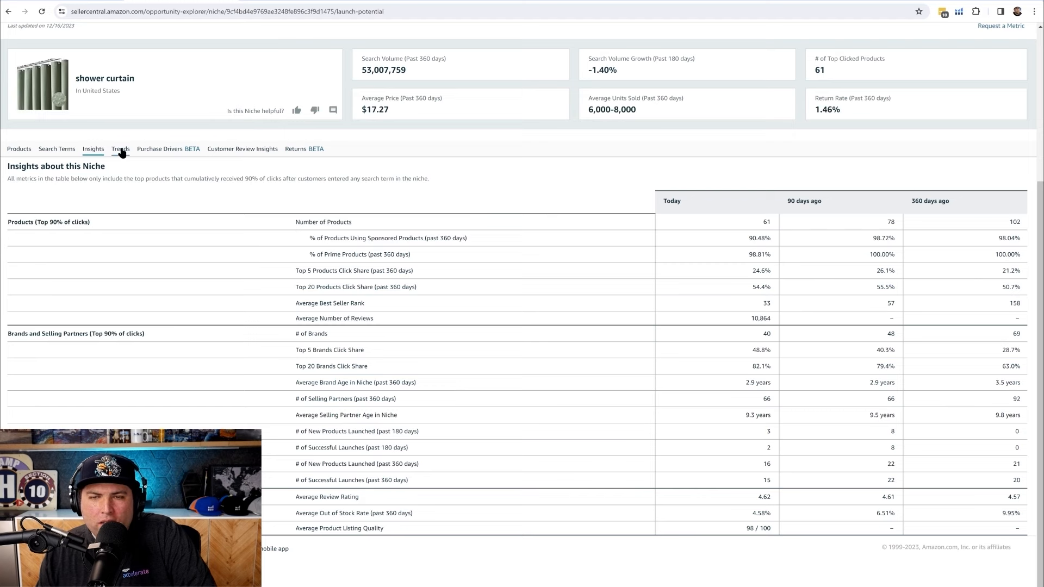
left_click(120, 148)
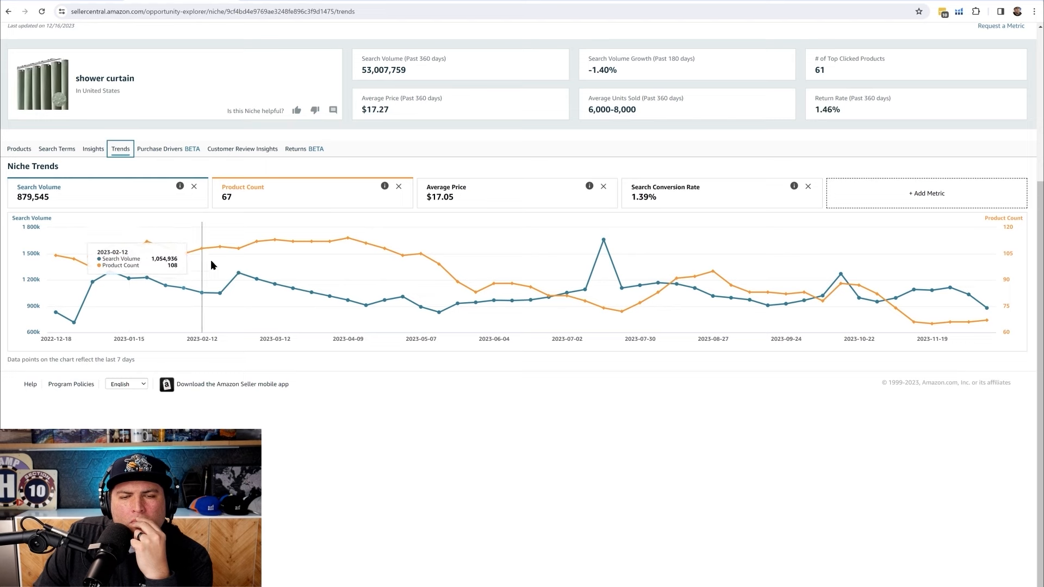
mouse_move(616, 281)
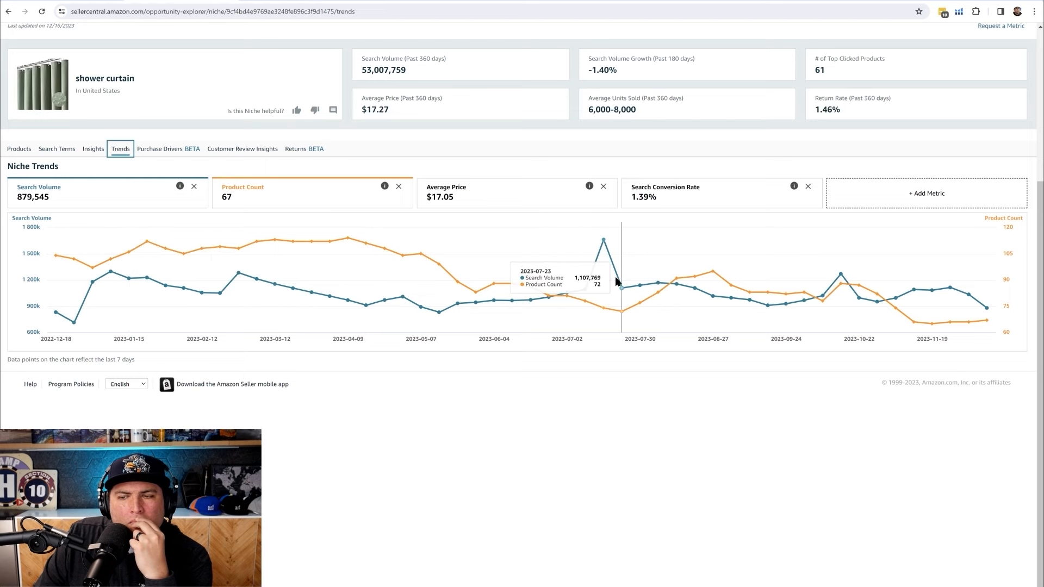
mouse_move(679, 300)
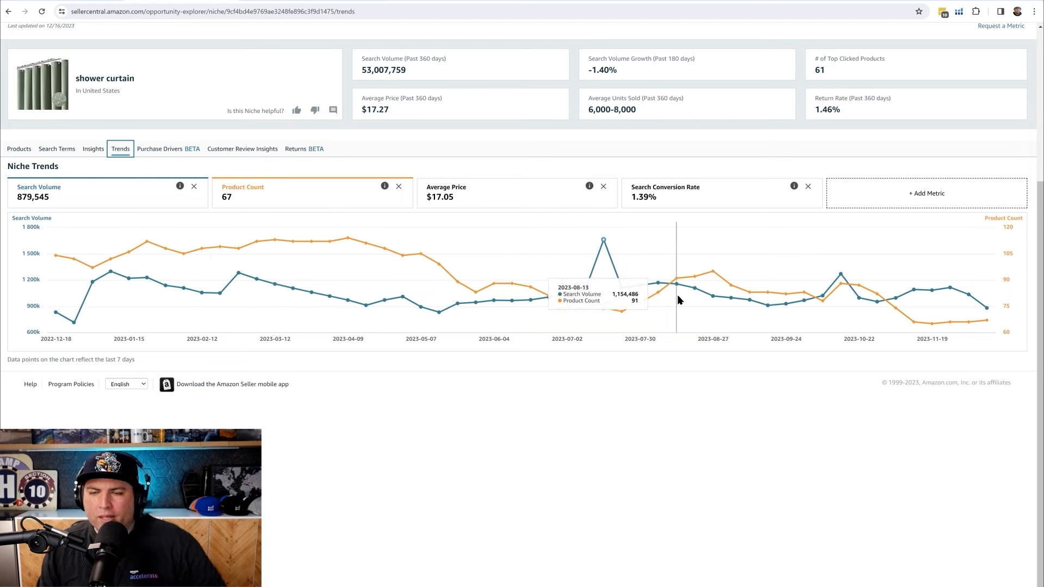
mouse_move(898, 315)
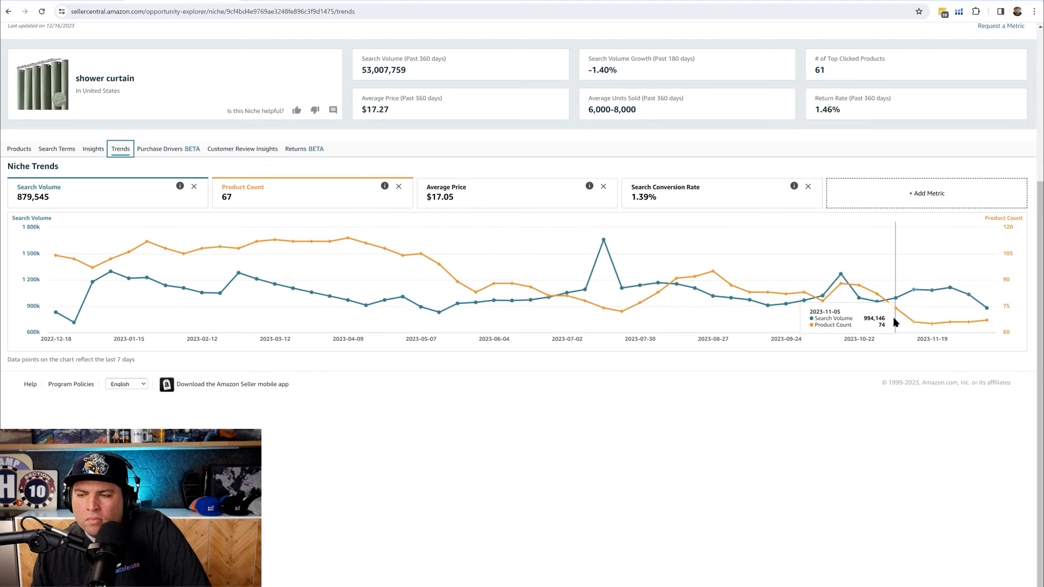
mouse_move(872, 319)
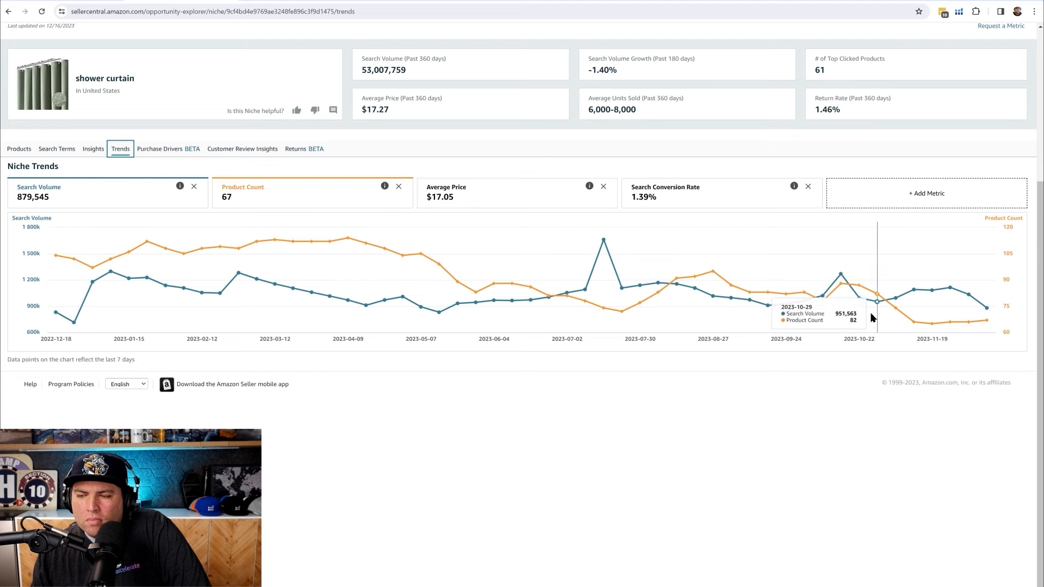
mouse_move(859, 319)
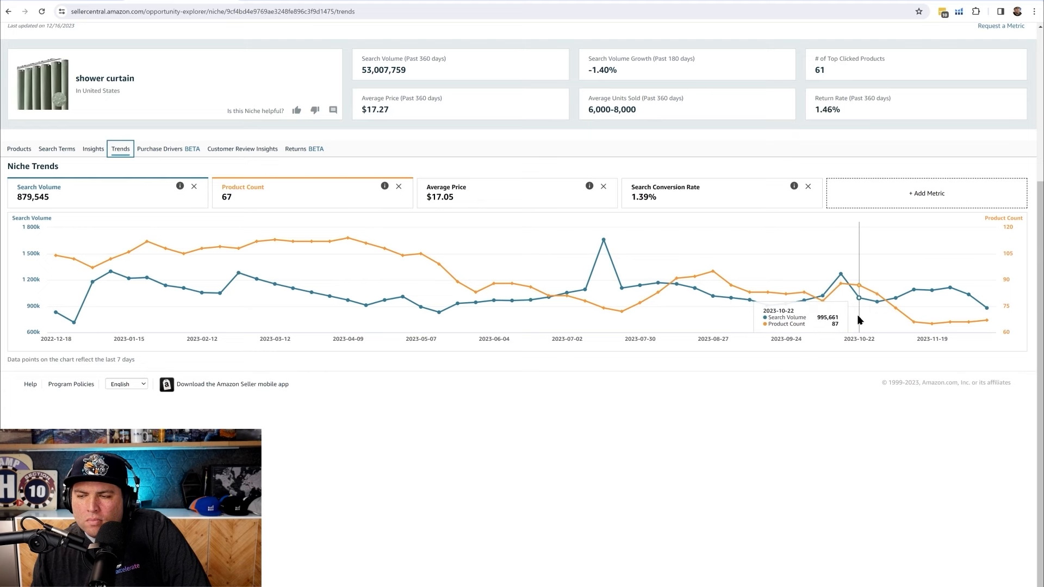
mouse_move(866, 321)
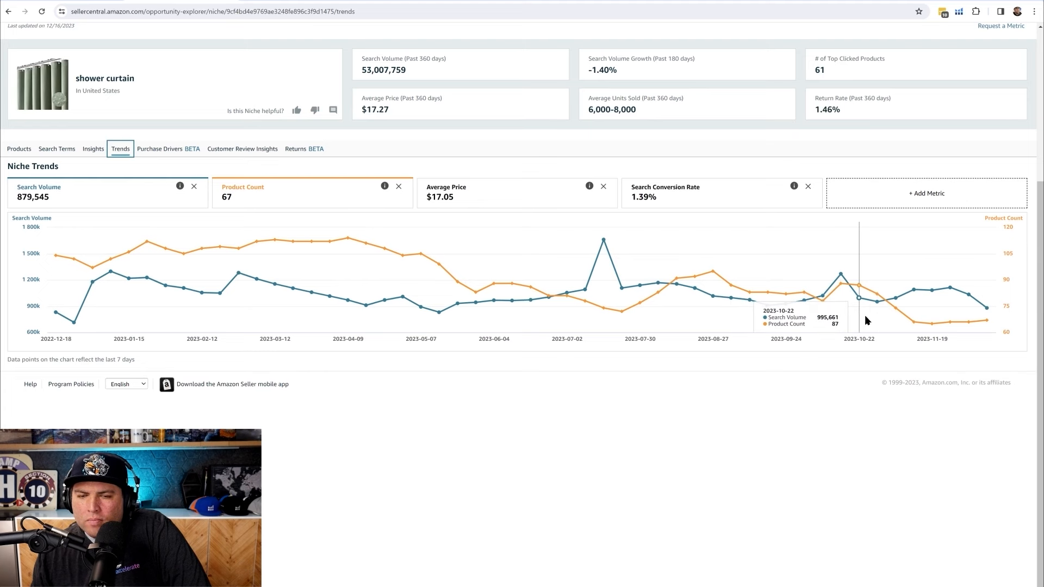
mouse_move(165, 263)
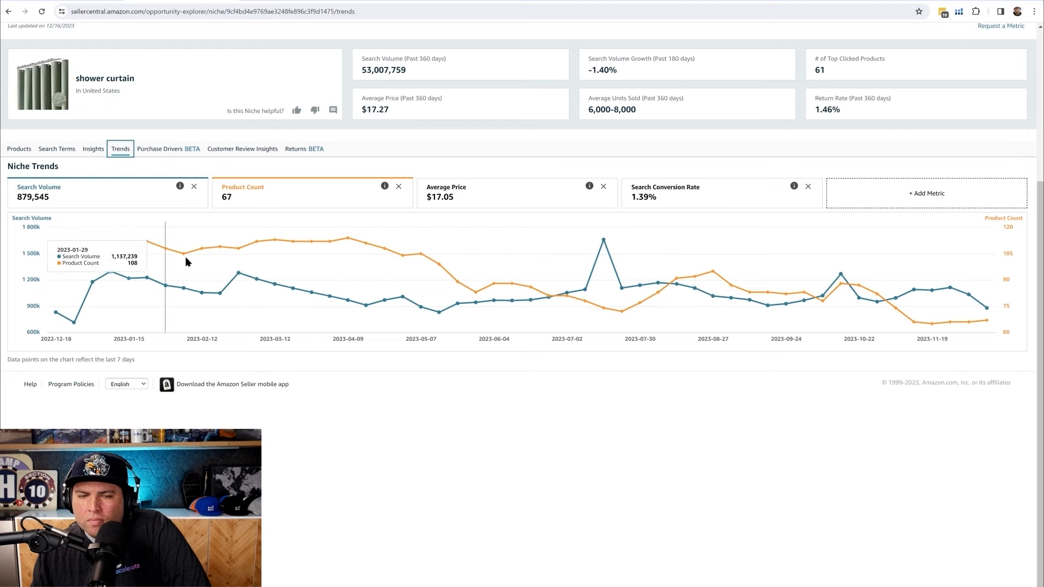
mouse_move(457, 278)
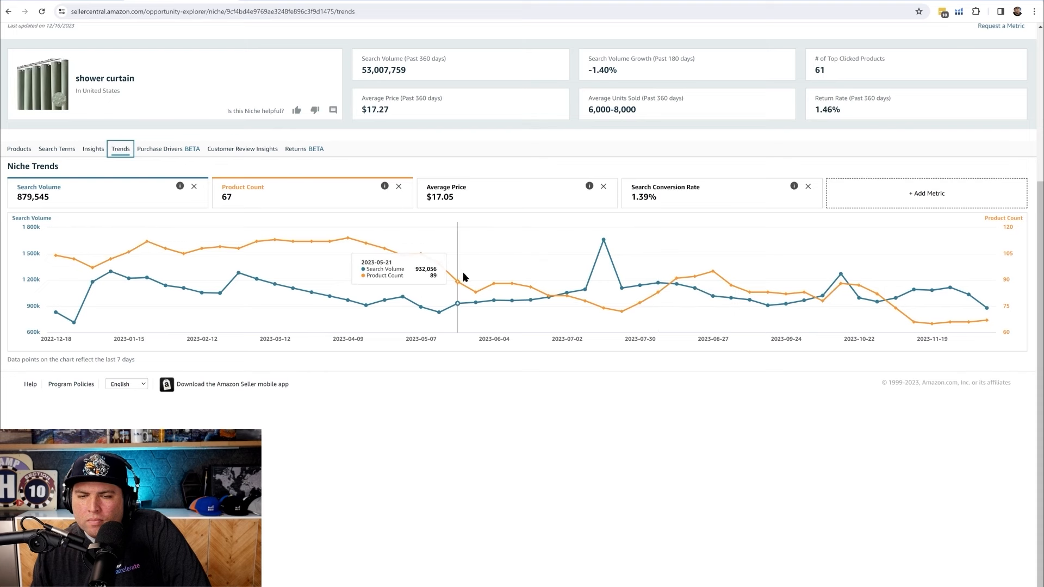
mouse_move(694, 297)
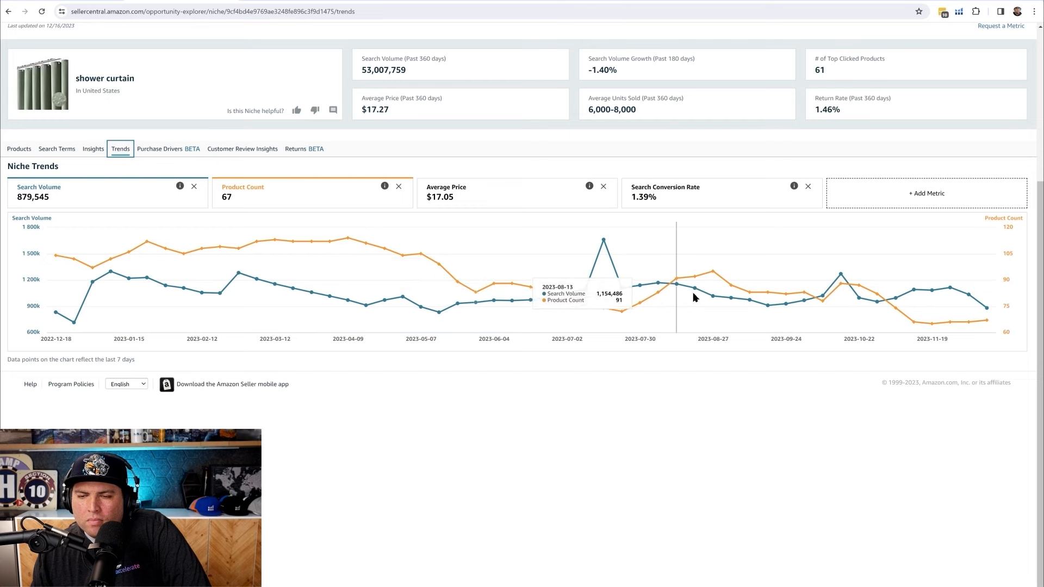
mouse_move(970, 335)
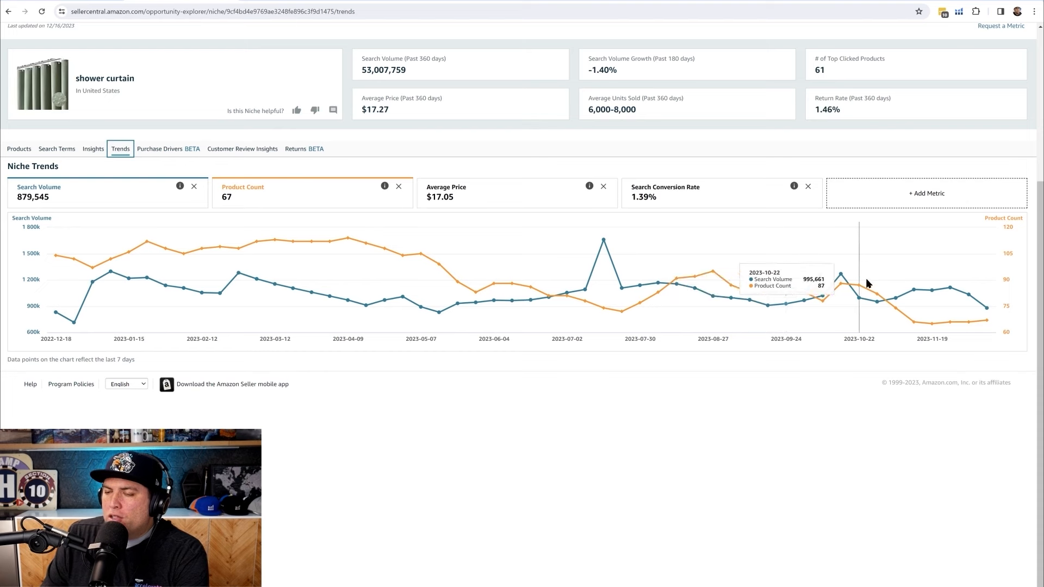
mouse_move(902, 311)
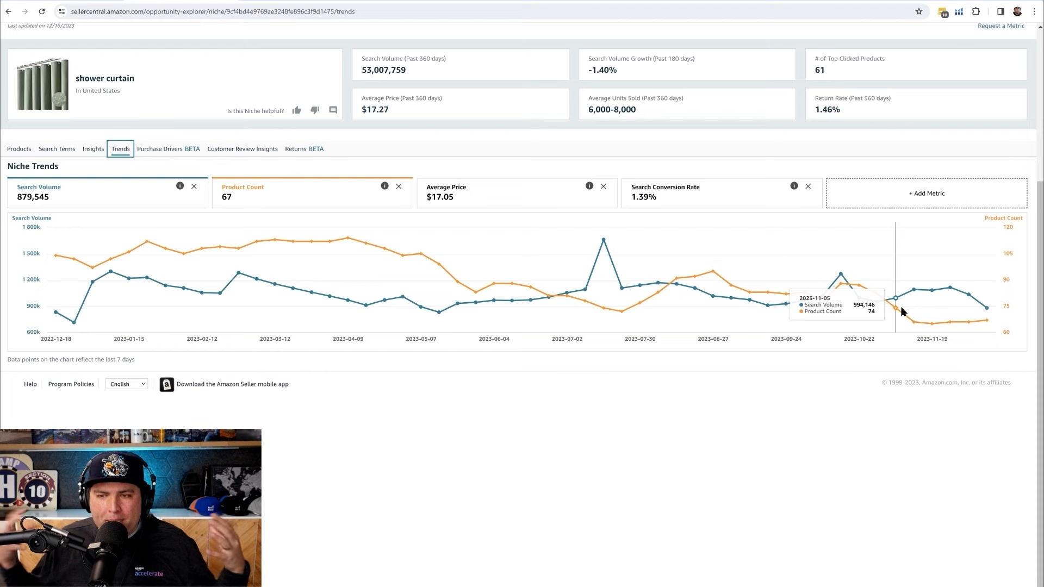
mouse_move(840, 298)
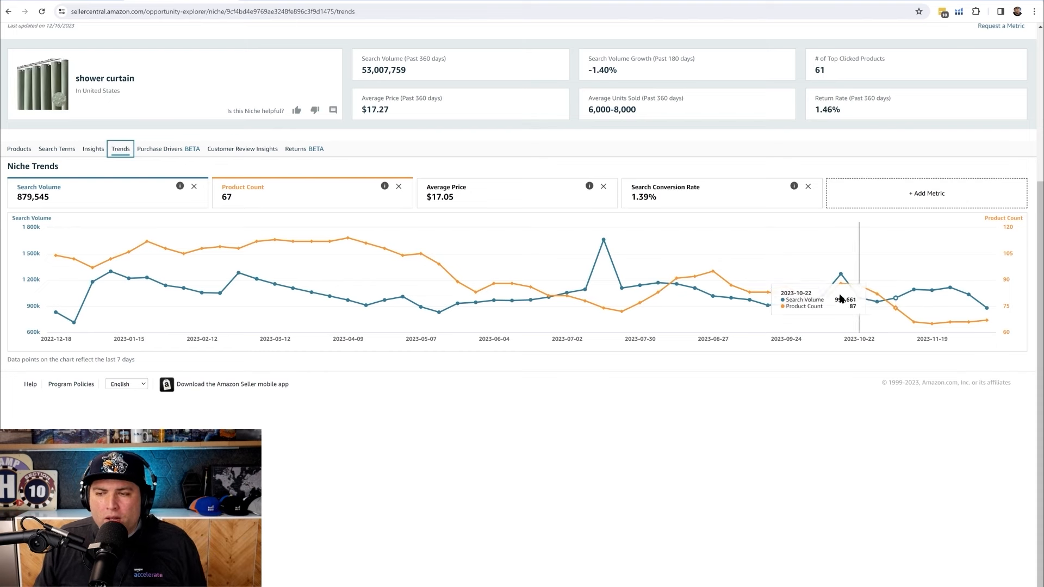
mouse_move(720, 287)
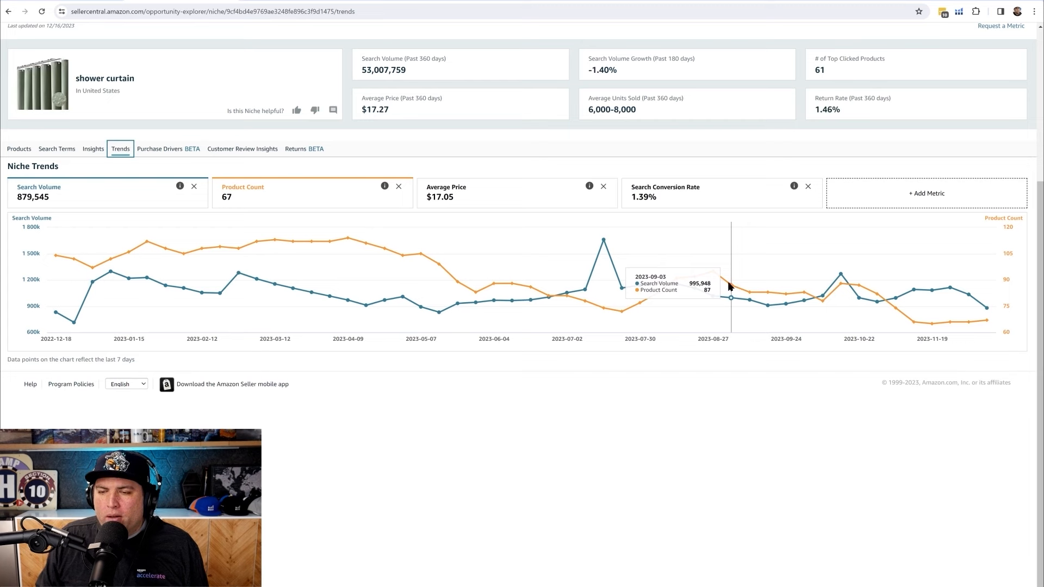
mouse_move(718, 285)
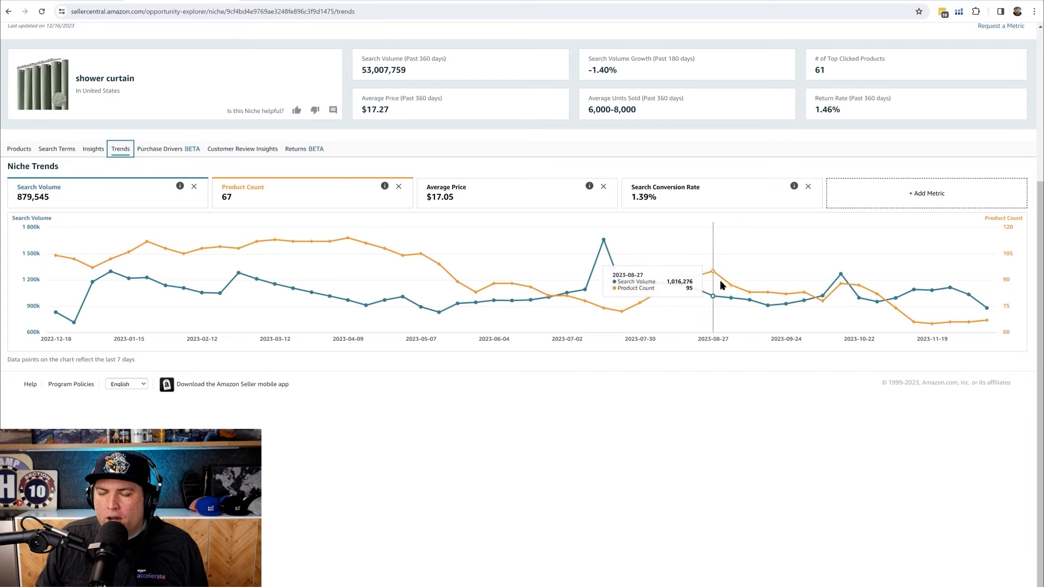
mouse_move(930, 325)
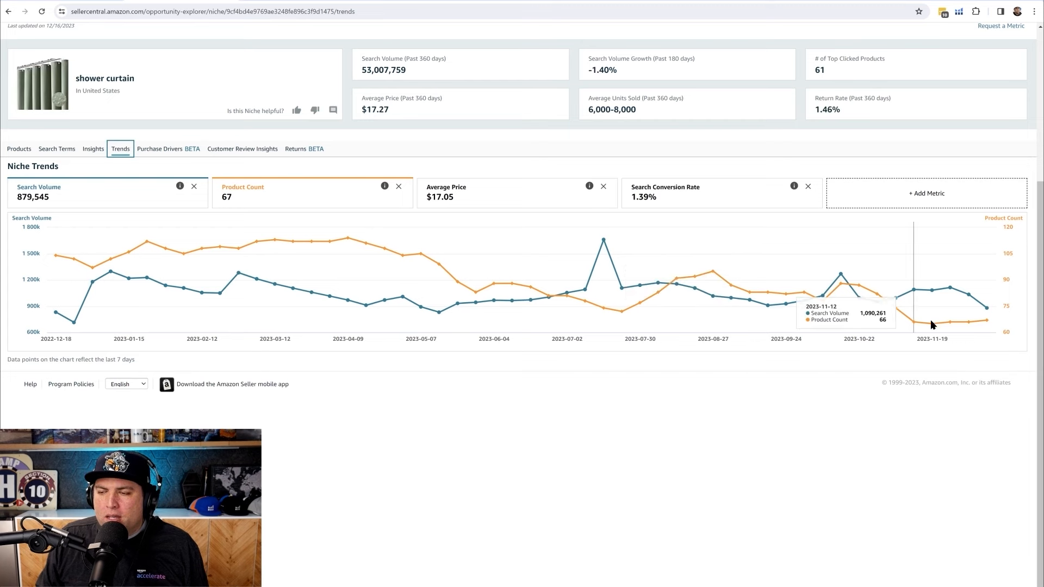
mouse_move(935, 326)
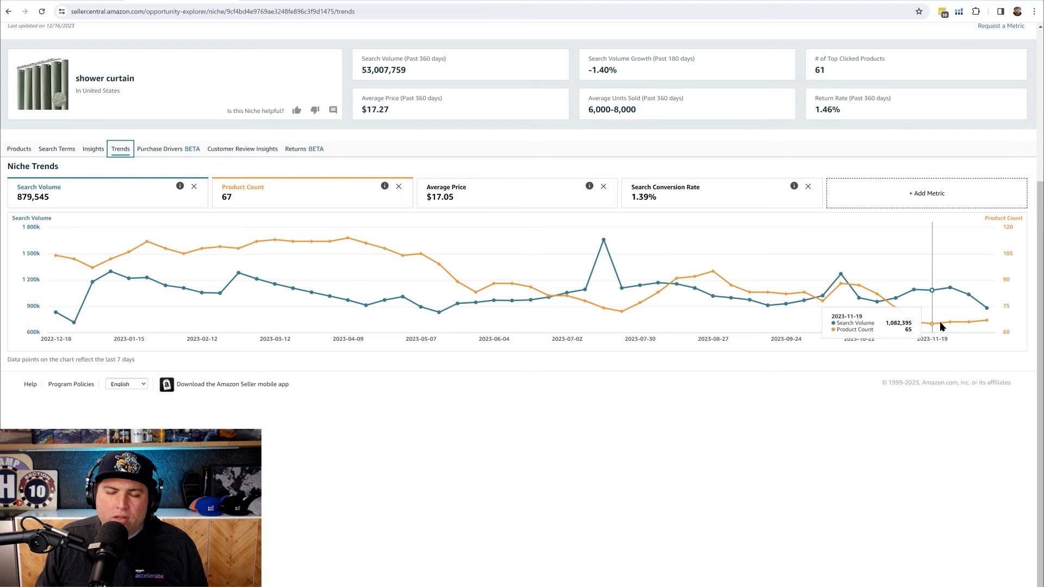
mouse_move(741, 248)
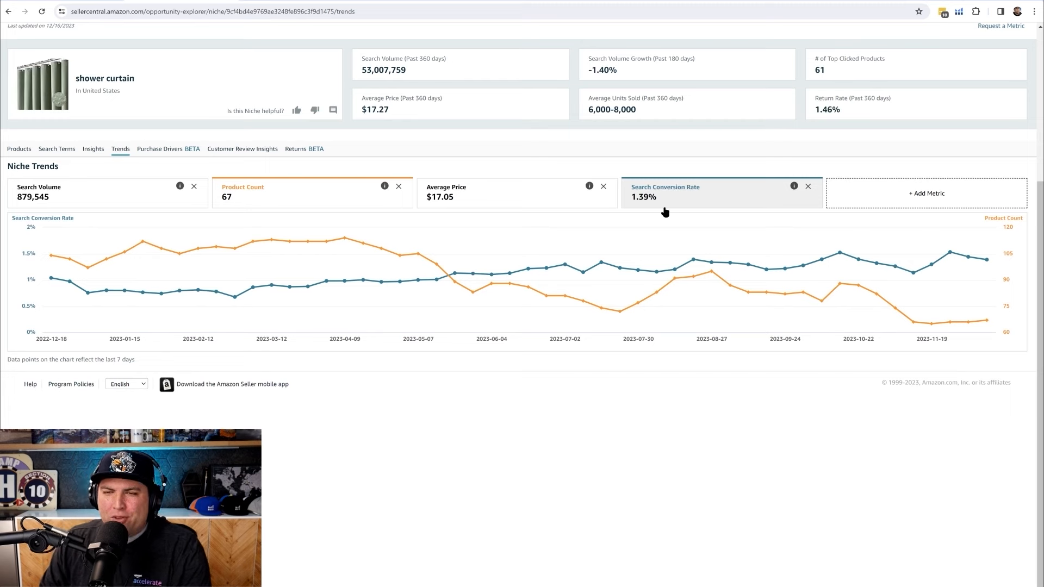
mouse_move(433, 80)
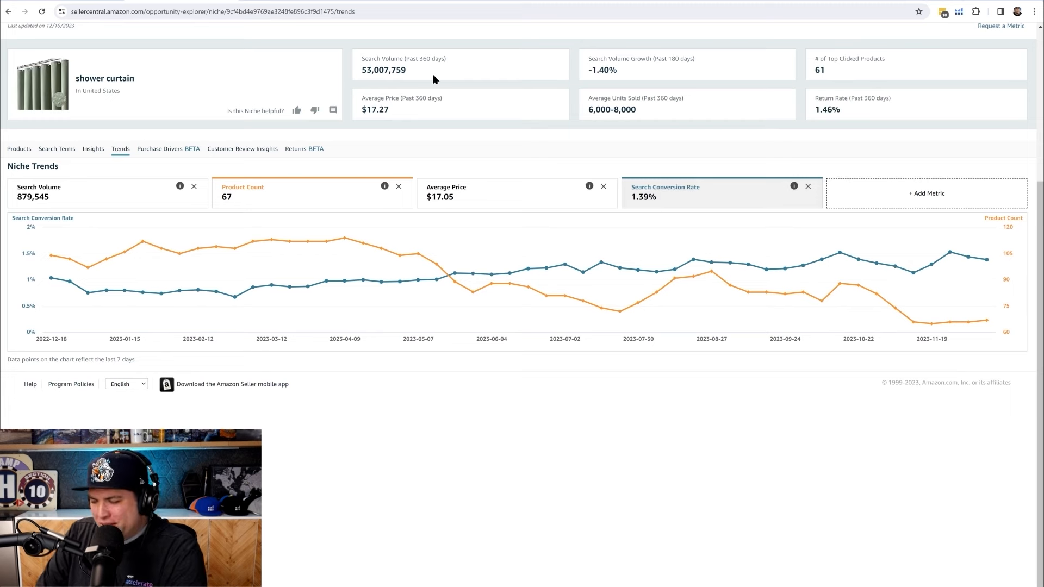
Add Search Volume to the Niche Trends chart alongside Search Conversion Rate.
left_click(925, 193)
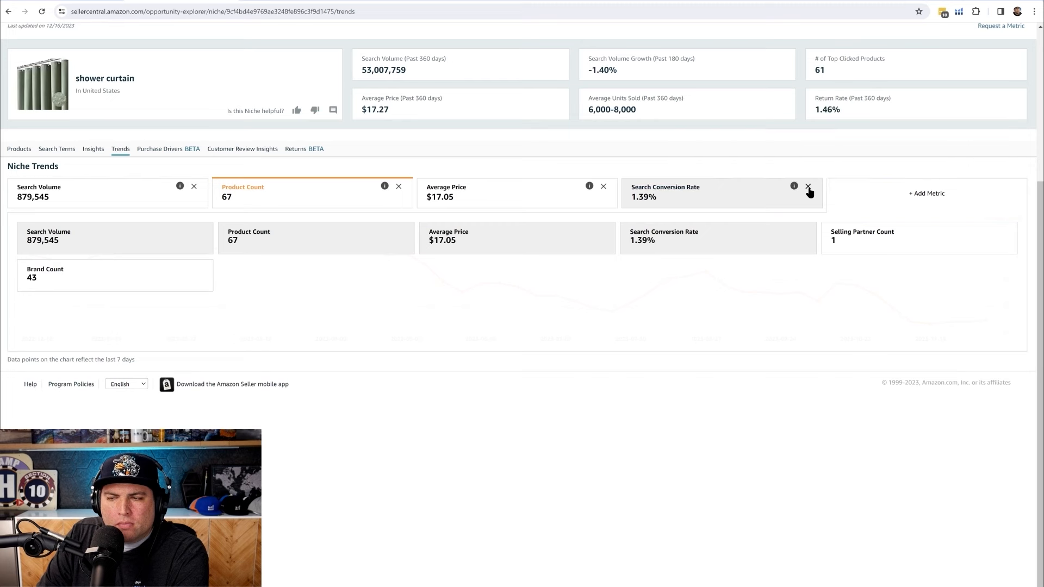
left_click(808, 186)
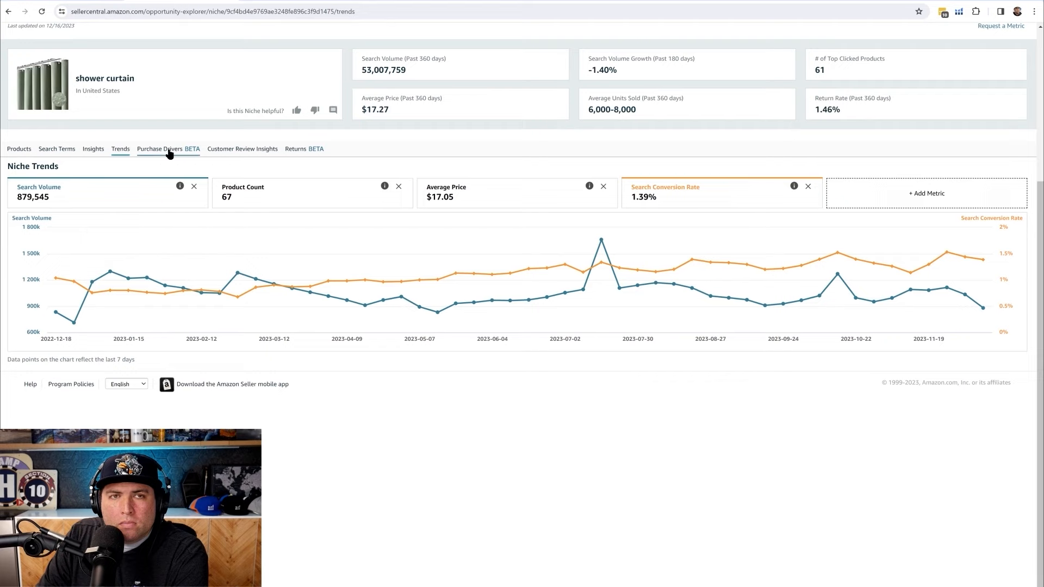
Show the Purchase Drivers report with positive and negative feature impact on units sold.
left_click(160, 149)
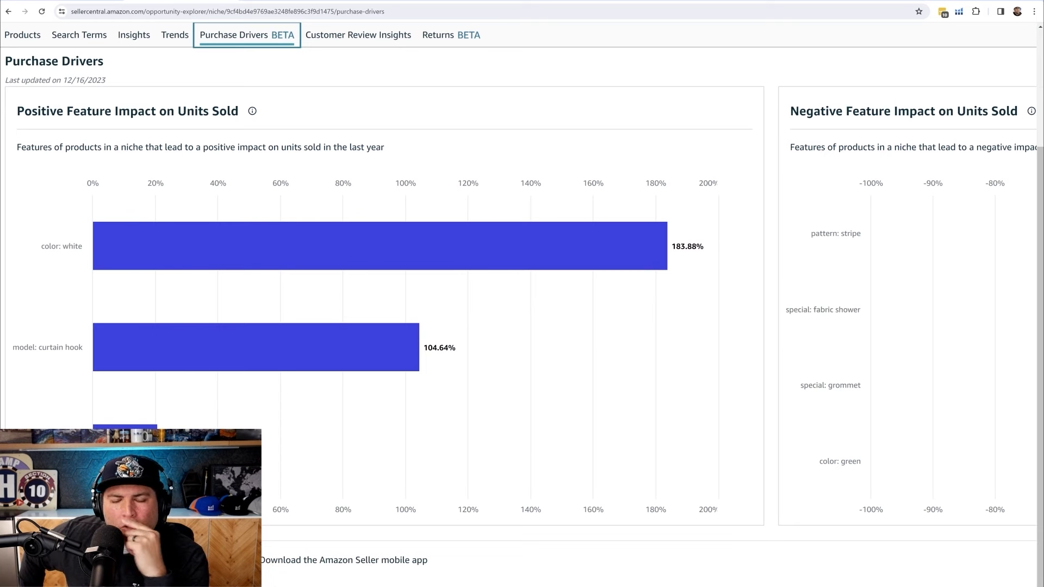
scroll("up", 3)
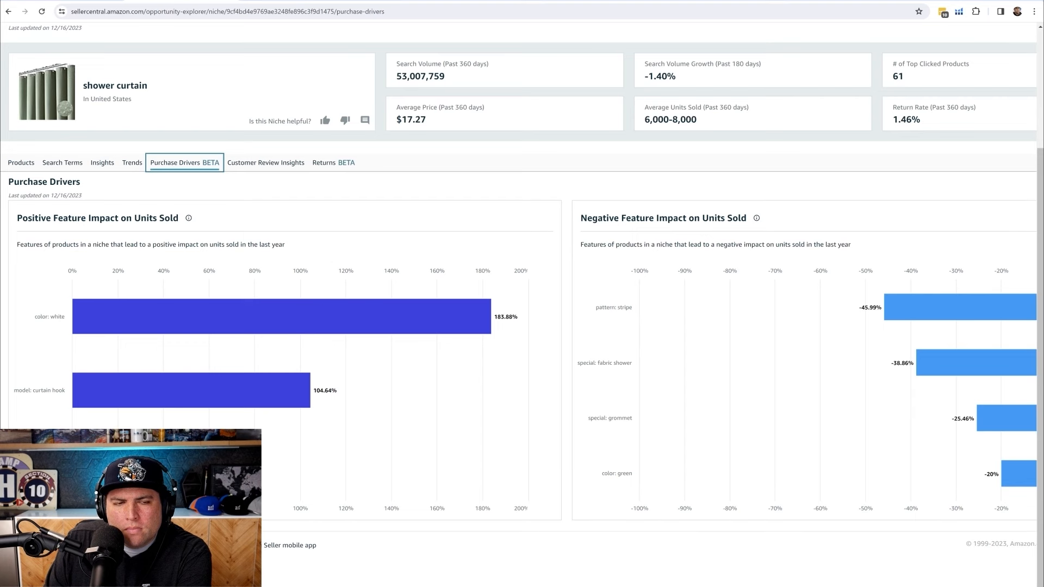
mouse_move(995, 474)
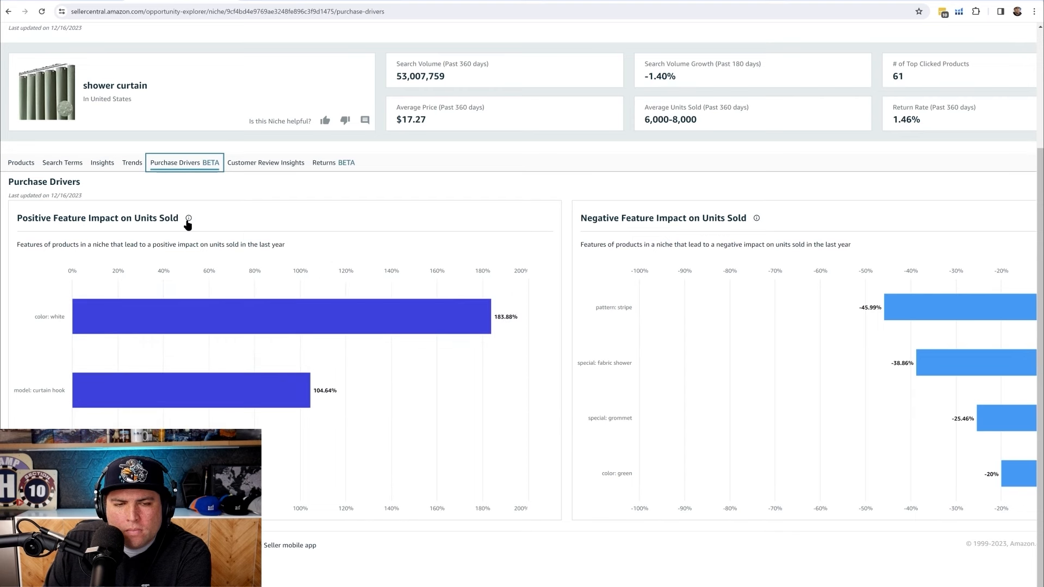
left_click(188, 218)
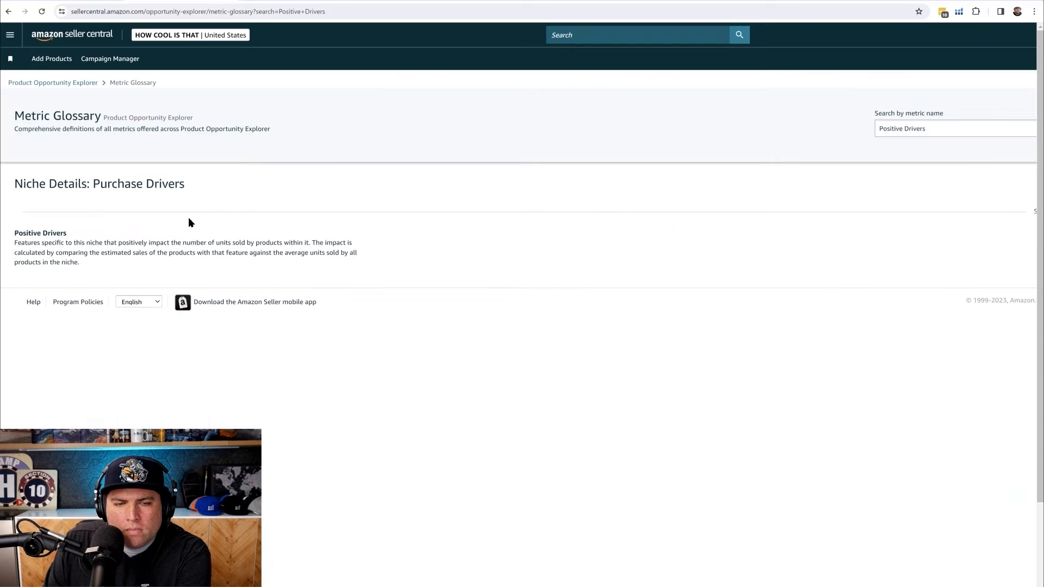
mouse_move(9, 12)
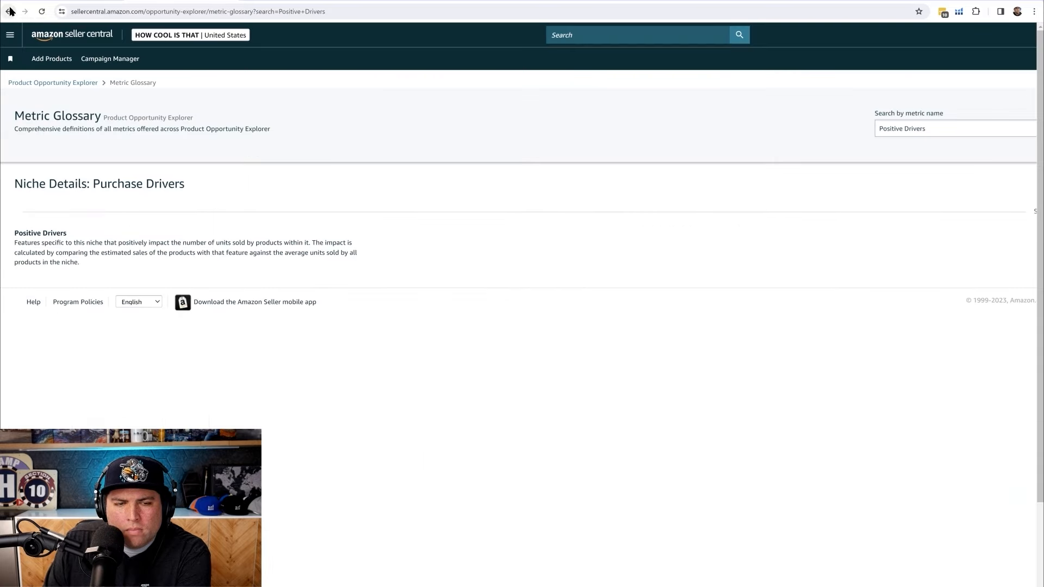
left_click(24, 11)
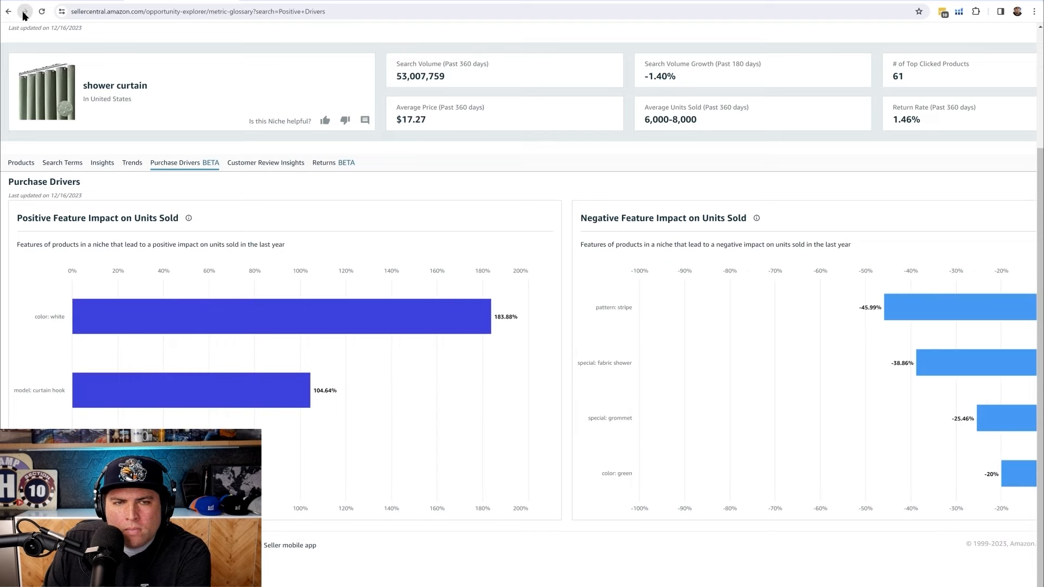
left_click(9, 12)
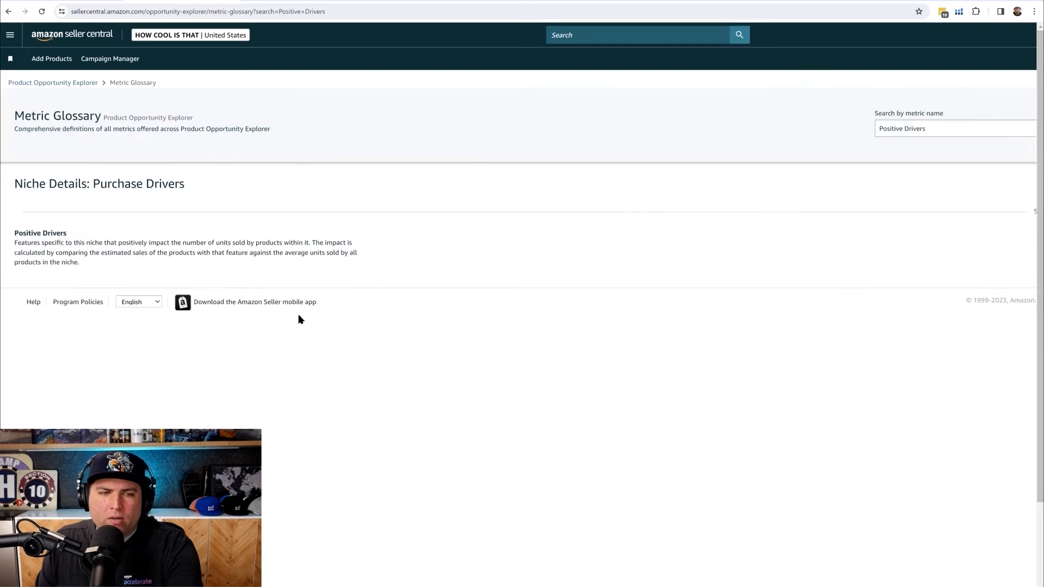
scroll("down", 3)
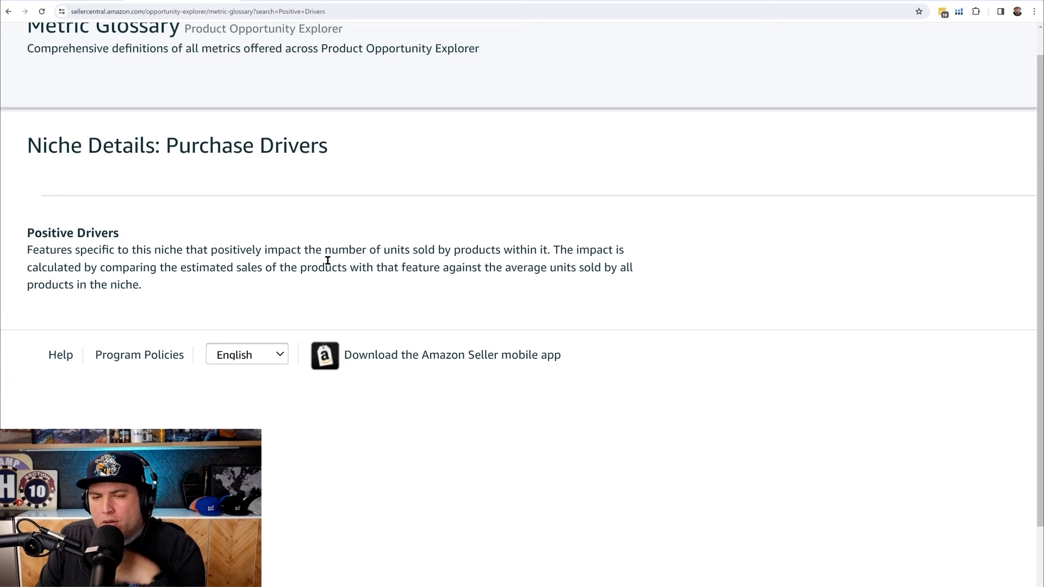
mouse_move(301, 299)
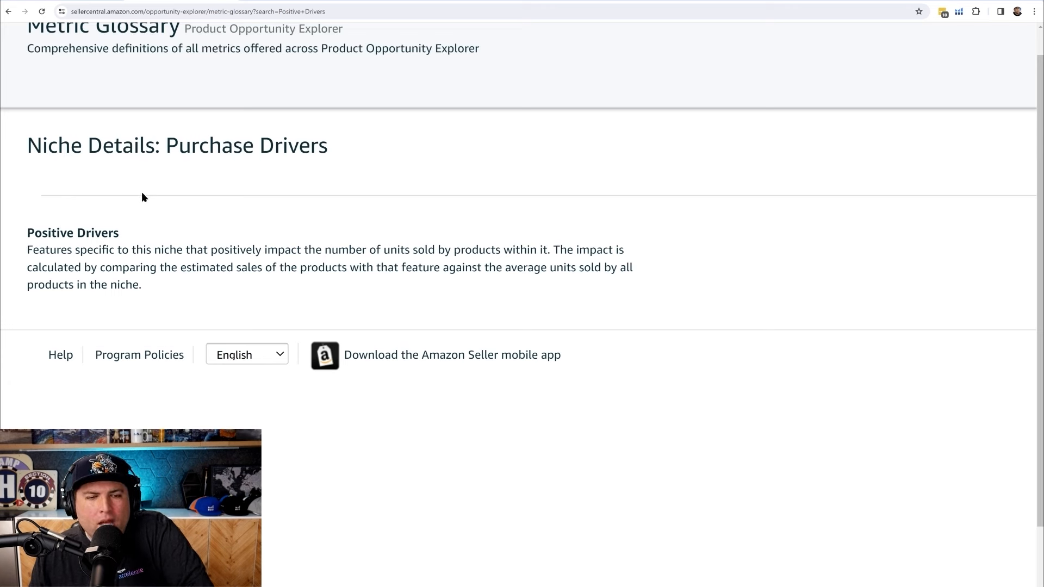
mouse_move(137, 214)
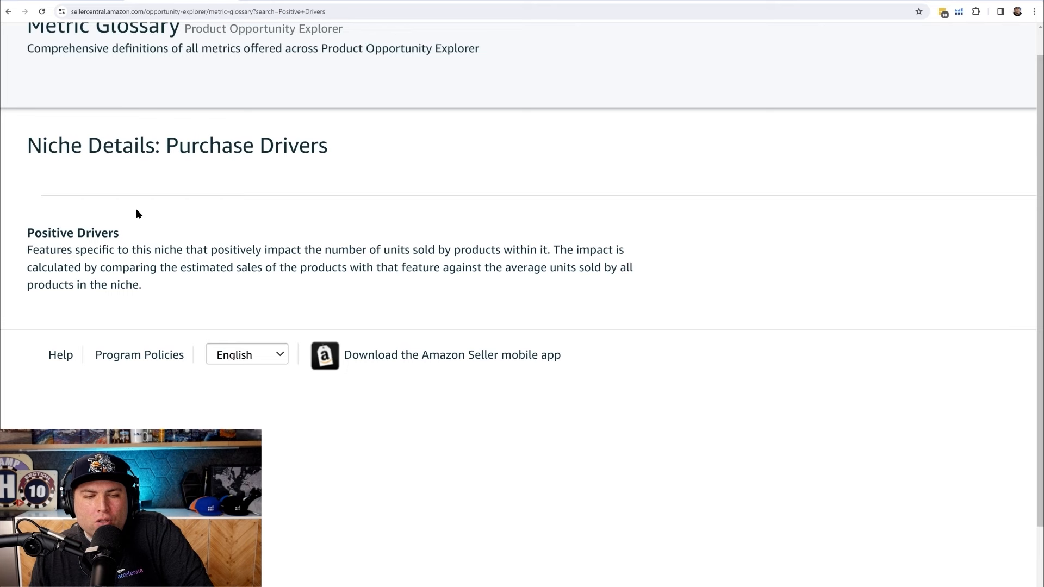
left_click(9, 11)
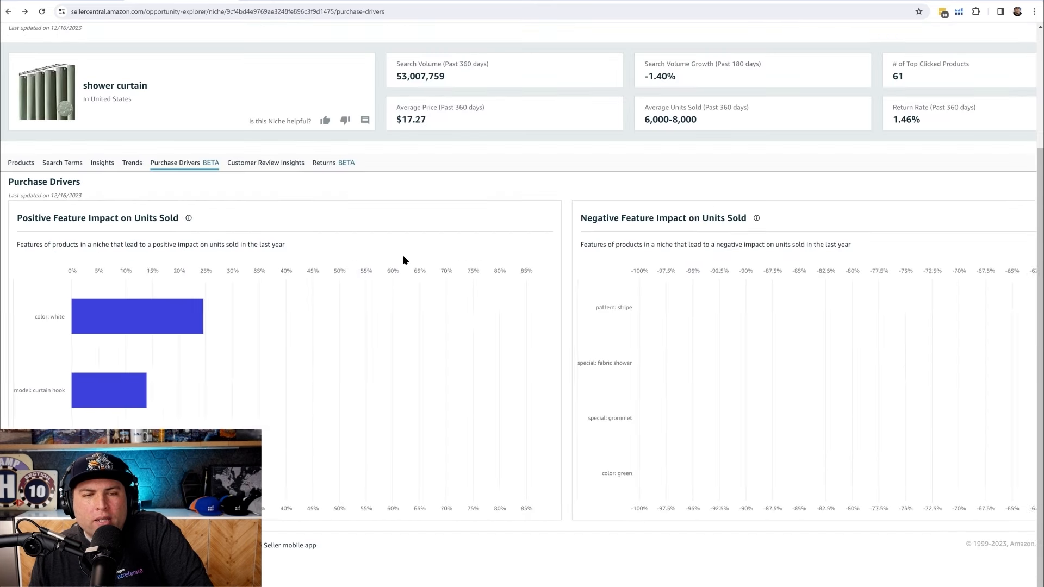
left_click(756, 218)
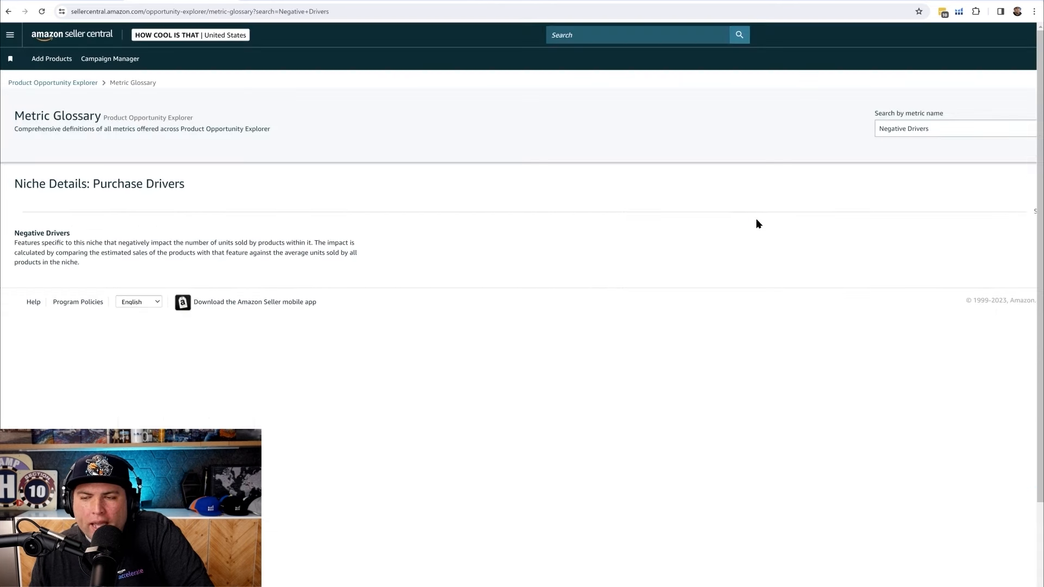
mouse_move(207, 190)
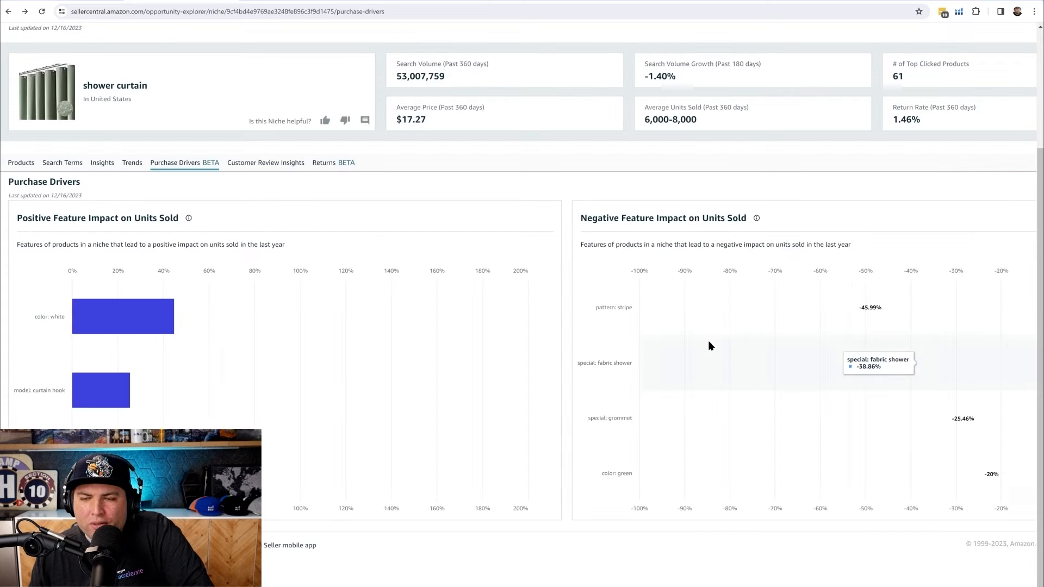
Move past the Negative Feature Impact chart and show the niche's Customer Review Insights with positive topics.
scroll("down", 3)
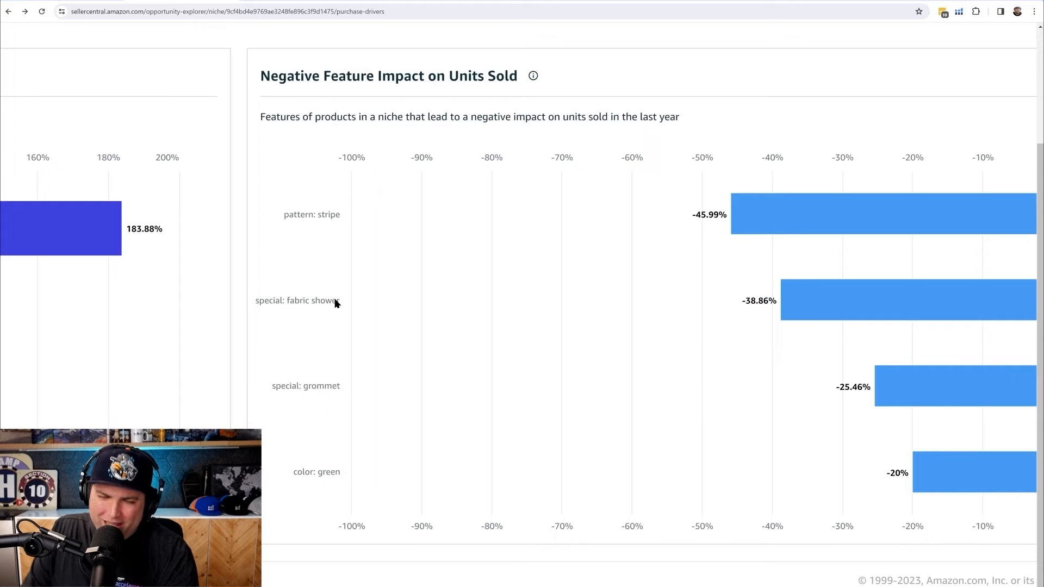
scroll("down", 3)
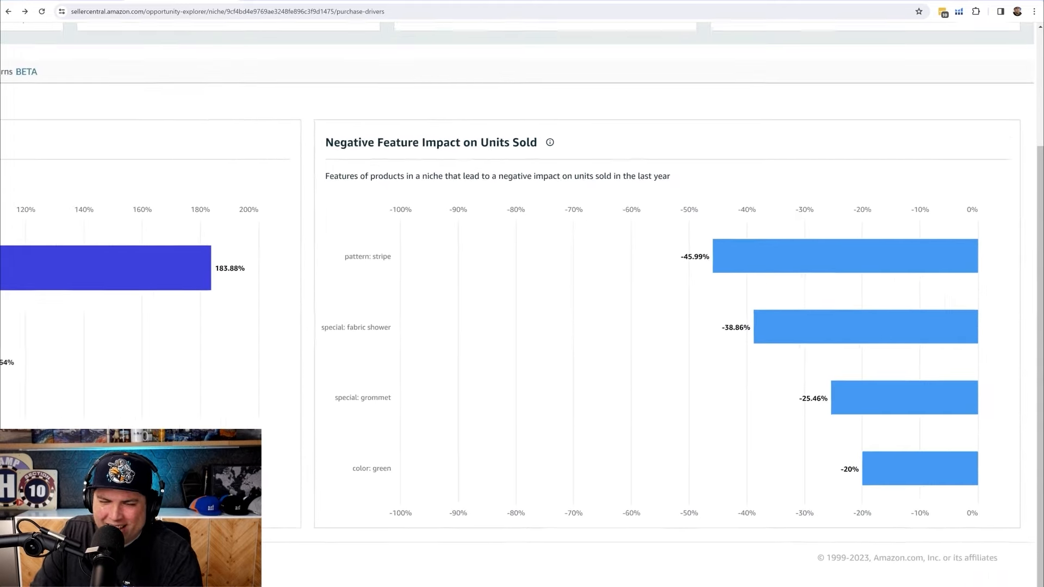
left_click(242, 148)
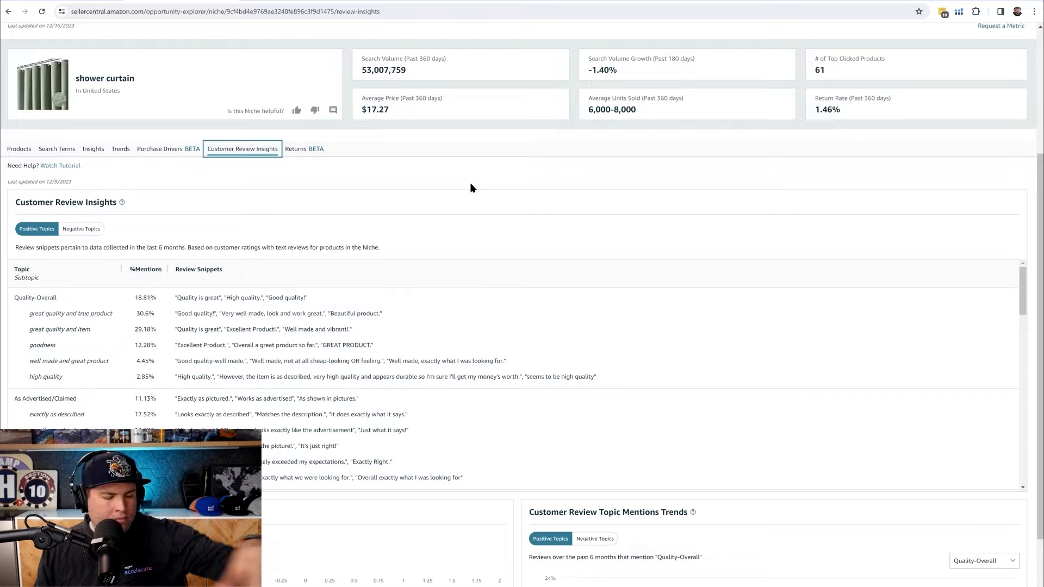
Switch the Customer Review Insights to Negative Topics, led by Thickness.
scroll("down", 3)
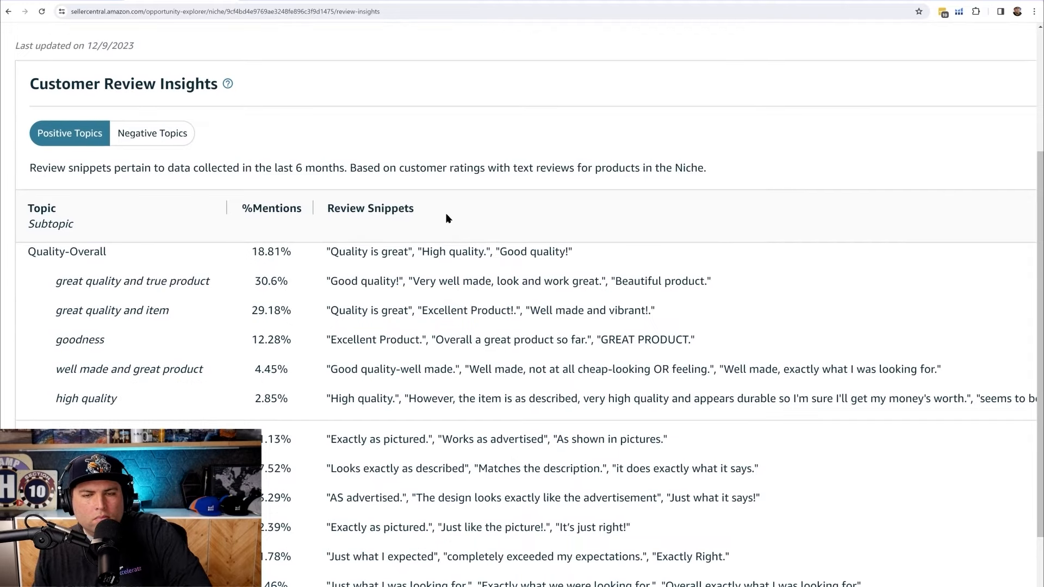
scroll("down", 3)
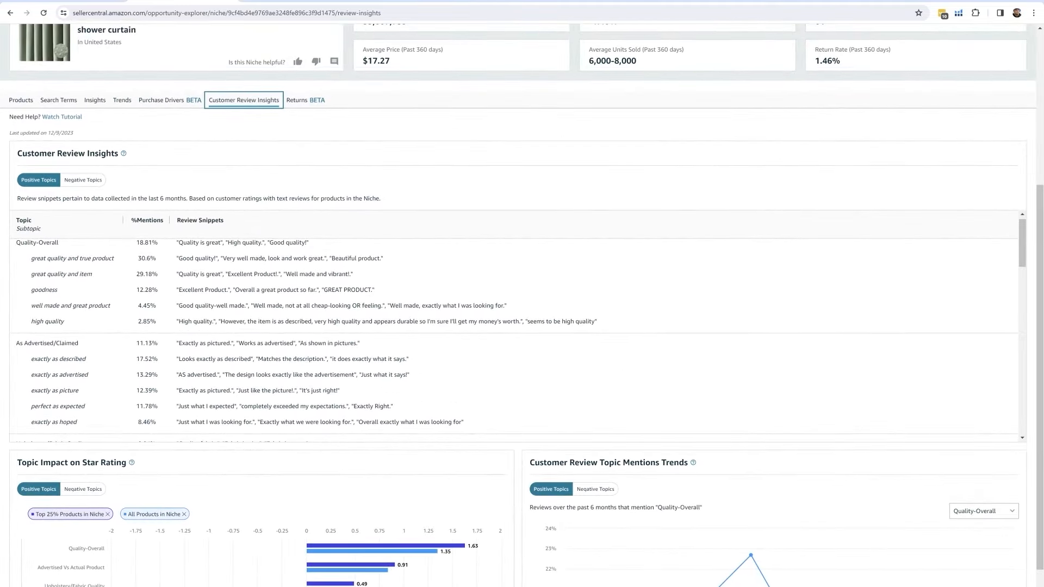
mouse_move(535, 227)
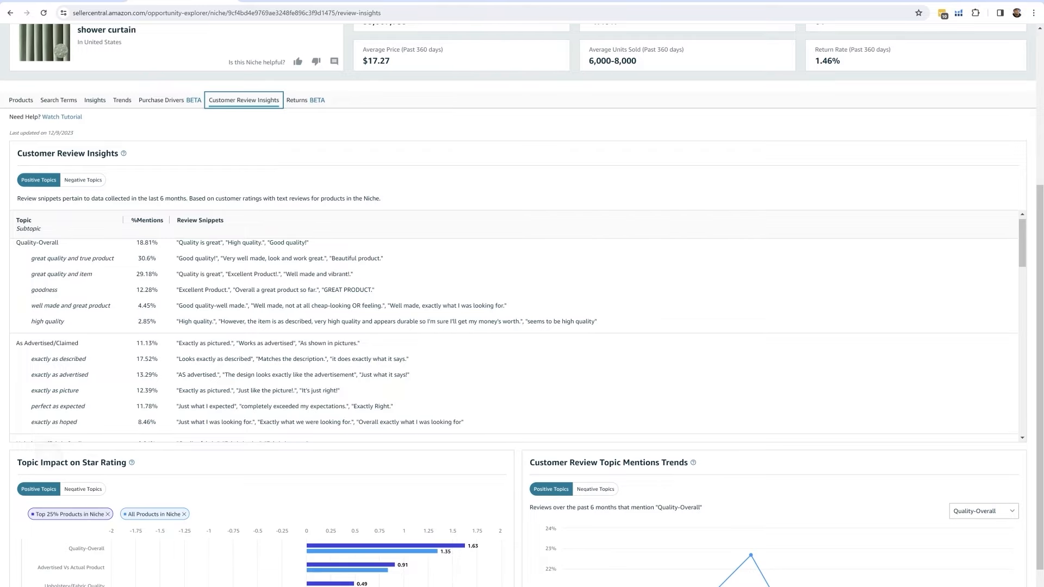
scroll("down", 3)
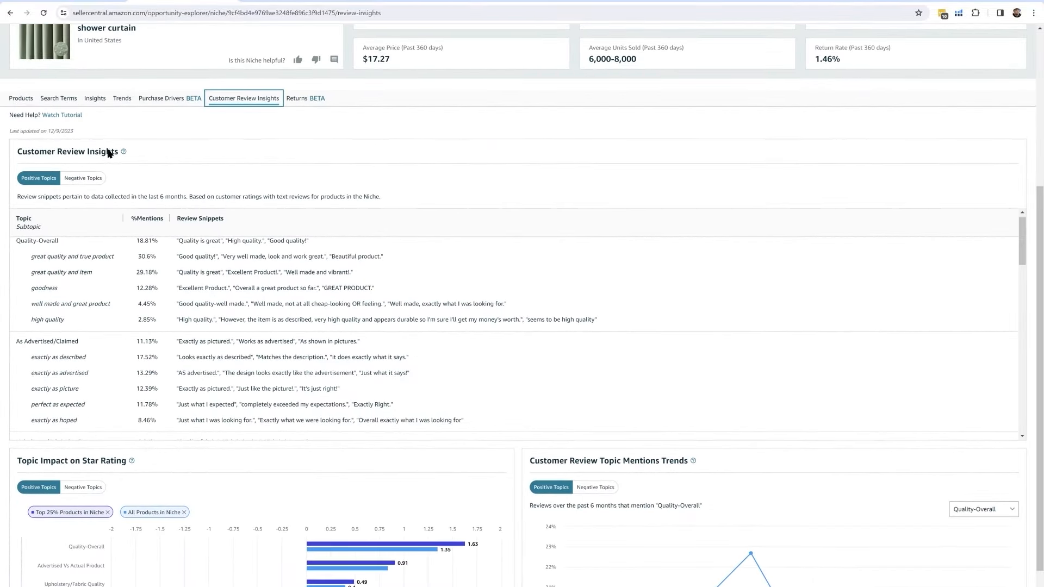
left_click(82, 178)
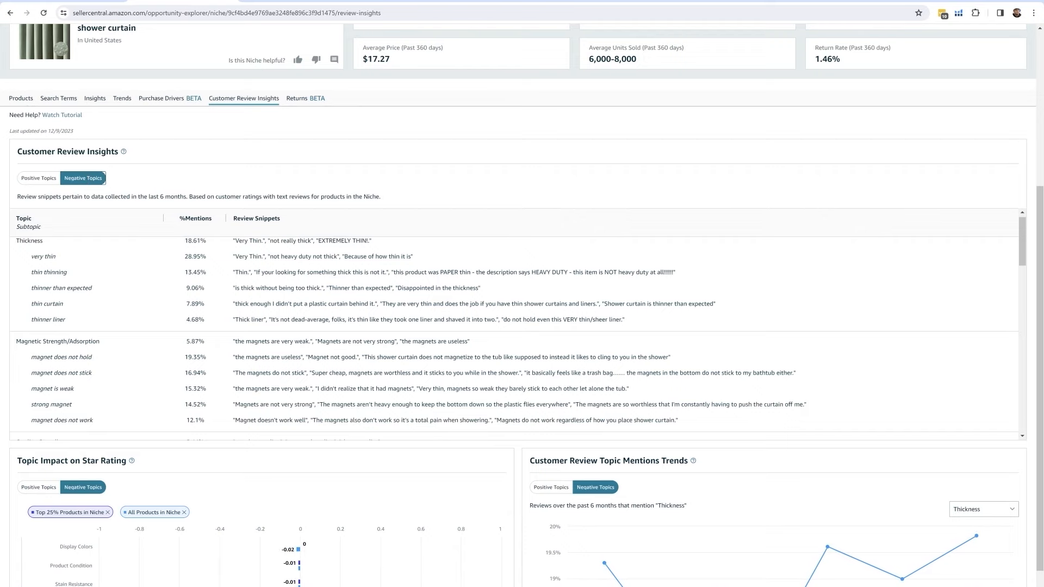
scroll("down", 3)
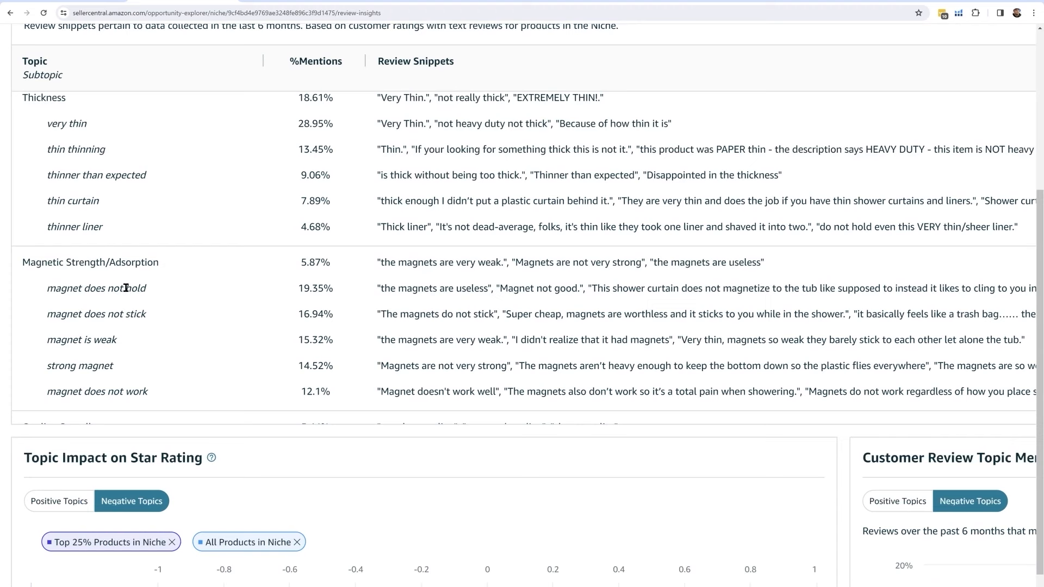
mouse_move(155, 338)
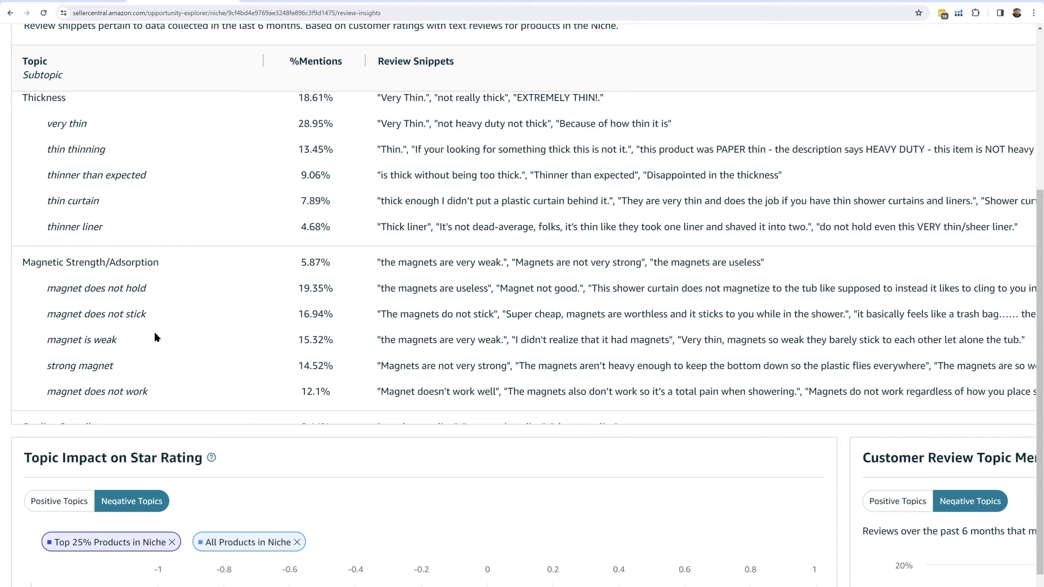
scroll("down", 3)
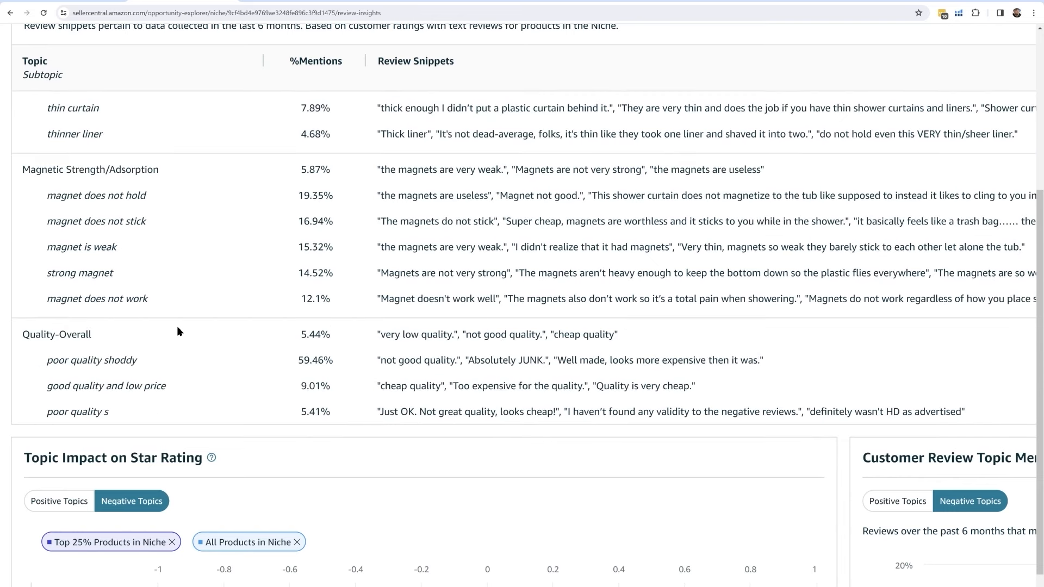
mouse_move(142, 217)
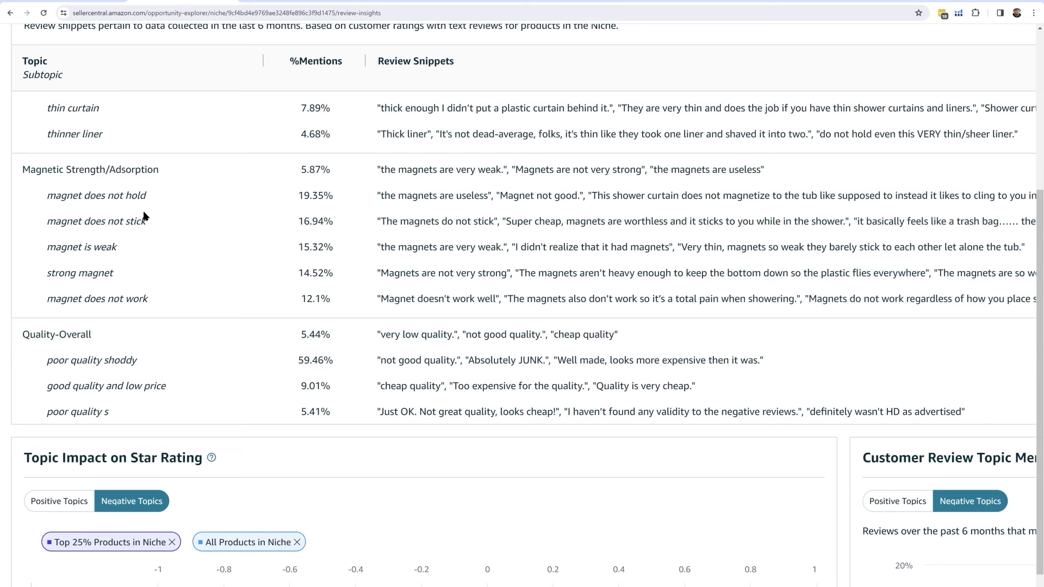
mouse_move(421, 199)
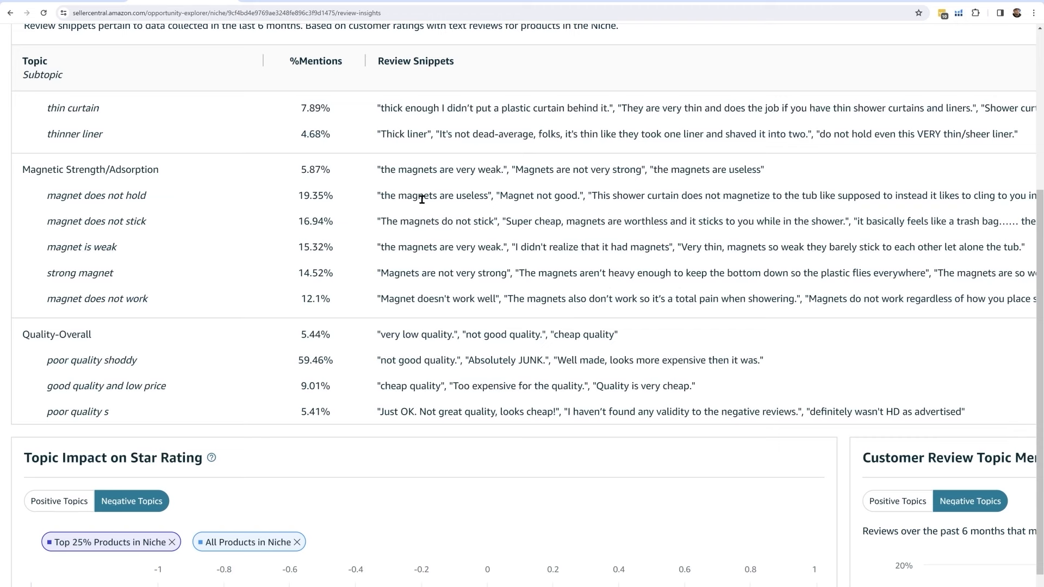
mouse_move(153, 216)
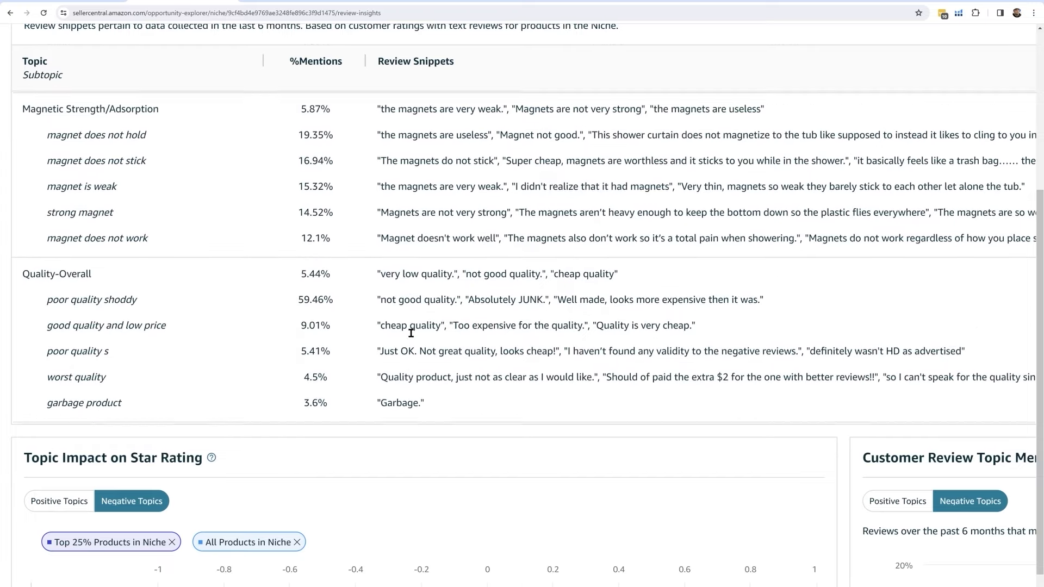
scroll("down", 3)
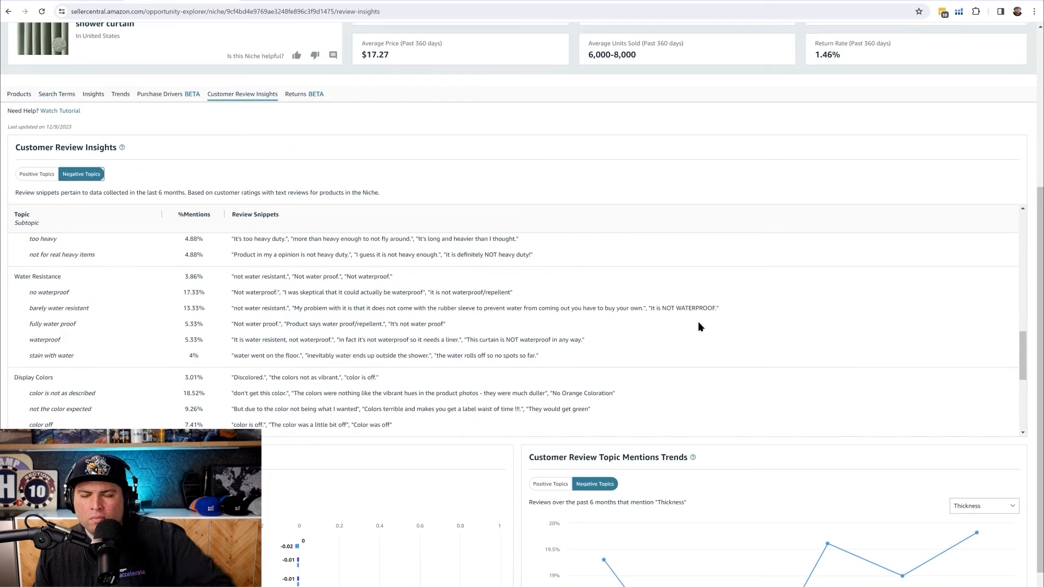
scroll("down", 3)
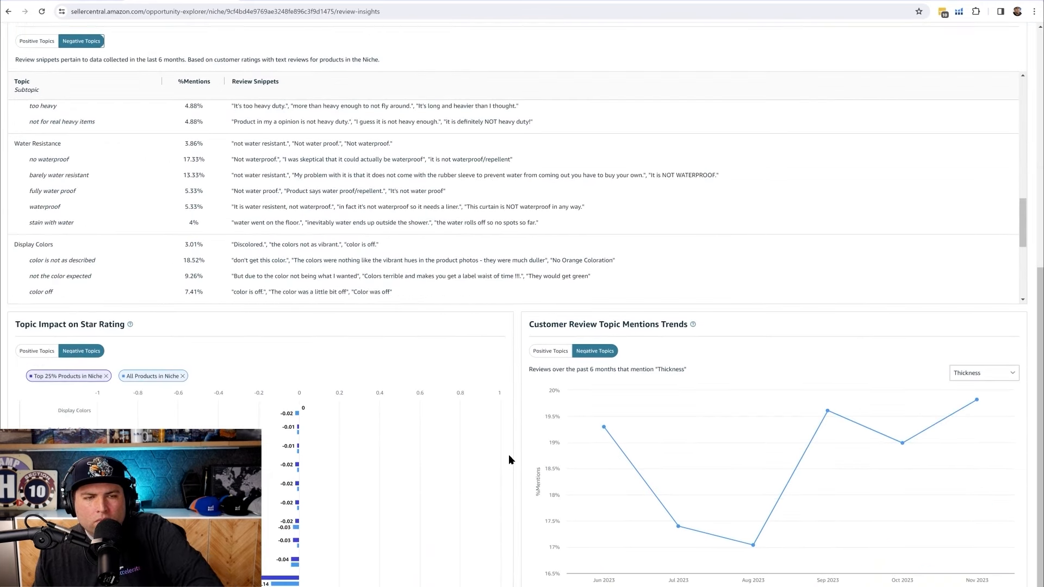
mouse_move(351, 172)
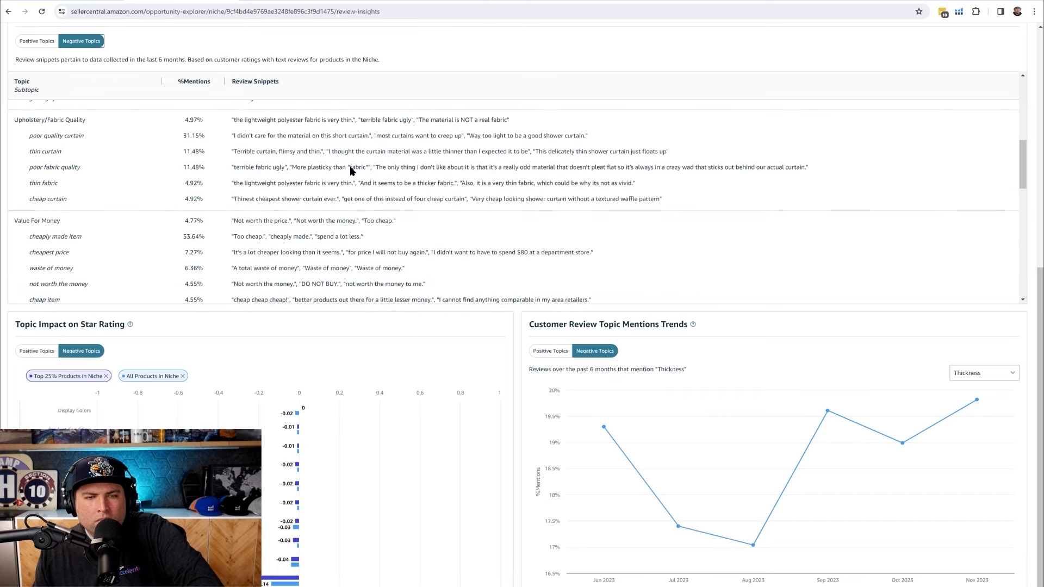
scroll("down", 3)
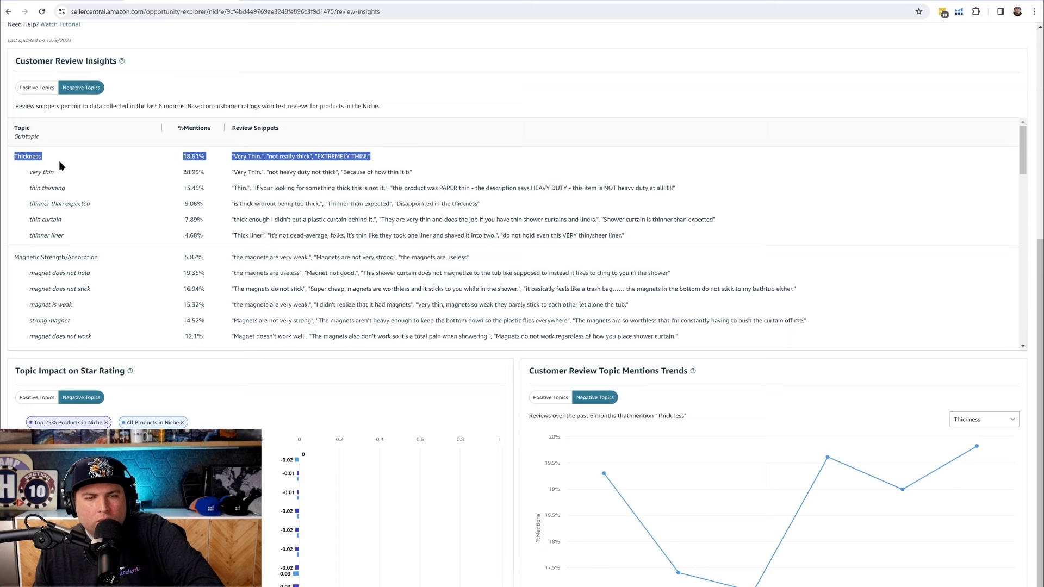
scroll("down", 3)
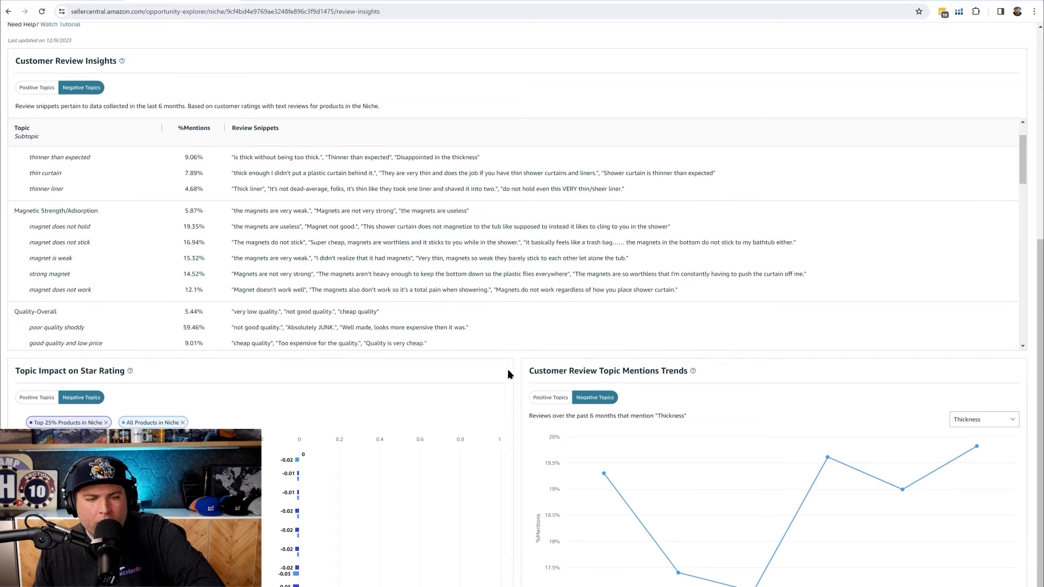
scroll("down", 3)
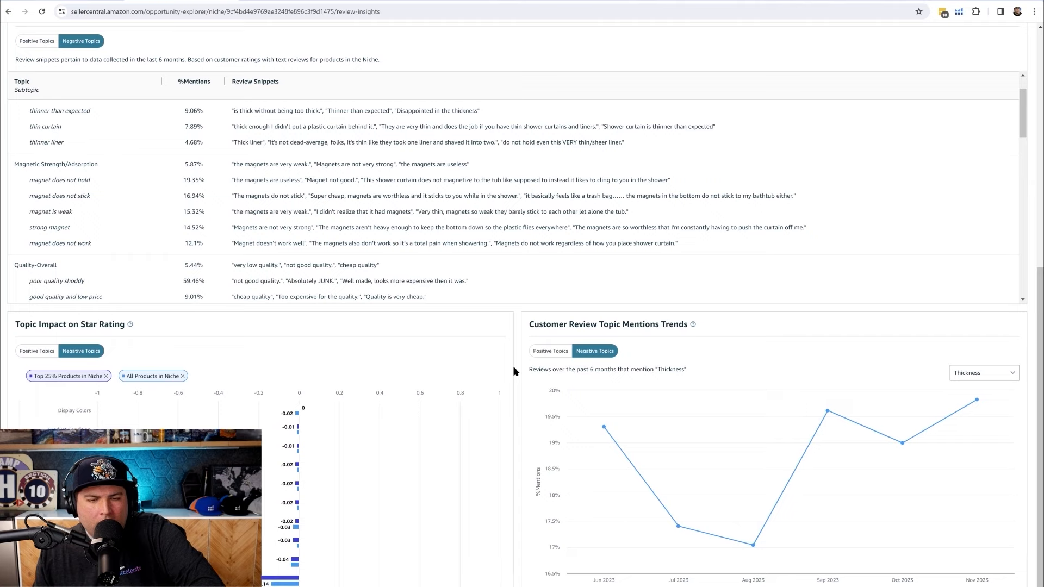
scroll("down", 3)
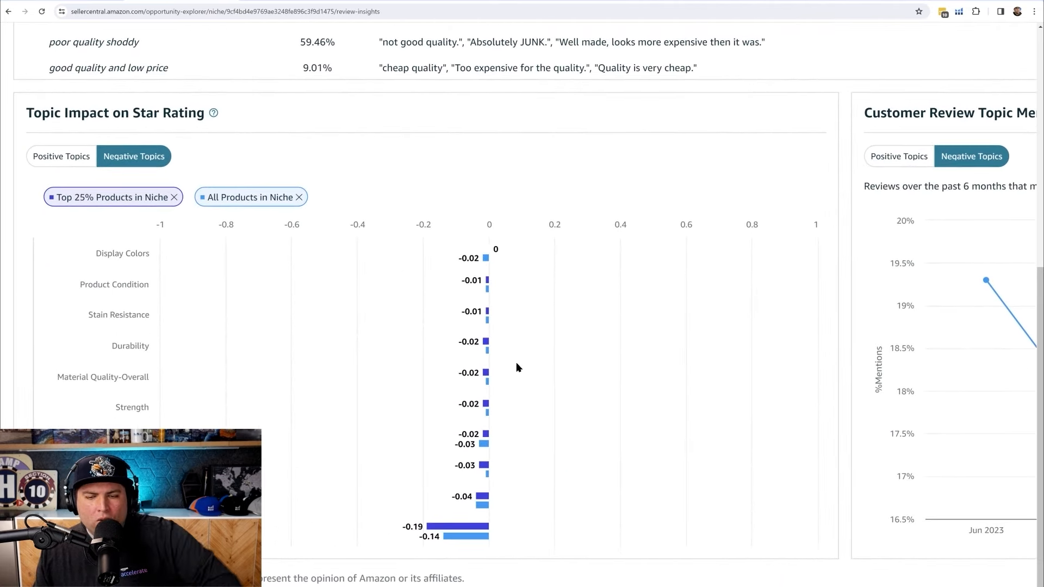
mouse_move(460, 526)
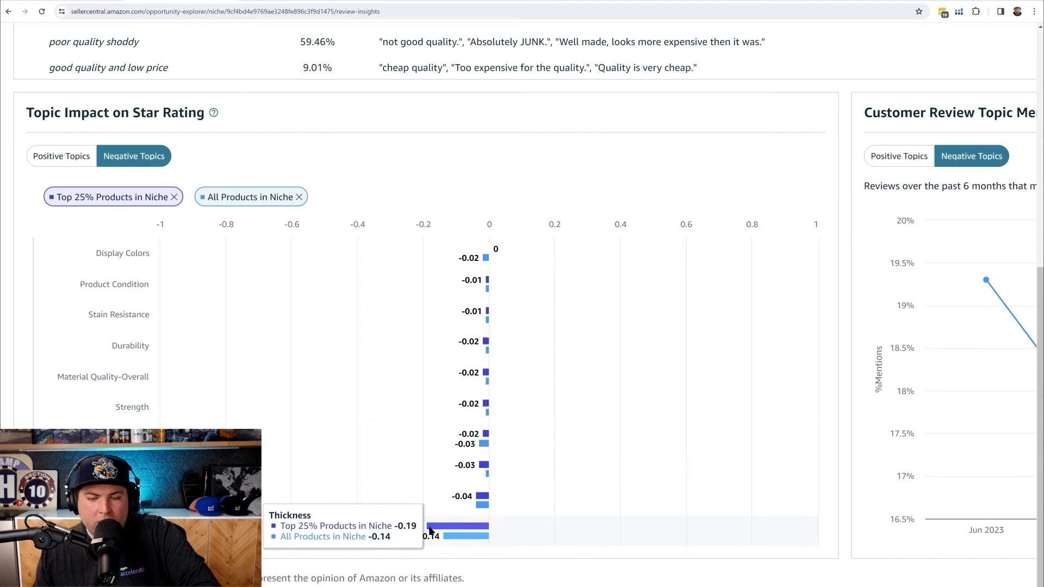
mouse_move(485, 260)
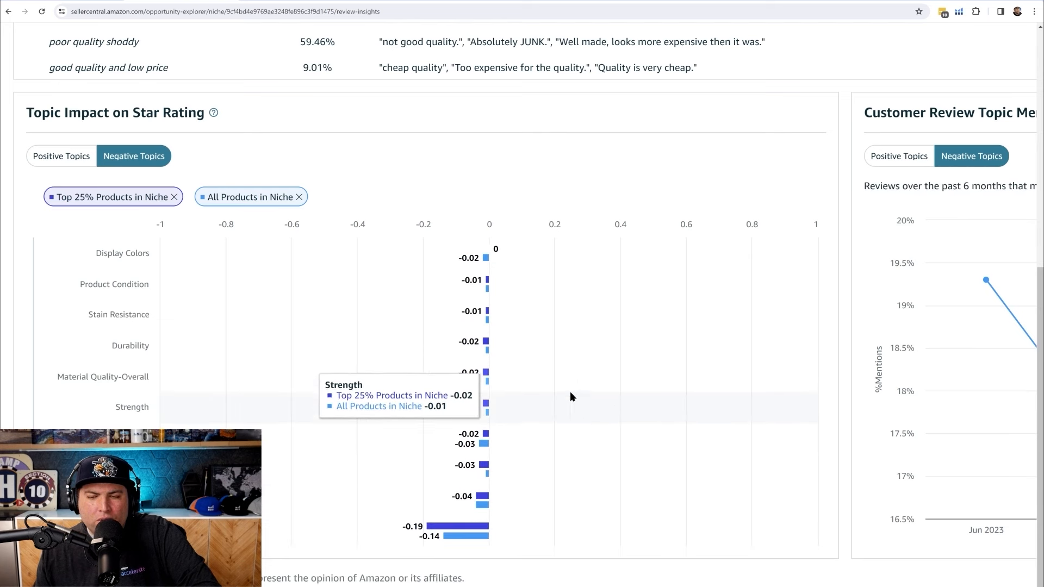
mouse_move(613, 466)
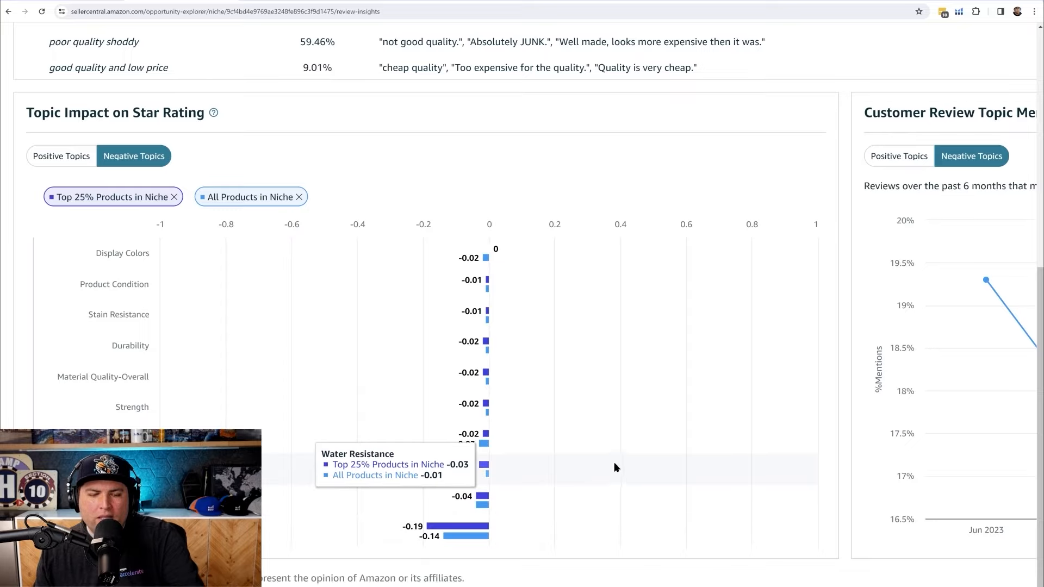
scroll("down", 3)
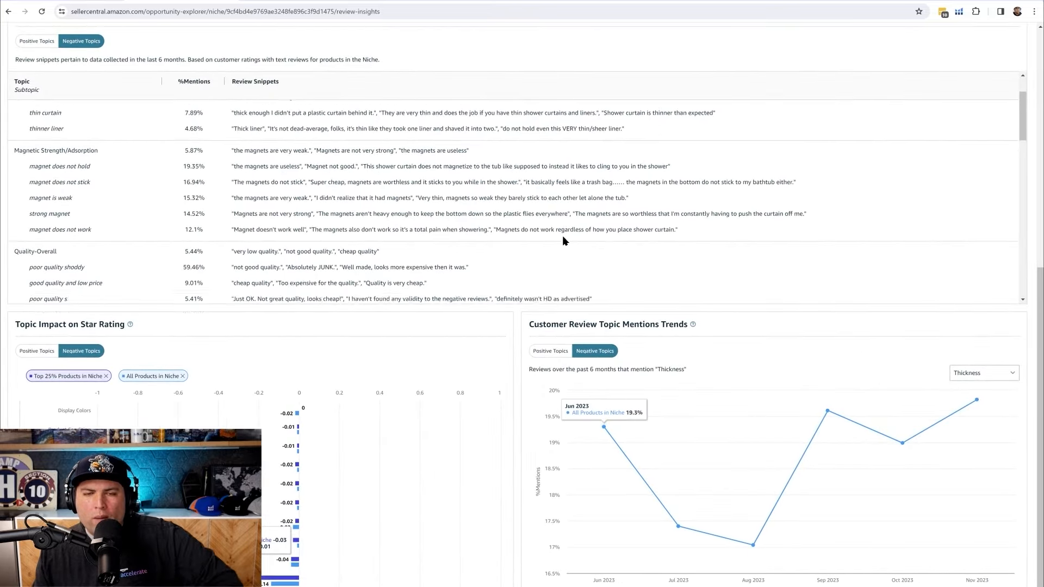
scroll("down", 3)
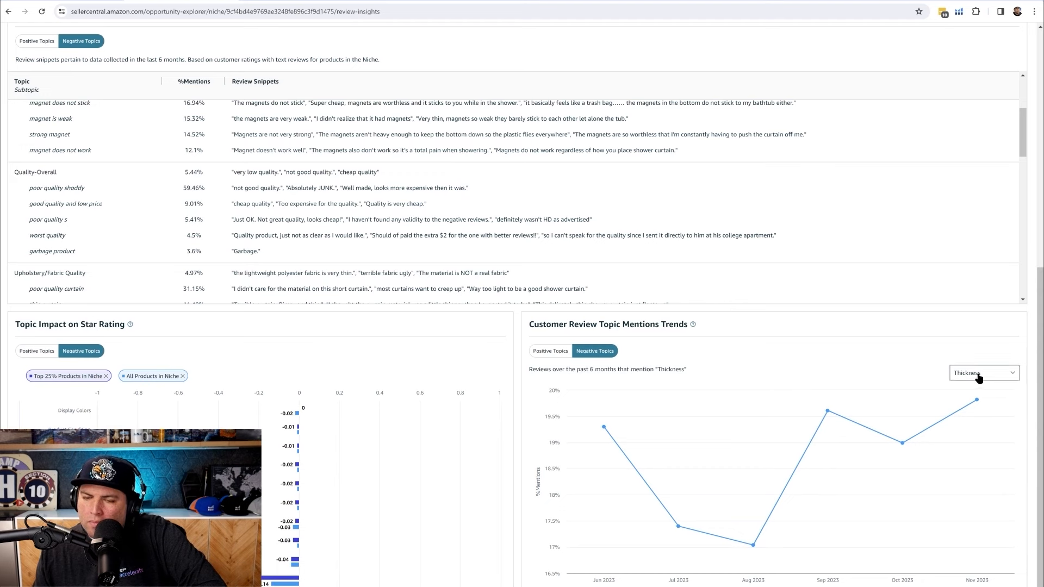
Set the review topic mentions trend chart to Magnetic Strength/Adsorption.
left_click(982, 372)
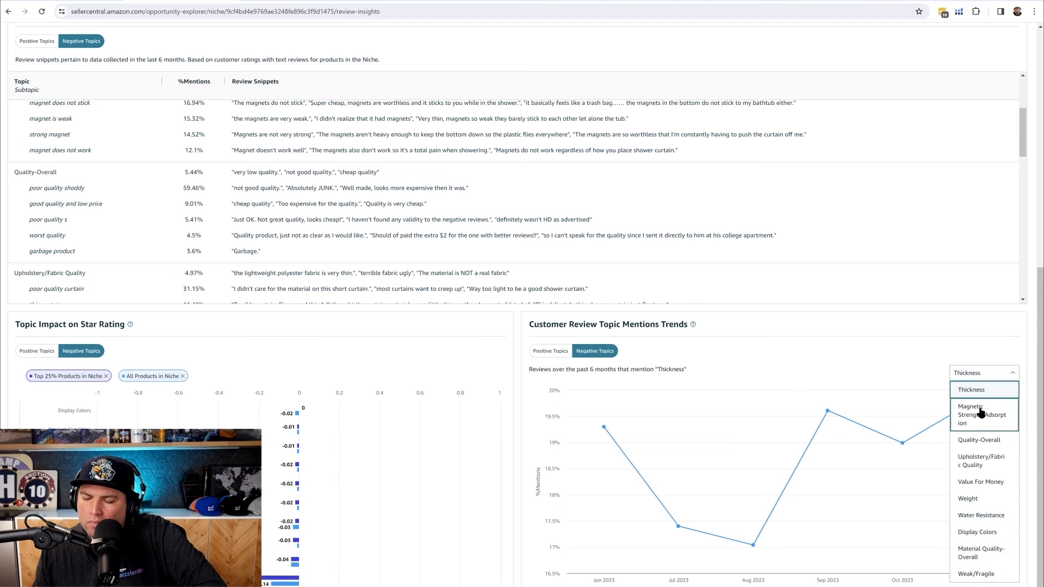
left_click(982, 415)
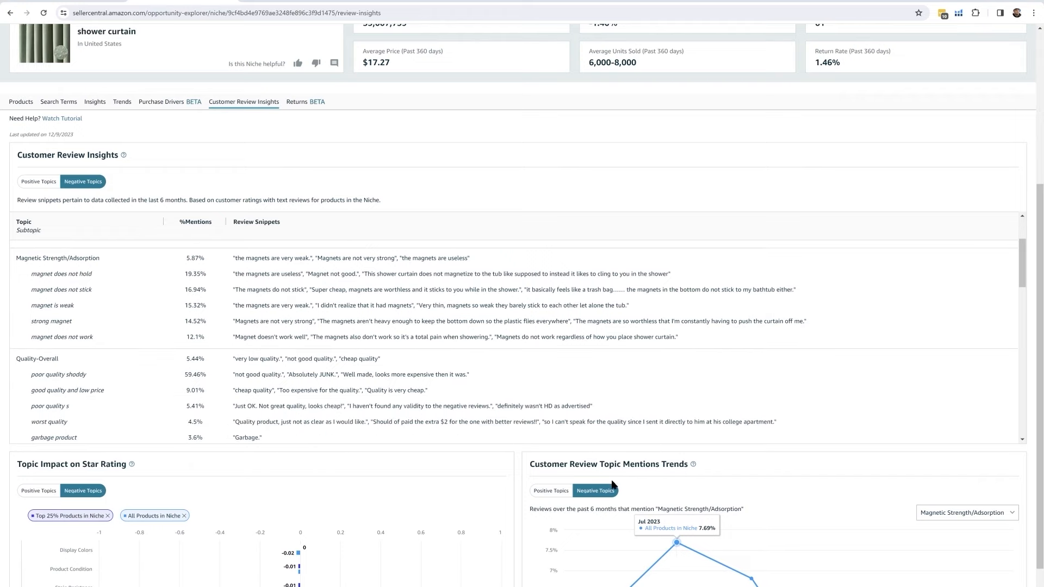
scroll("down", 3)
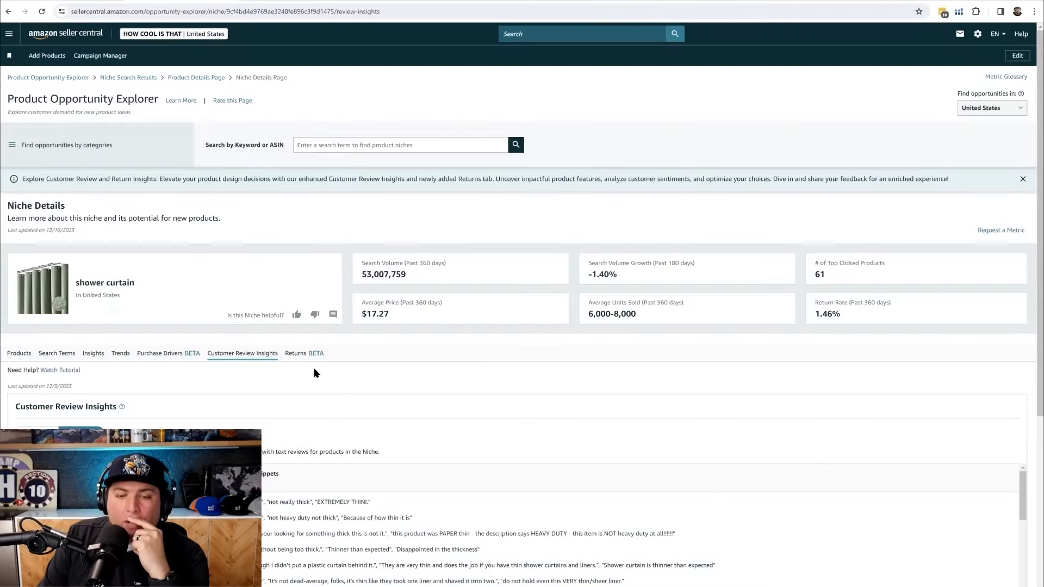
Show the niche's Returns insights and highlight the Display Colors returns topic.
left_click(304, 353)
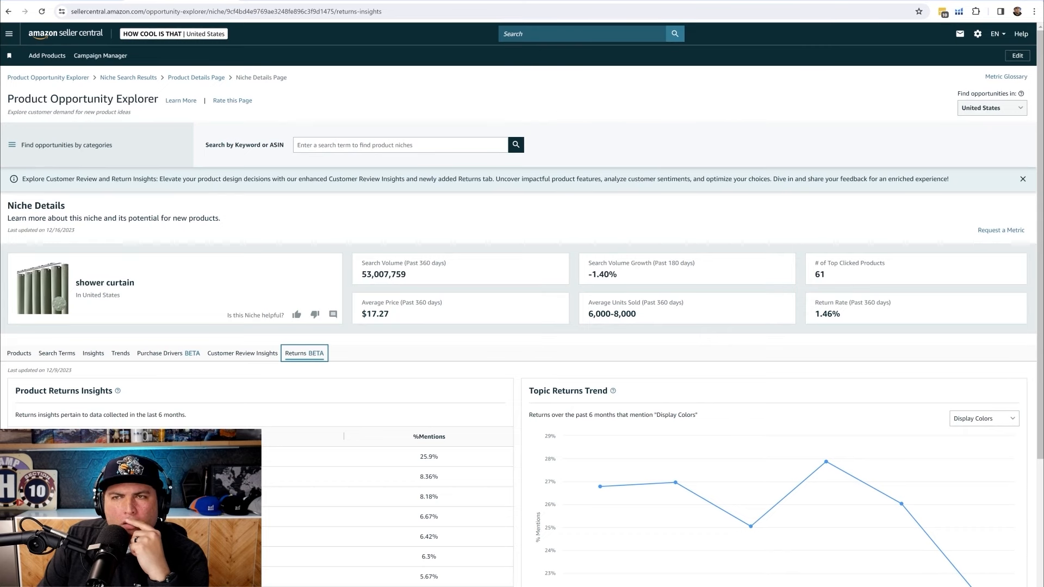
scroll("down", 3)
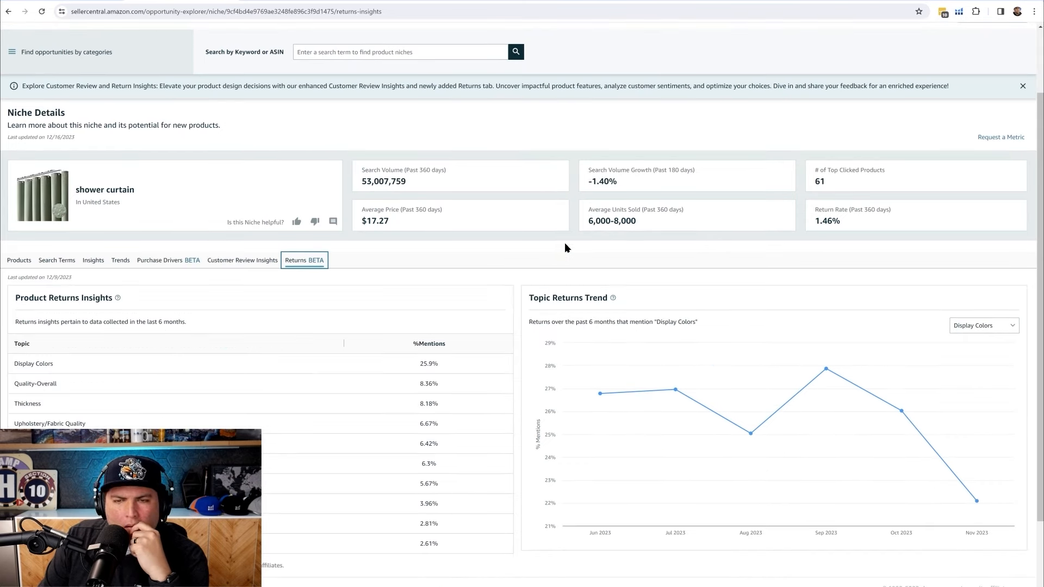
scroll("down", 3)
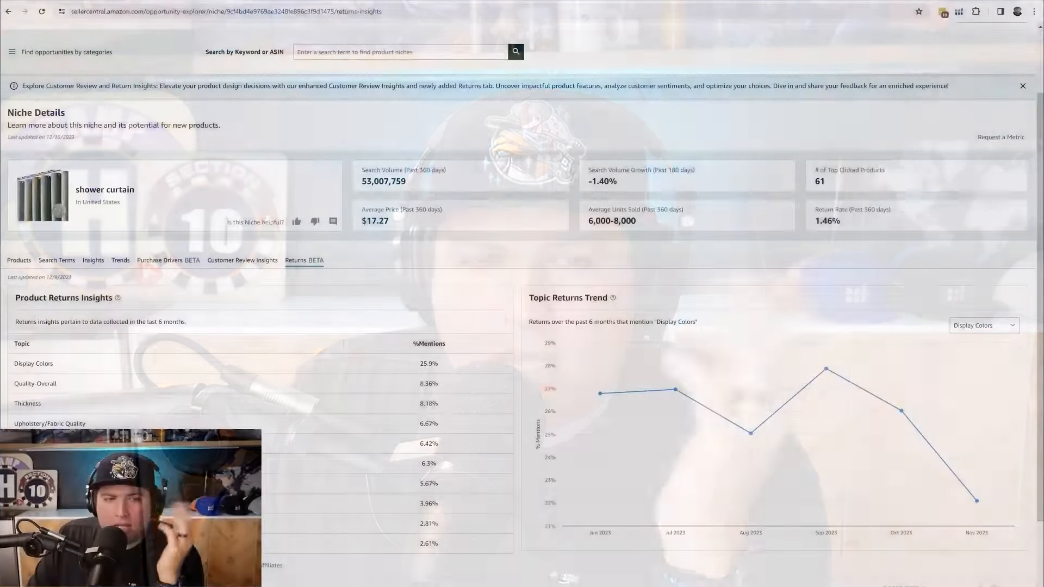
mouse_move(674, 390)
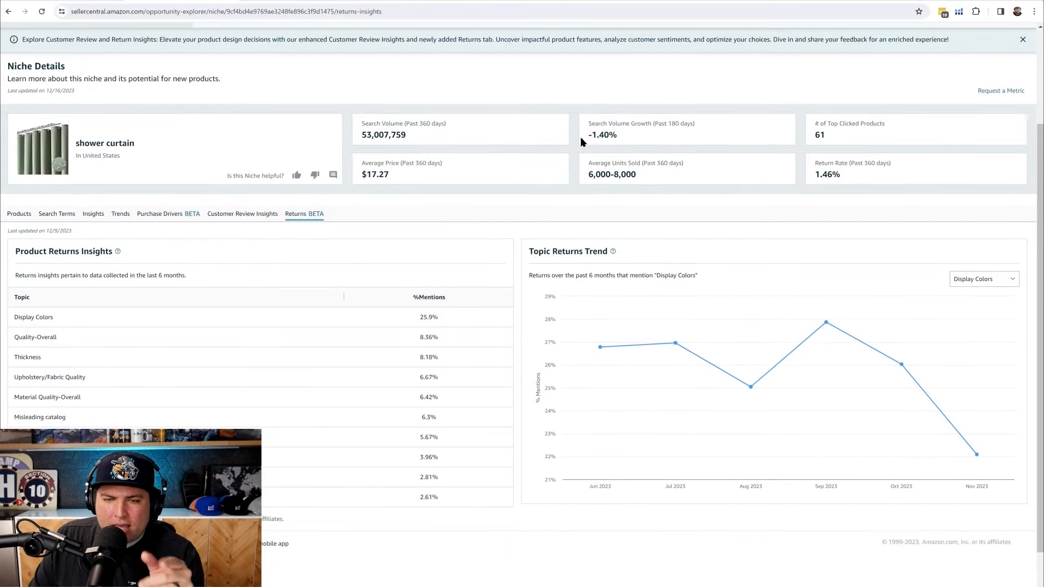
scroll("down", 3)
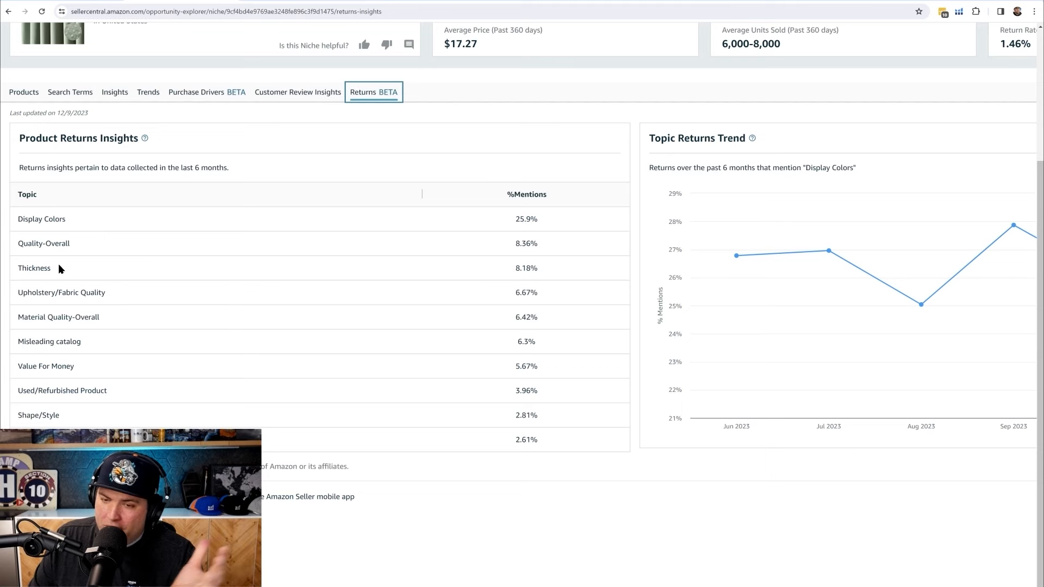
double_click(33, 268)
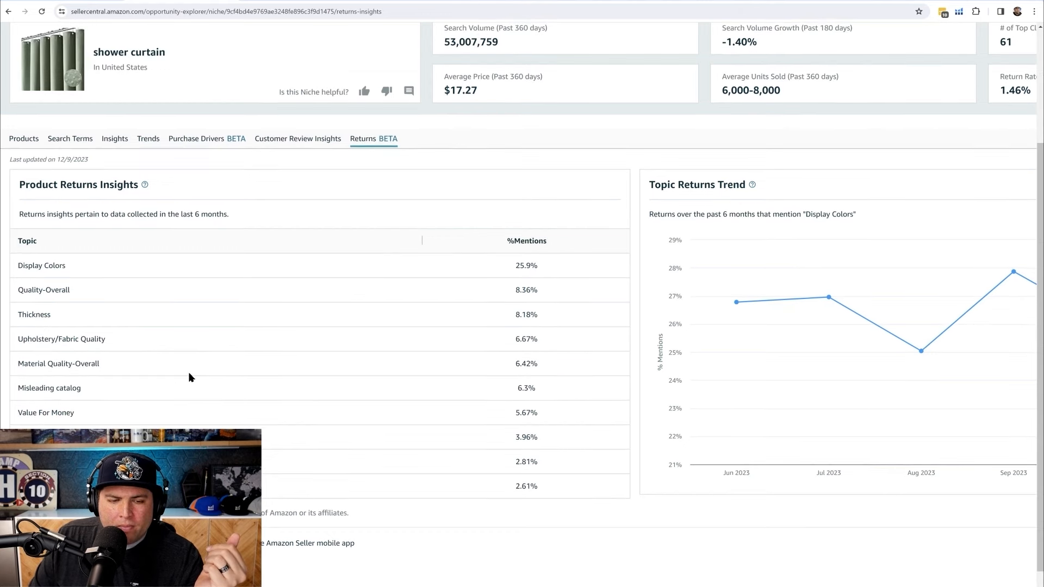
double_click(526, 265)
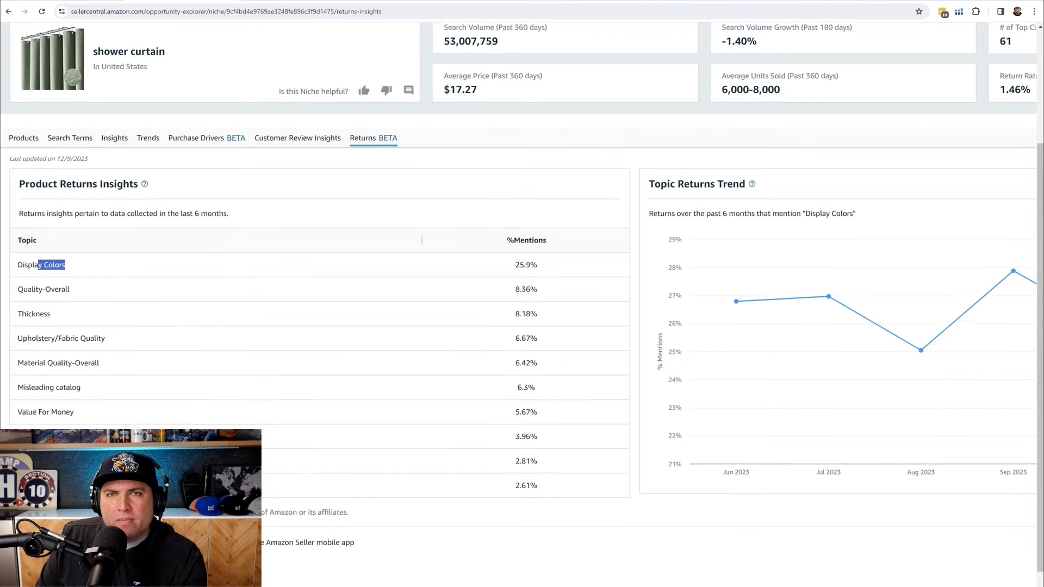
scroll("down", 3)
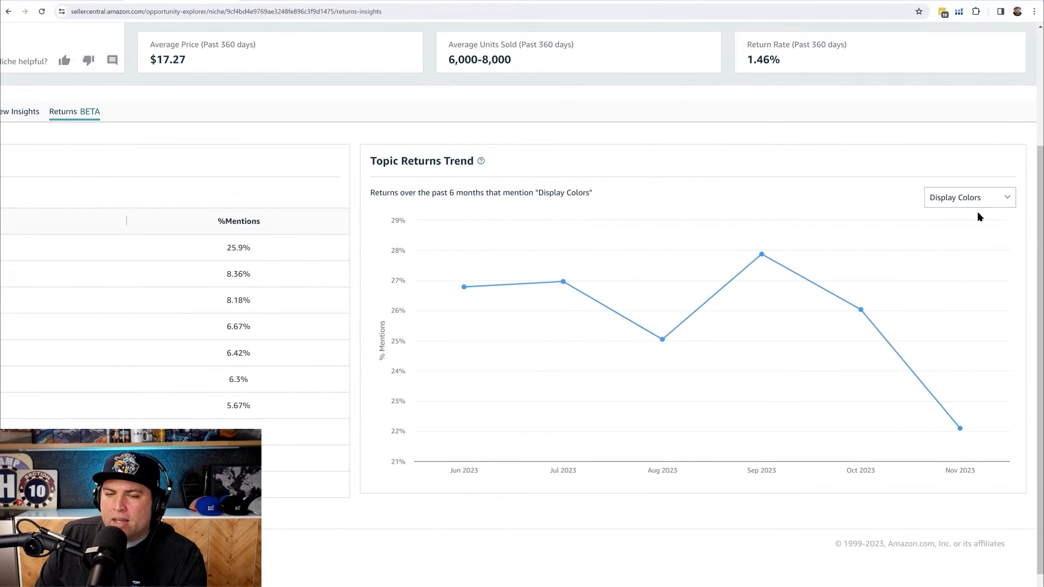
Set the Topic Returns Trend chart to Thickness over six months.
left_click(967, 197)
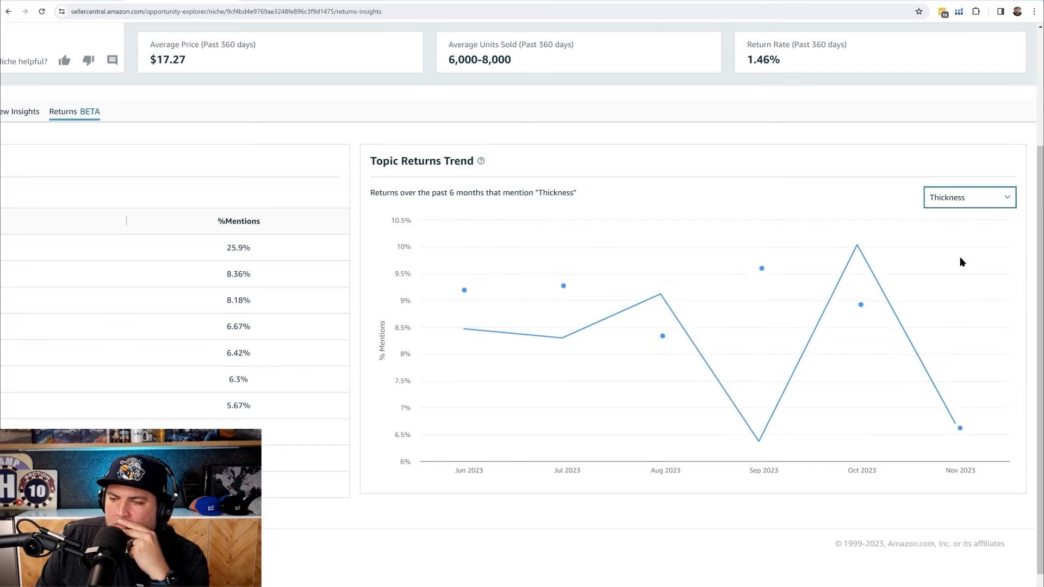
left_click(969, 197)
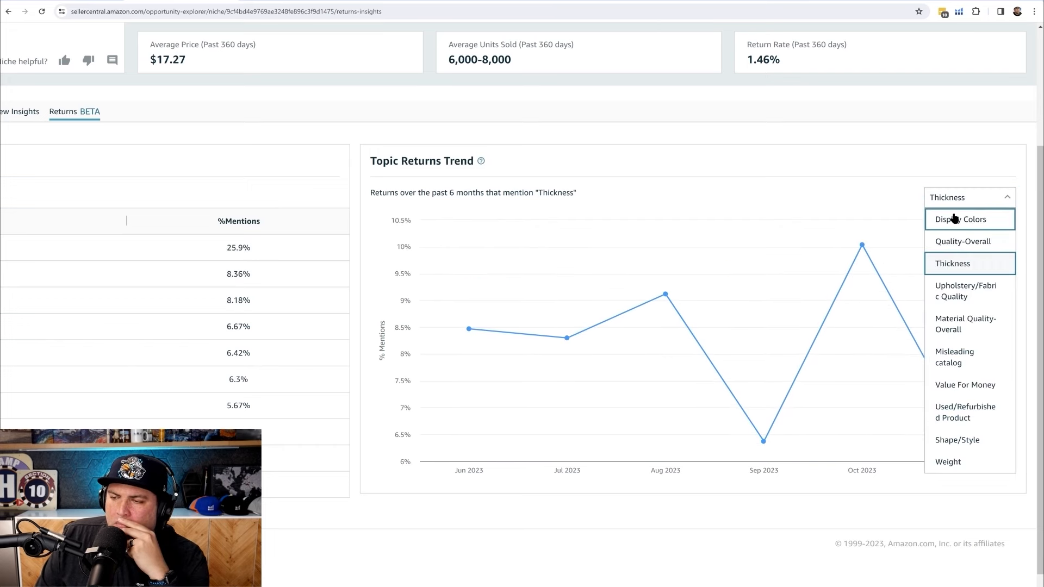
left_click(964, 219)
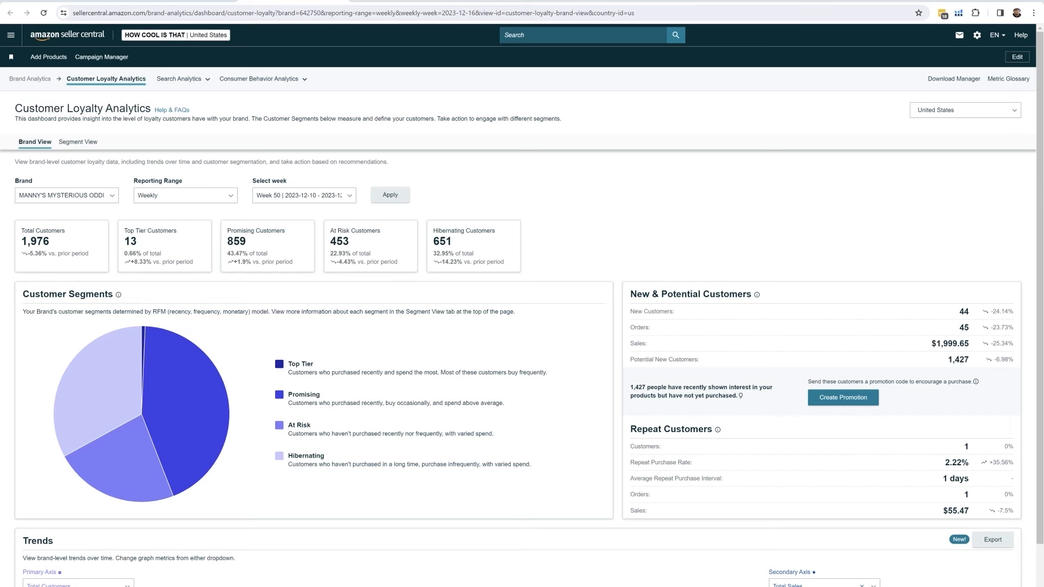
mouse_move(546, 115)
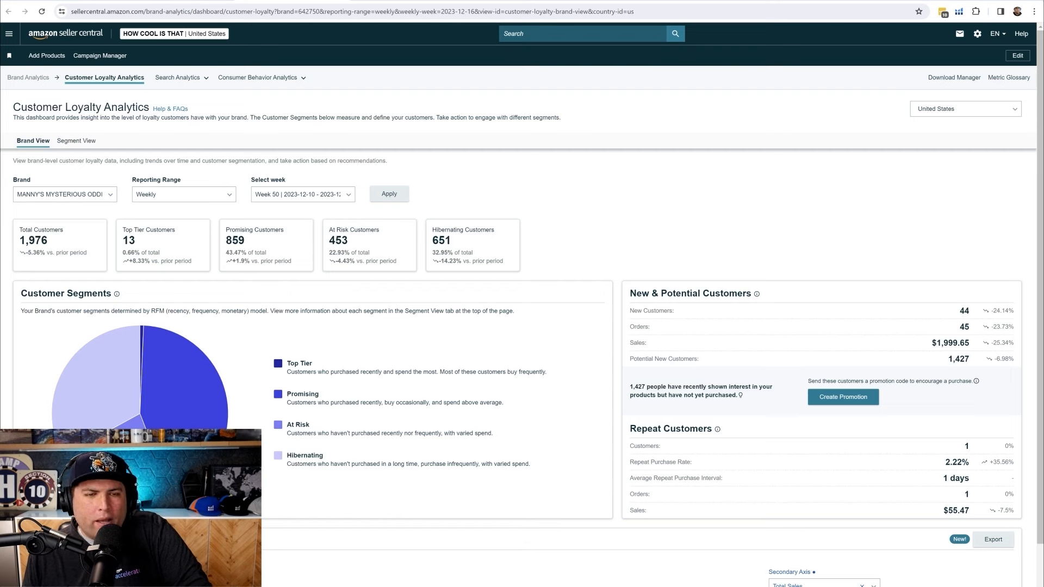
mouse_move(63, 194)
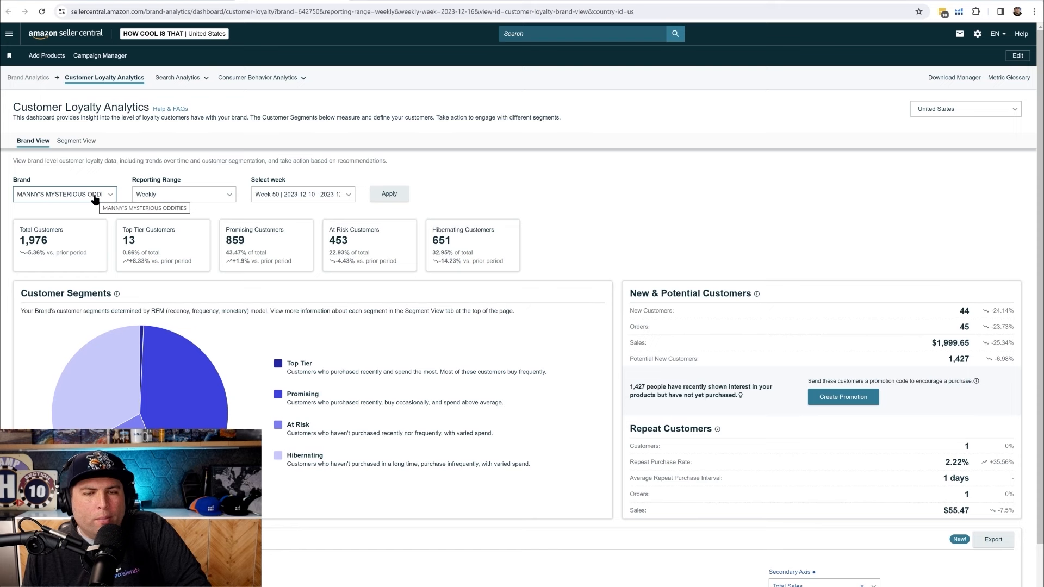
left_click(183, 193)
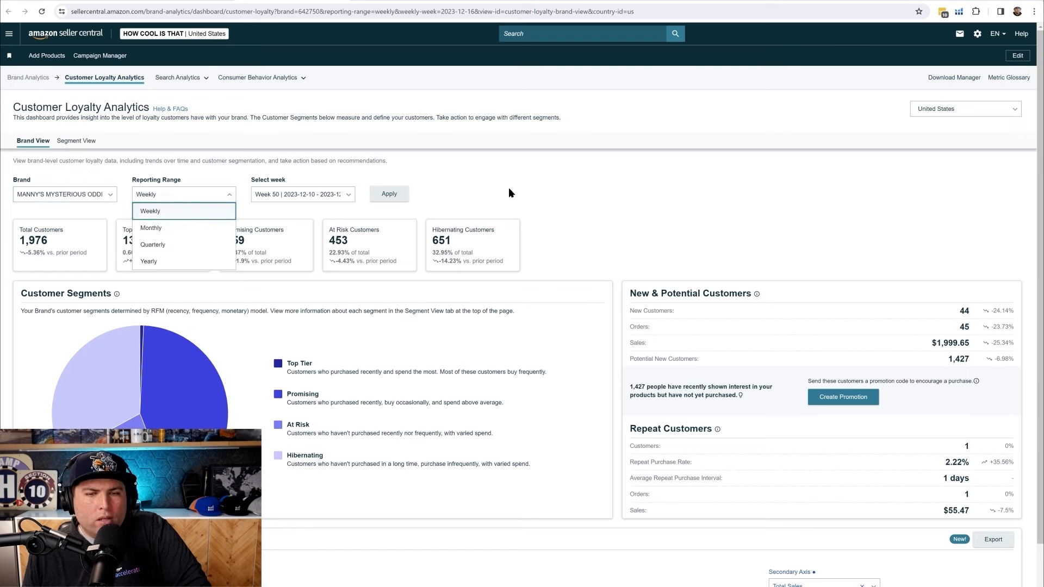
left_click(149, 211)
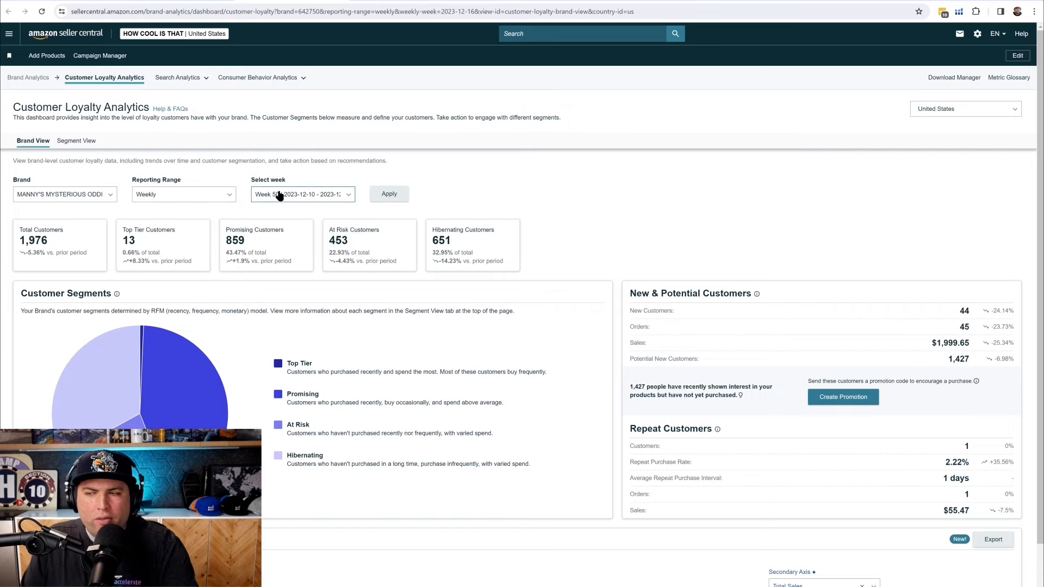
scroll("down", 3)
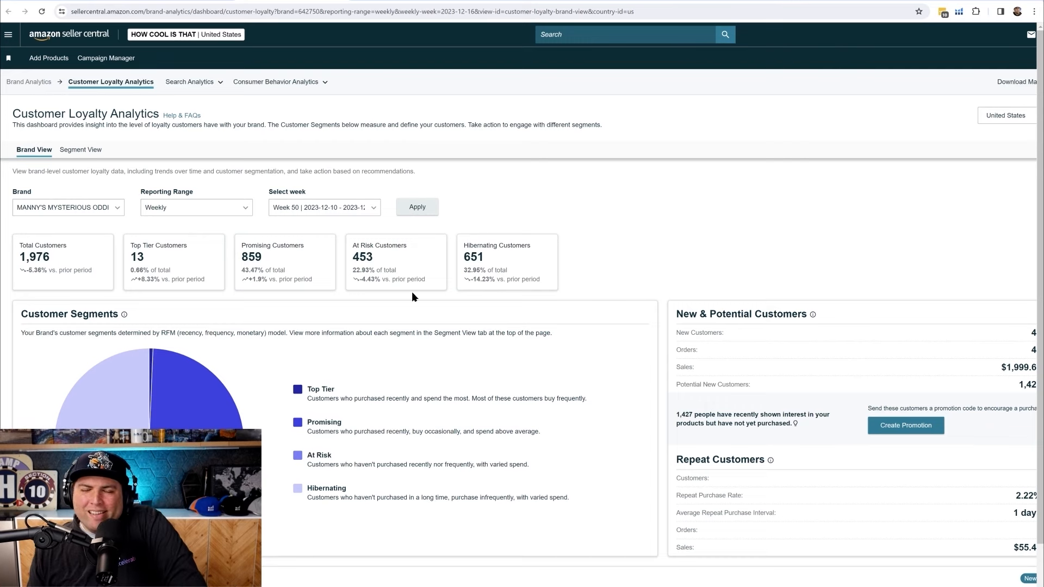
mouse_move(430, 279)
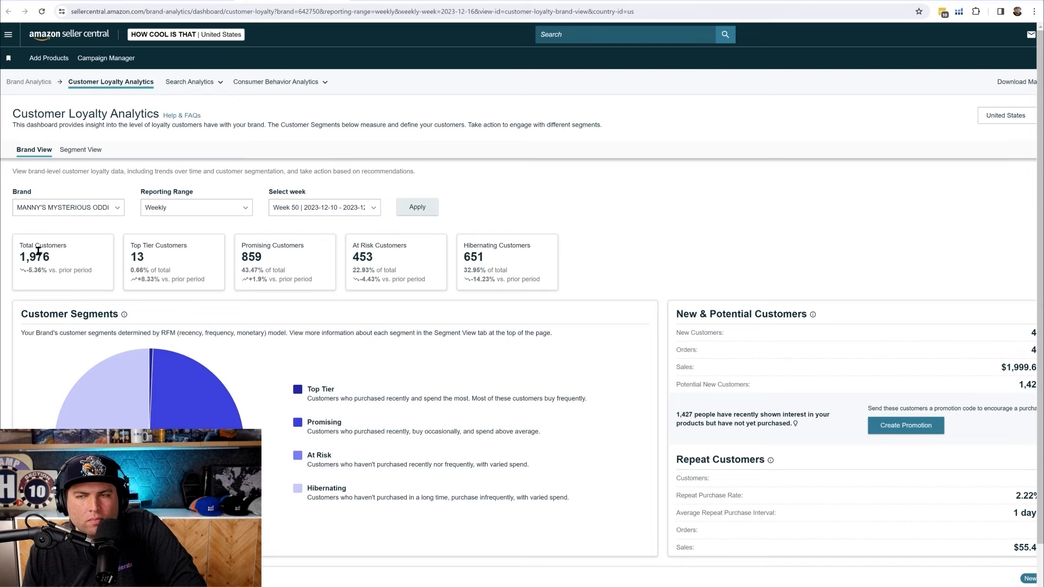
mouse_move(59, 230)
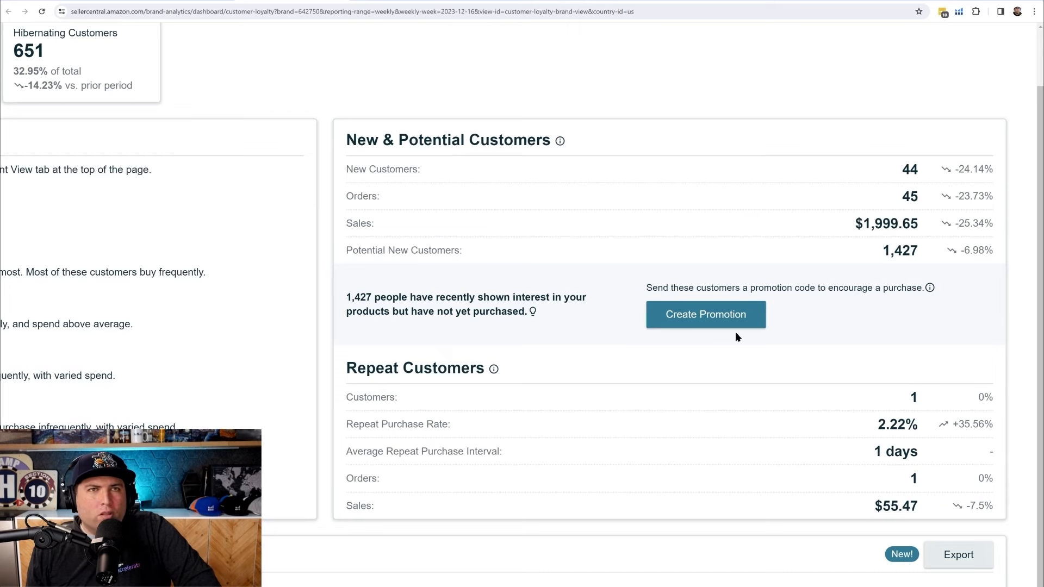
mouse_move(695, 287)
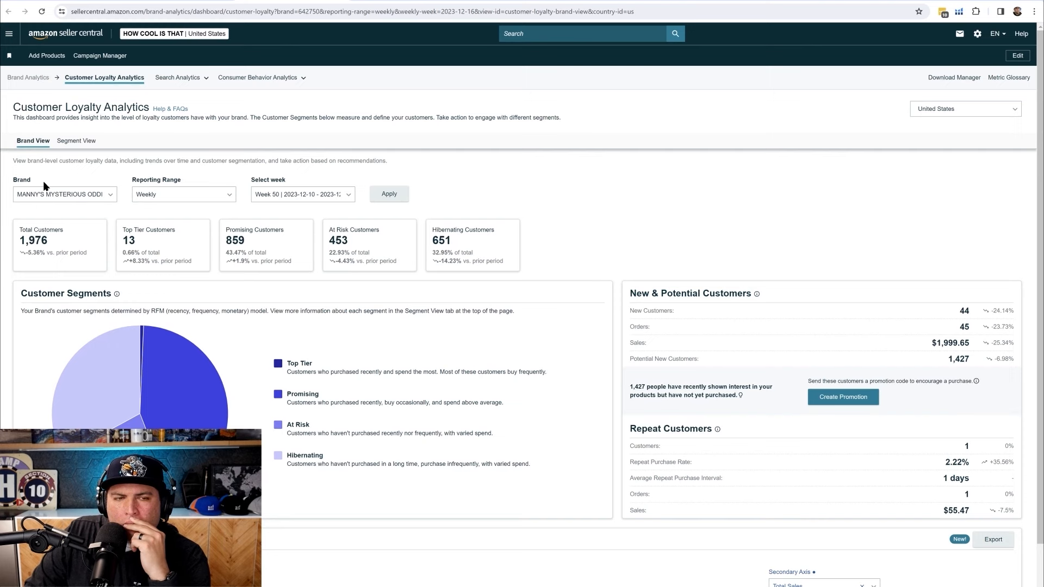
Show the Segment View with Top Tier customers' quarterly trends and segment details.
left_click(76, 141)
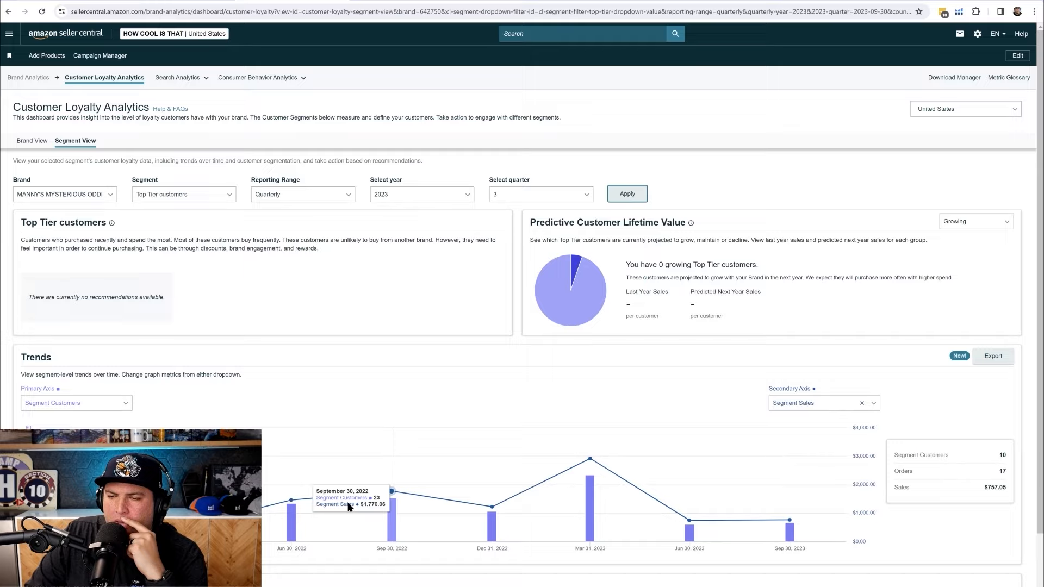
scroll("down", 3)
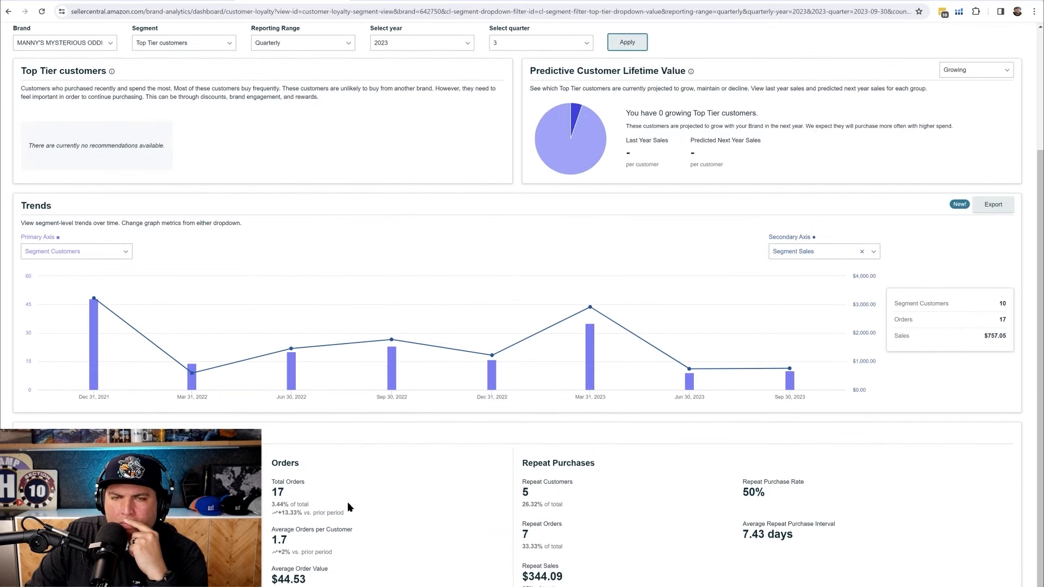
mouse_move(492, 357)
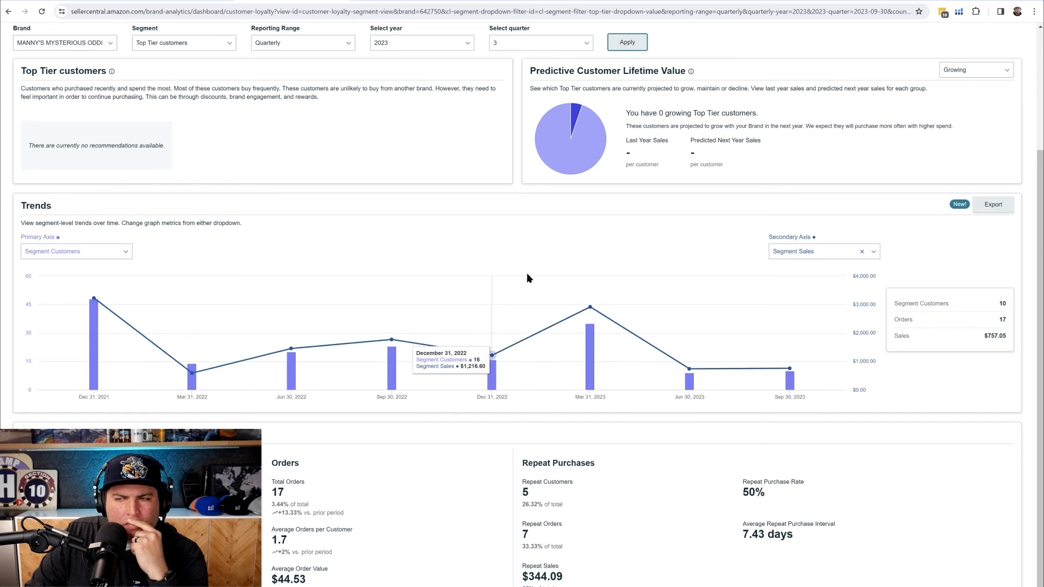
mouse_move(530, 276)
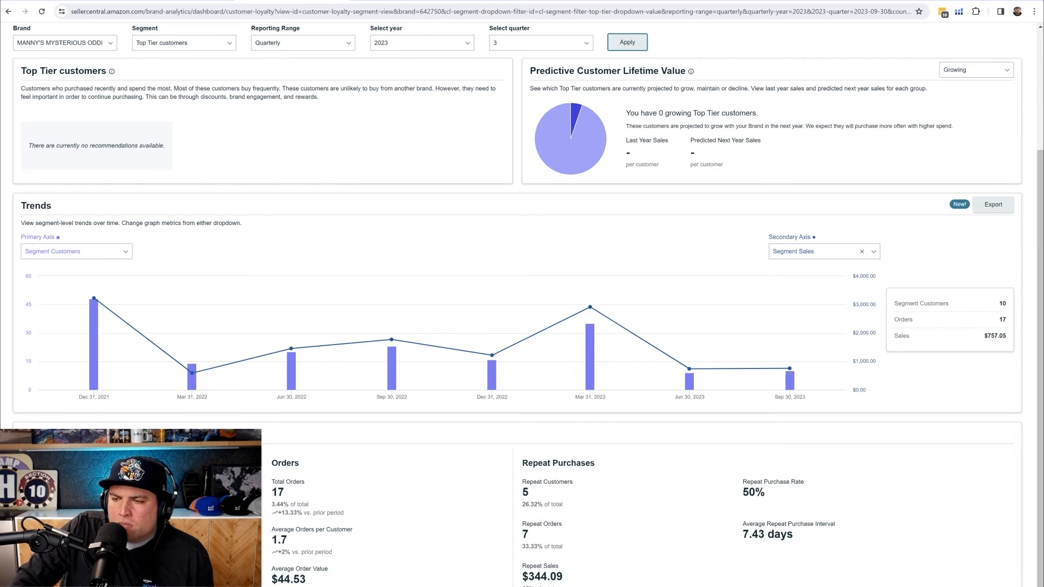
mouse_move(738, 246)
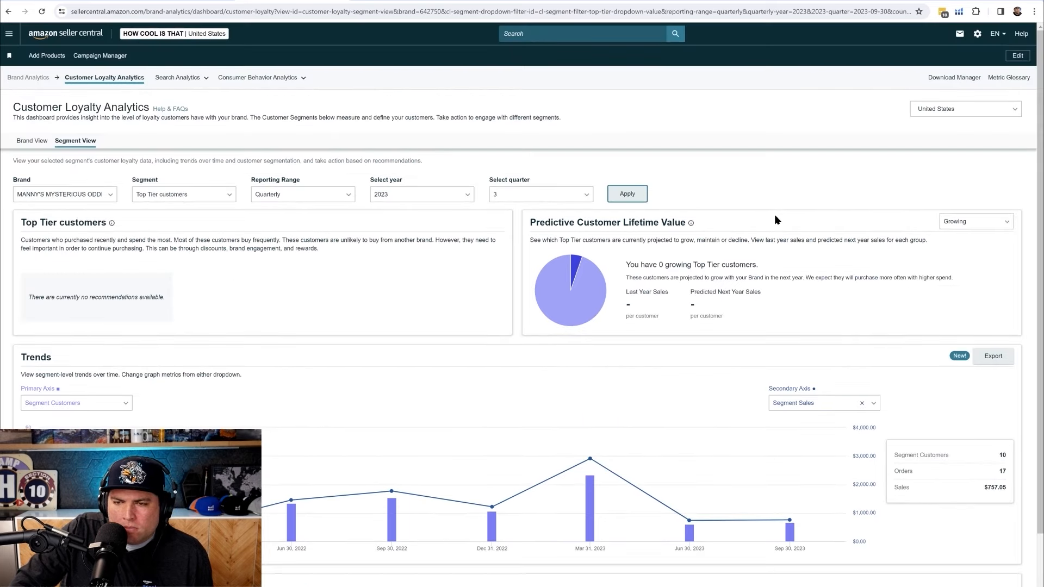
scroll("down", 3)
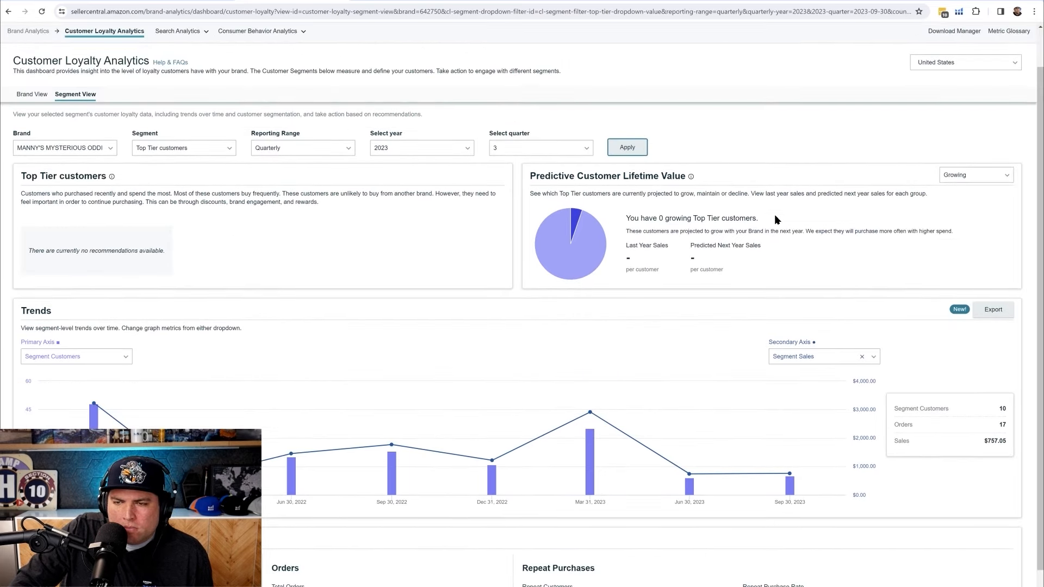
scroll("down", 3)
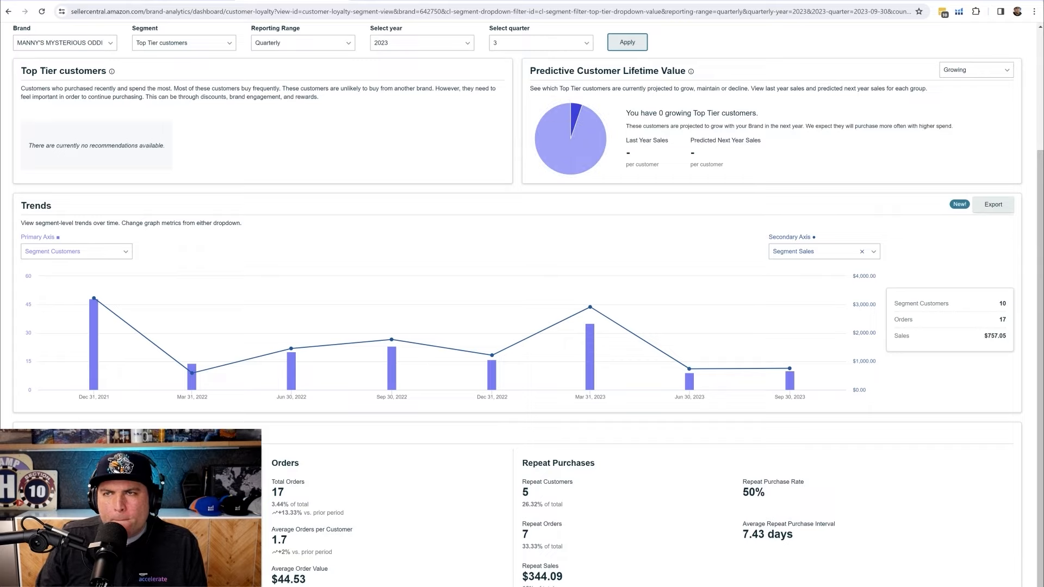
scroll("down", 3)
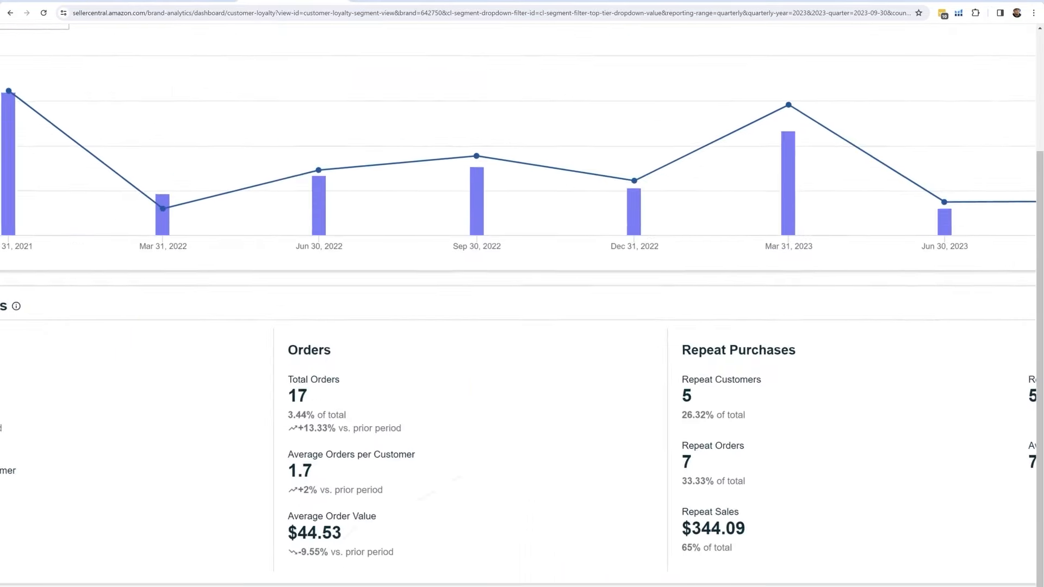
scroll("down", 3)
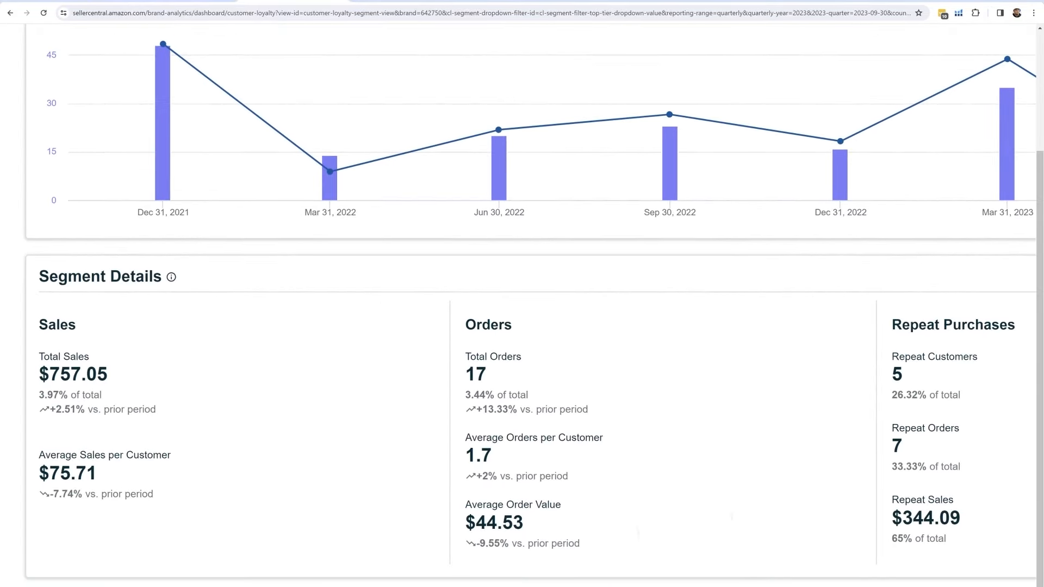
scroll("down", 3)
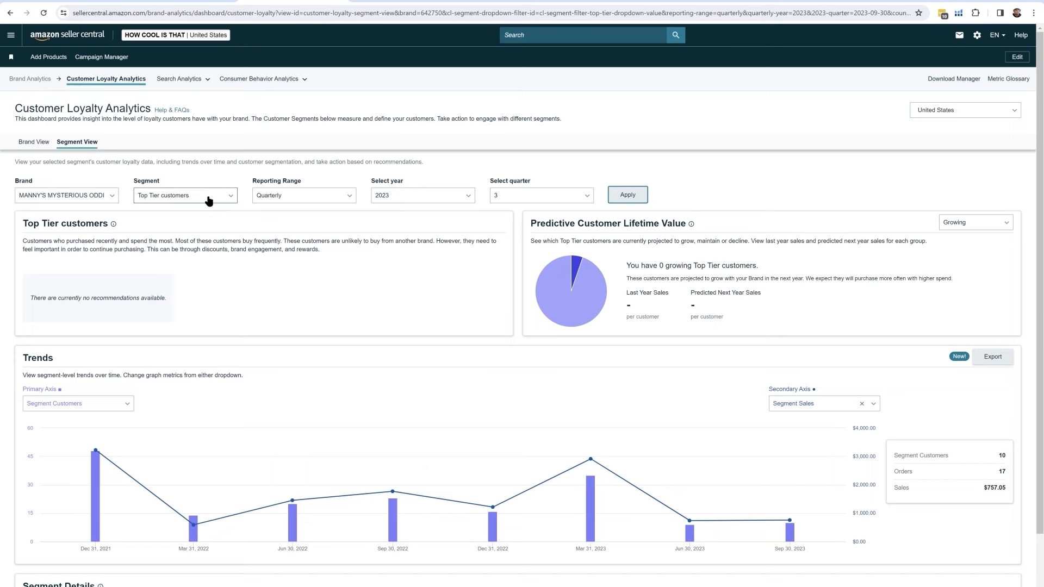
mouse_move(216, 210)
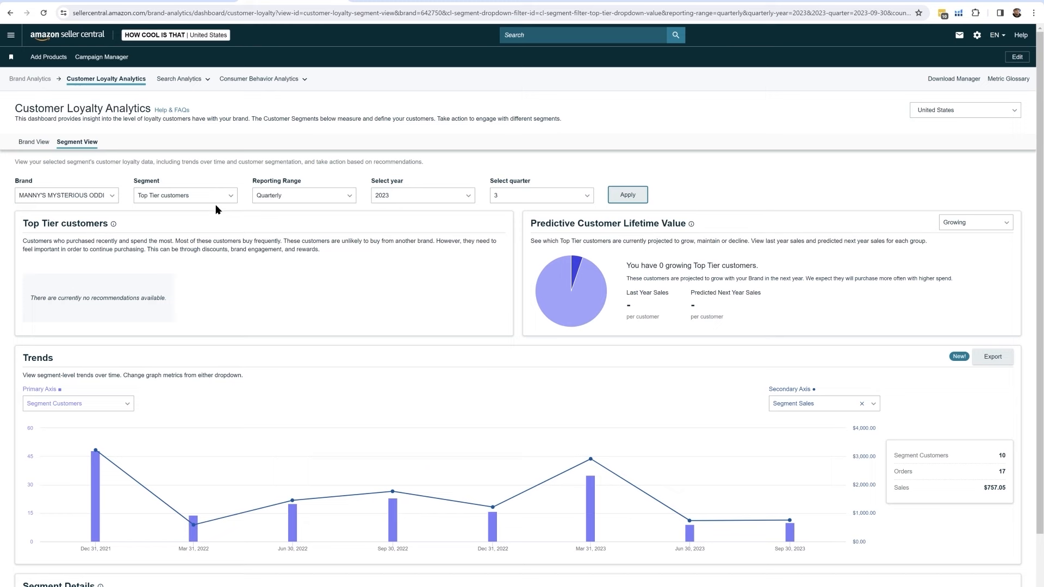
Report the Top Tier segment yearly for 2022, then head to the Search Analytics reports.
left_click(303, 195)
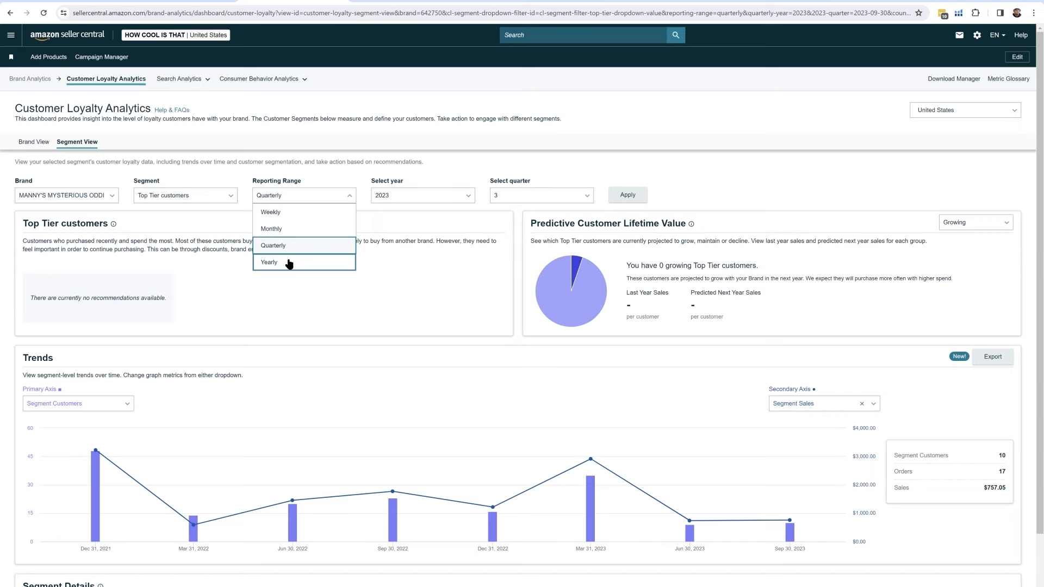
left_click(270, 262)
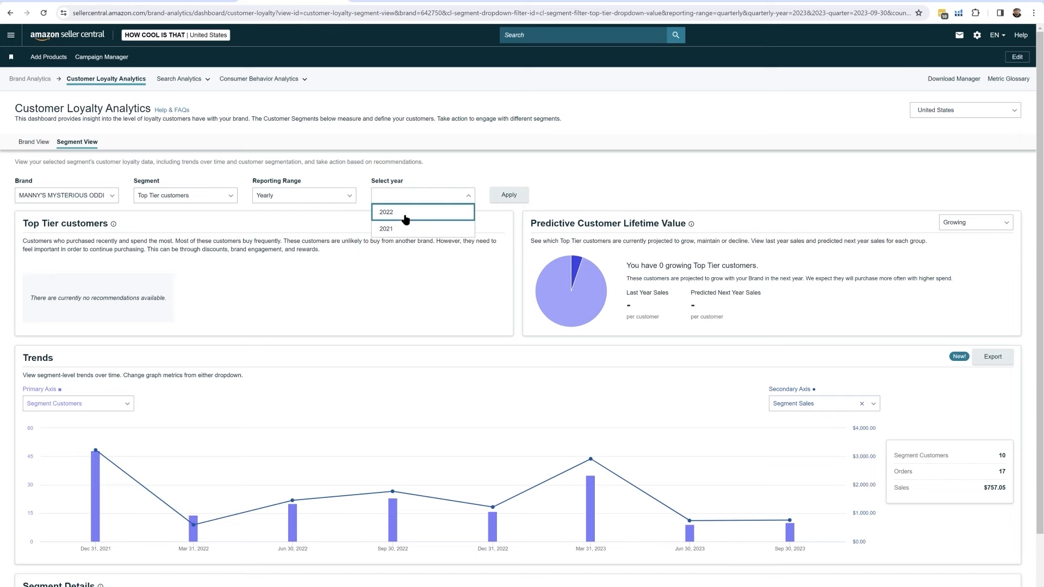
left_click(386, 211)
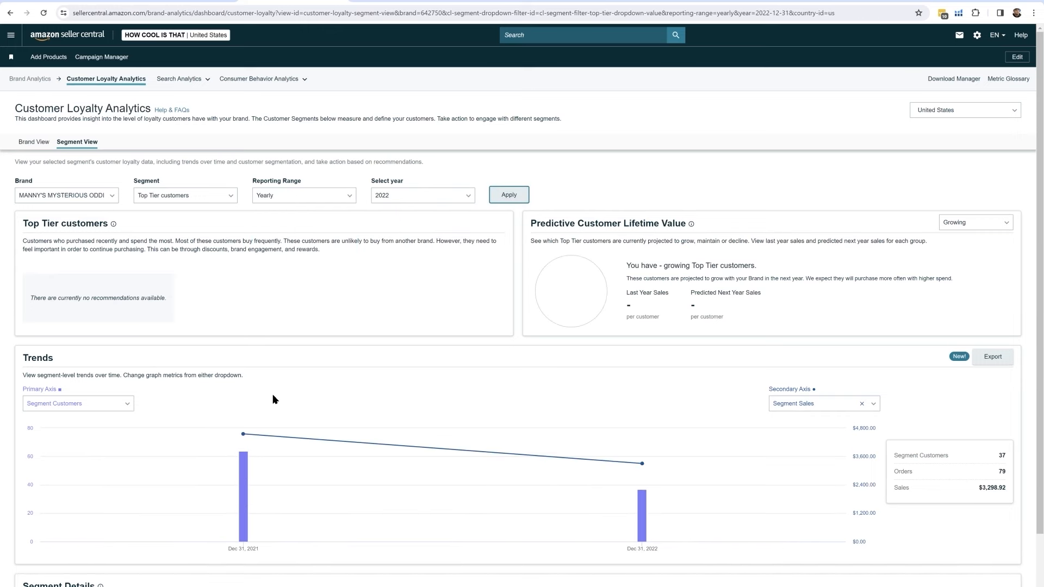
scroll("down", 3)
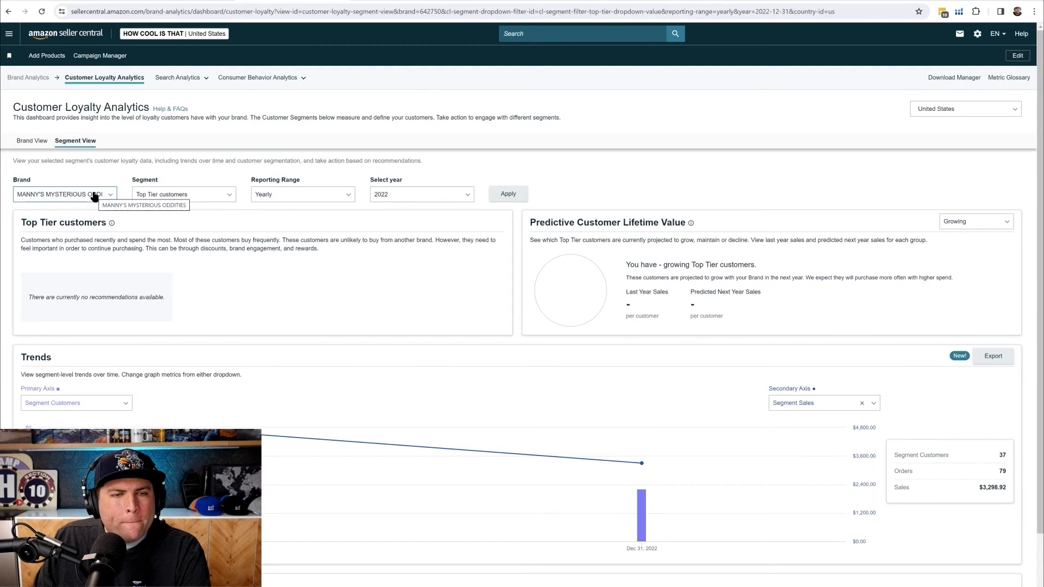
mouse_move(159, 145)
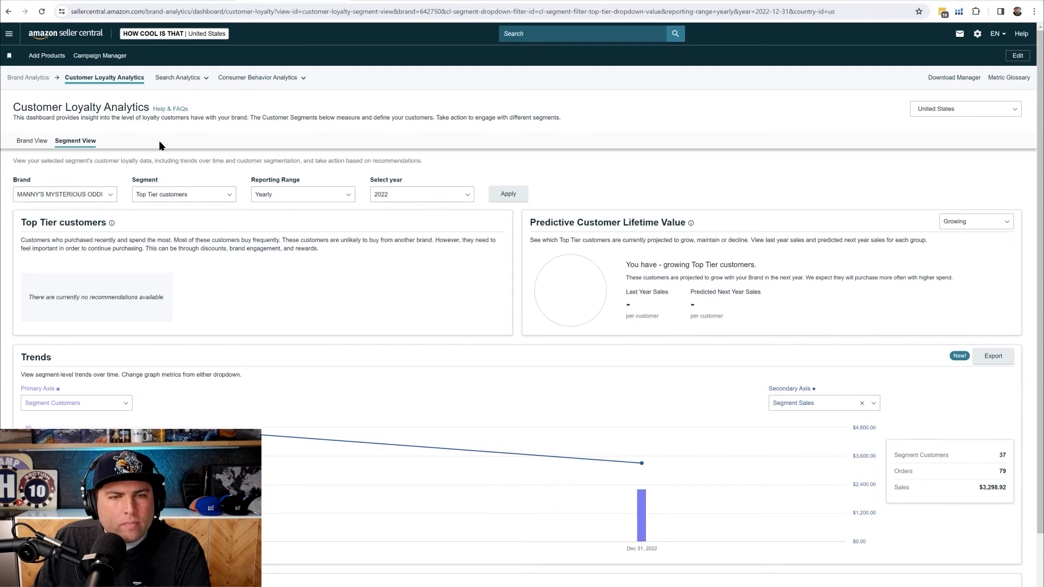
left_click(178, 78)
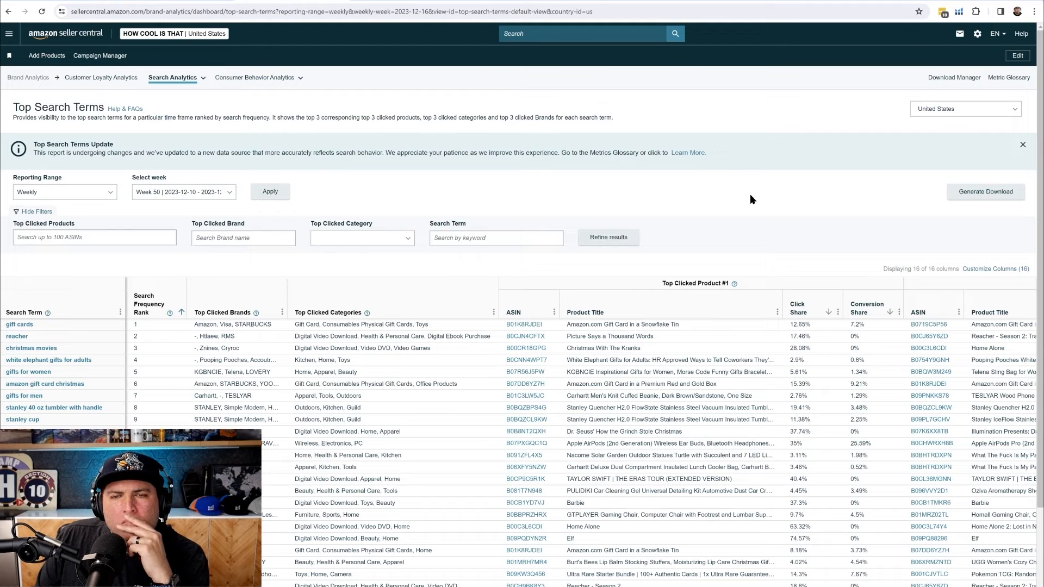
mouse_move(370, 329)
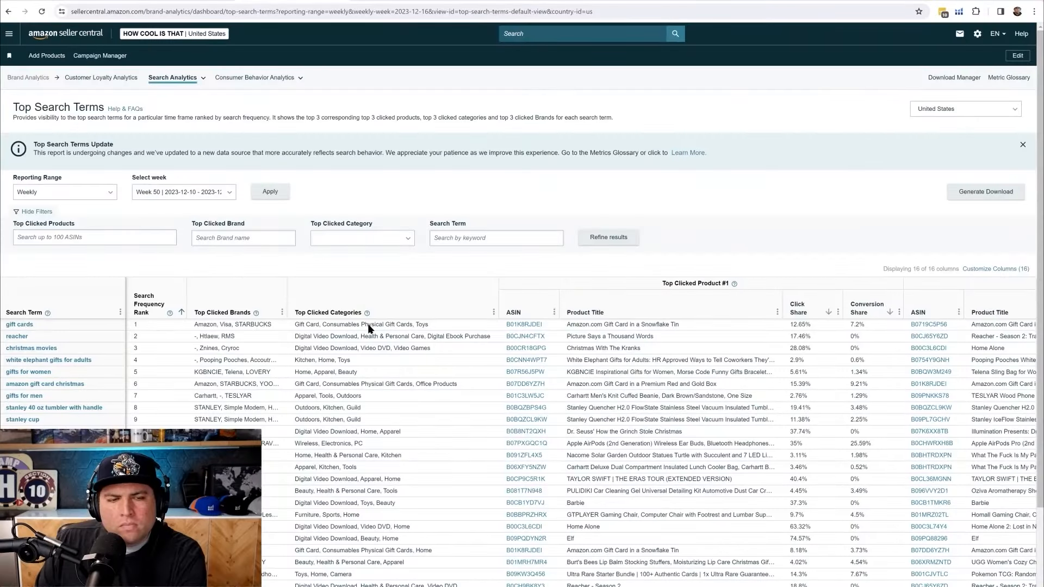
Start filtering the Week 50 Top Search Terms report by a search keyword.
left_click(495, 237)
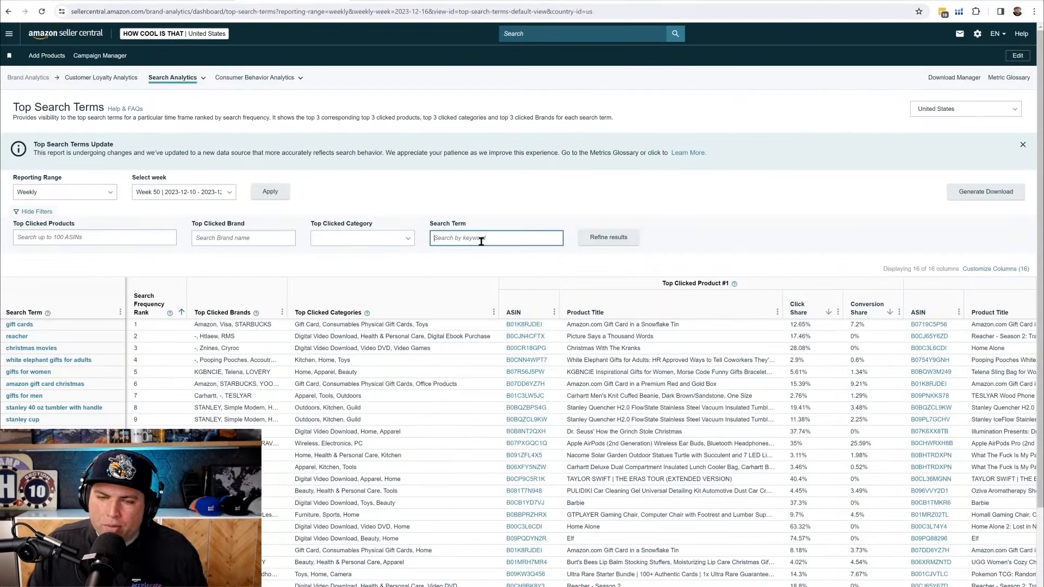
Refine results for the 'coffin' search term and select the coffin shelf product's ASIN.
left_click(608, 237)
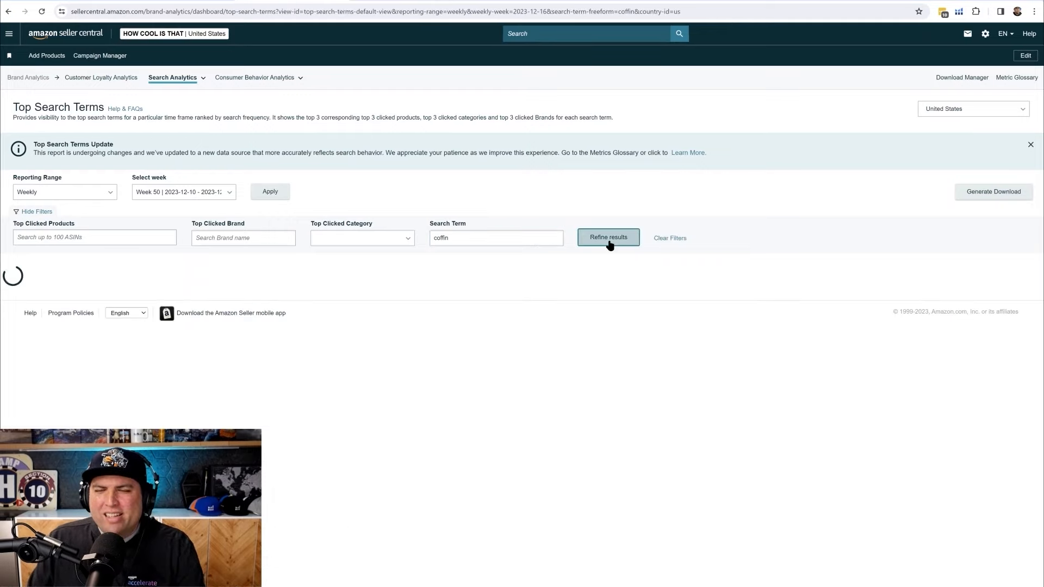
left_click(608, 238)
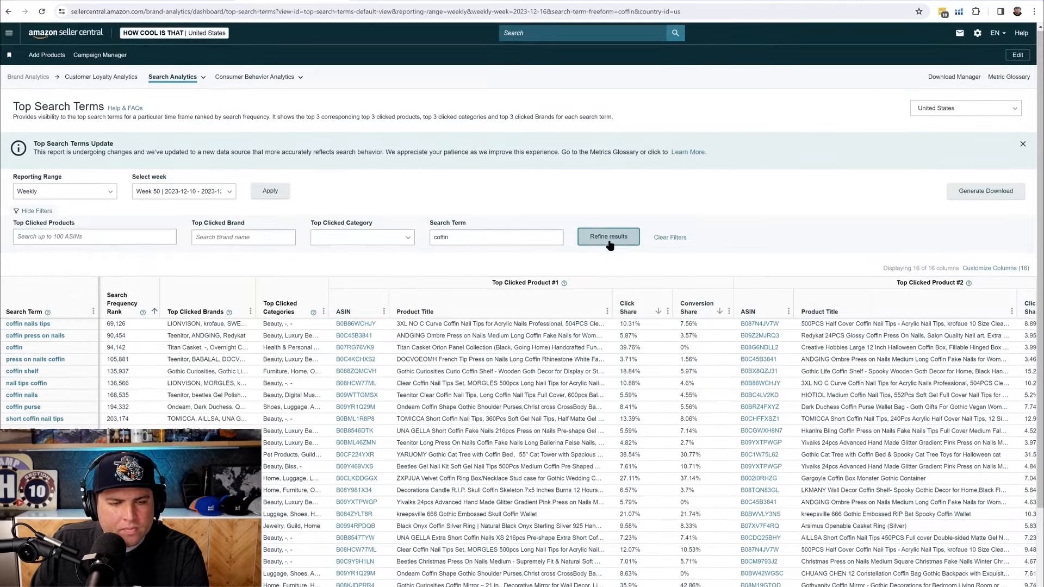
scroll("down", 3)
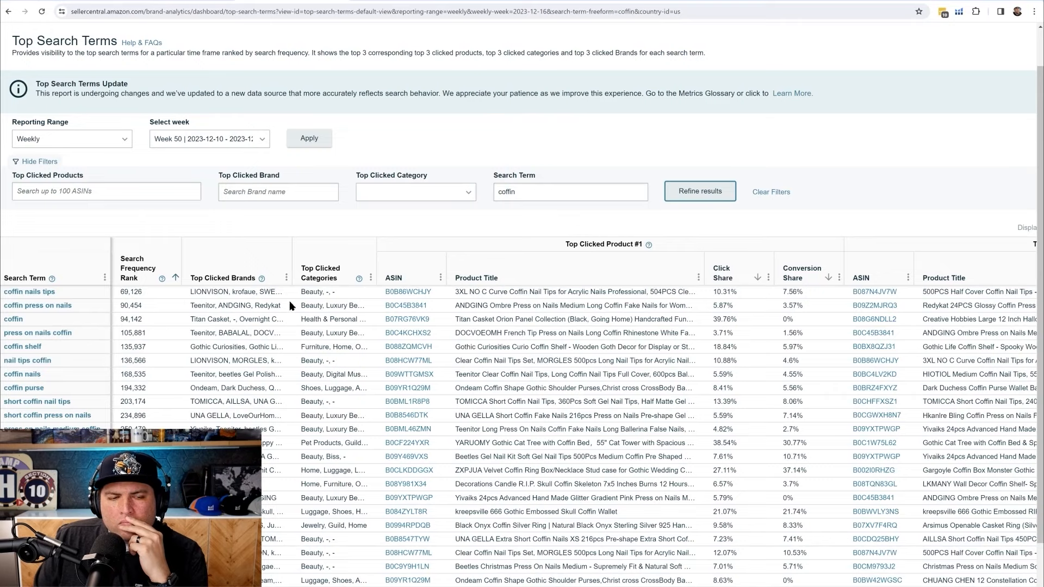
mouse_move(382, 346)
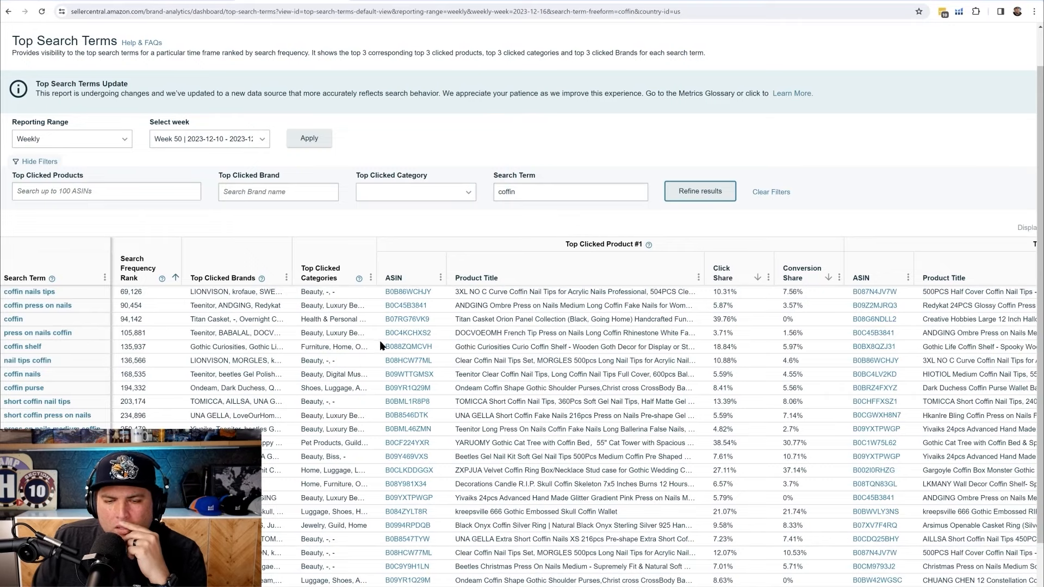
double_click(408, 346)
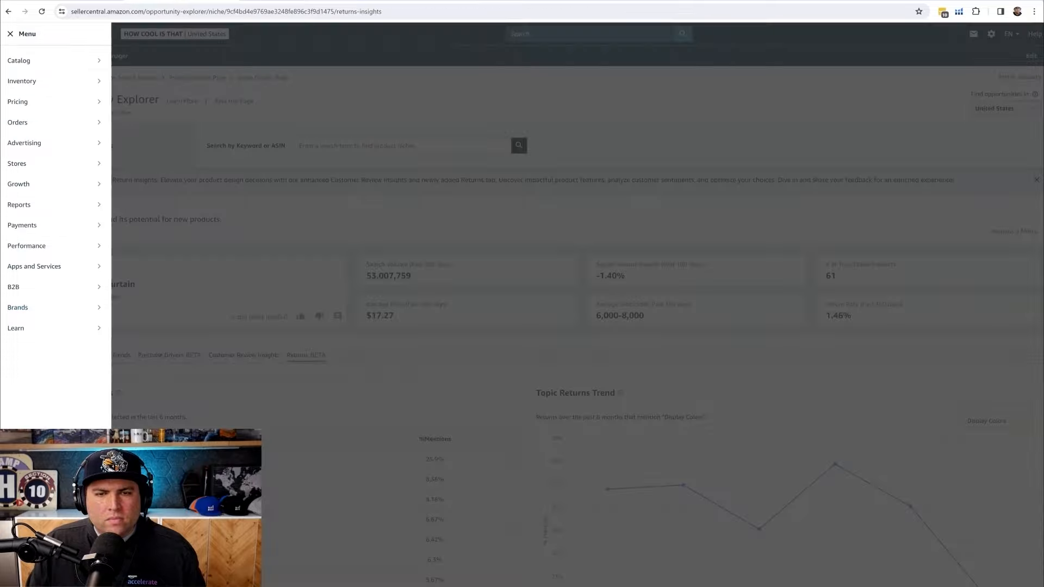
Search Product Opportunity Explorer for ASIN B088ZQMCVH and review the Gothic Curiosities coffin shelf matches.
left_click(10, 33)
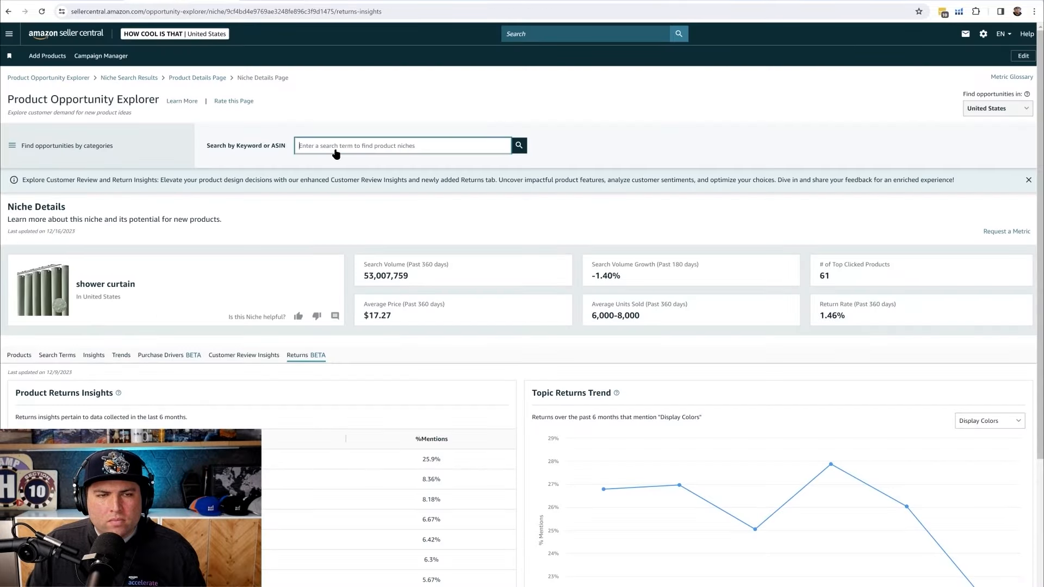
type("B088ZQMCVH")
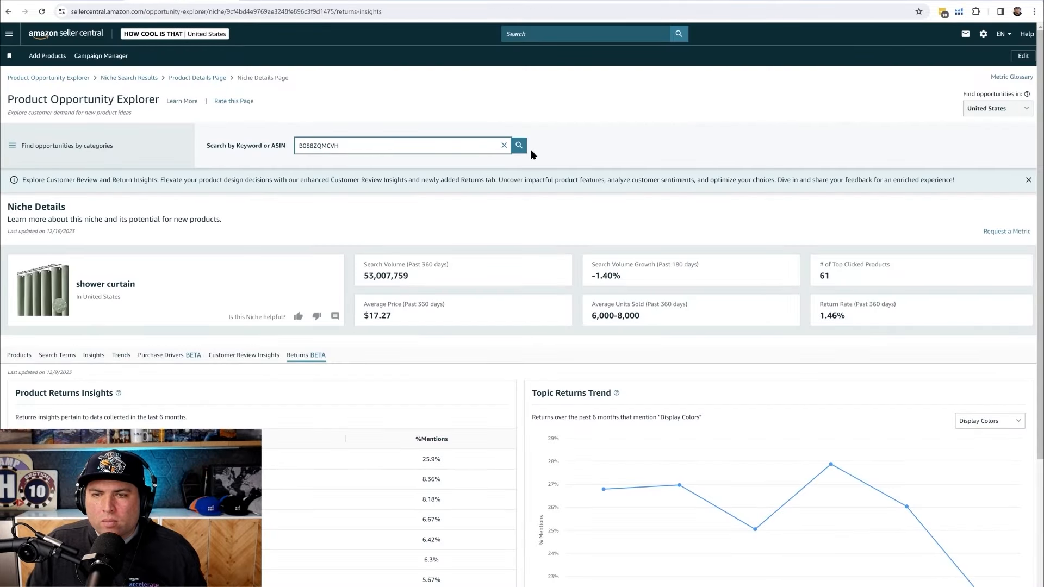
left_click(518, 145)
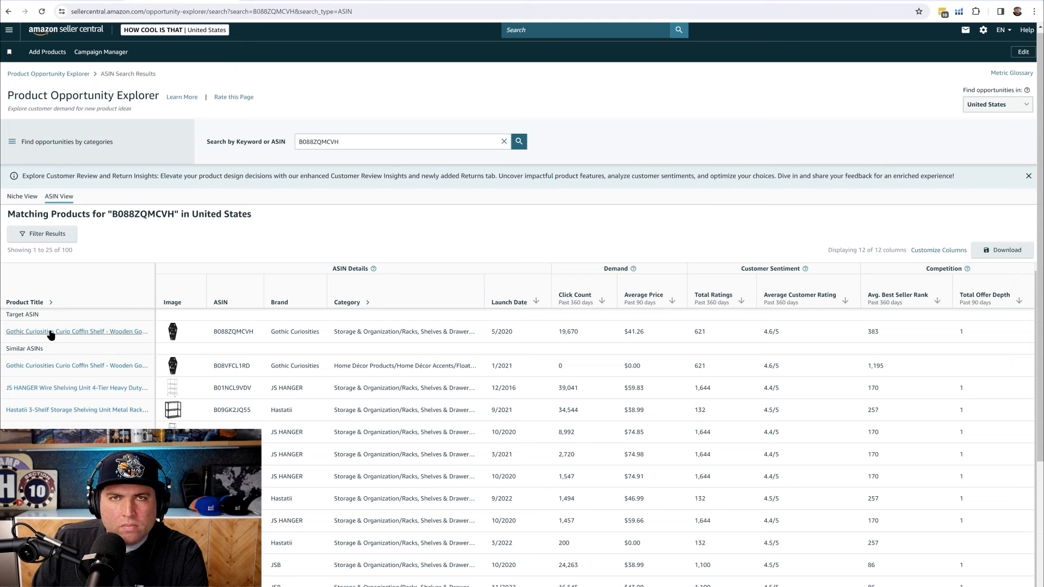
mouse_move(517, 337)
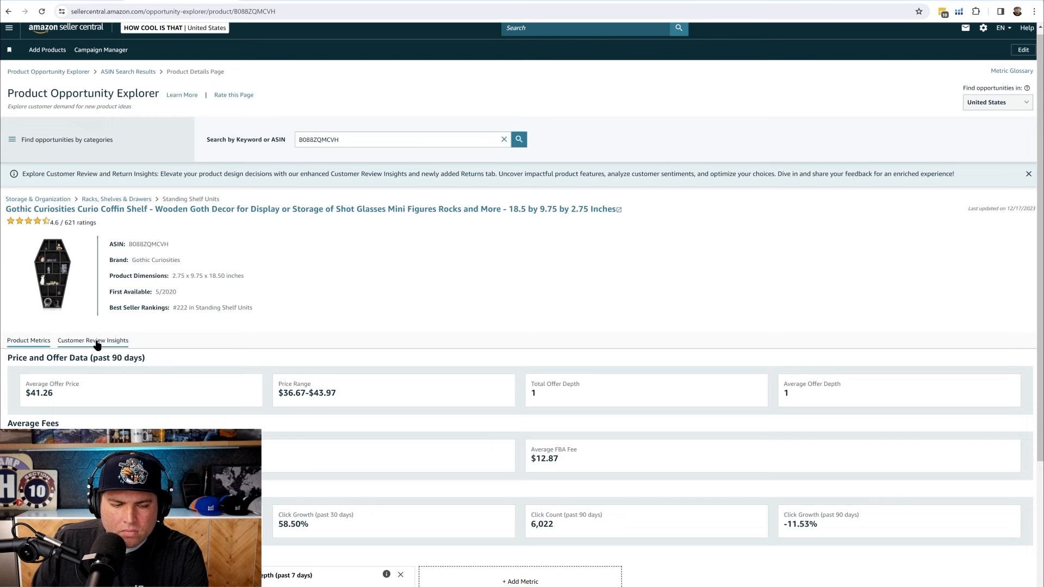
scroll("down", 3)
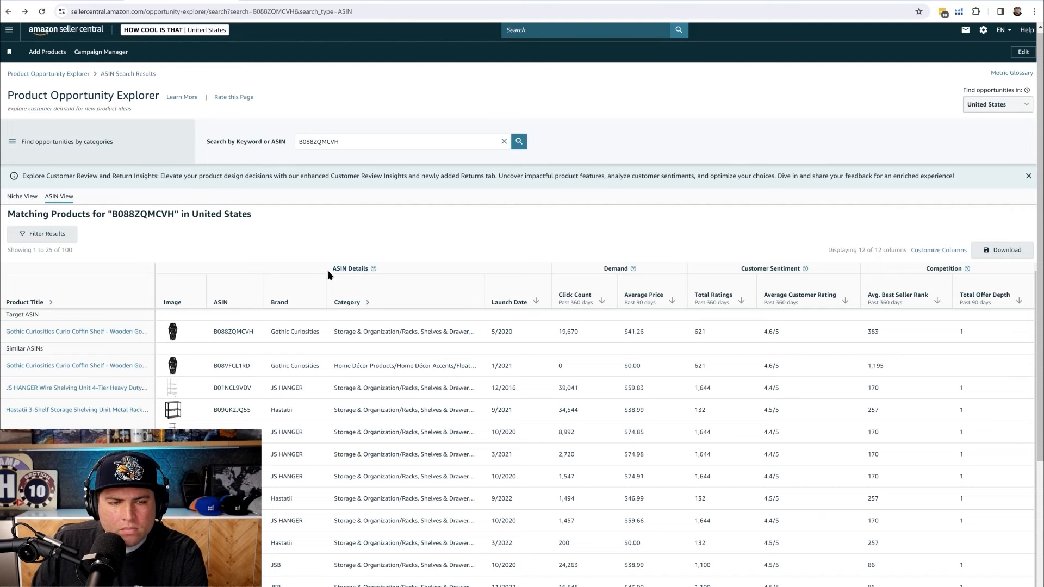
Show the Niche View for ASIN B088ZQMCVH, revealing the coffin shelf niche with 327,535 yearly searches.
left_click(22, 196)
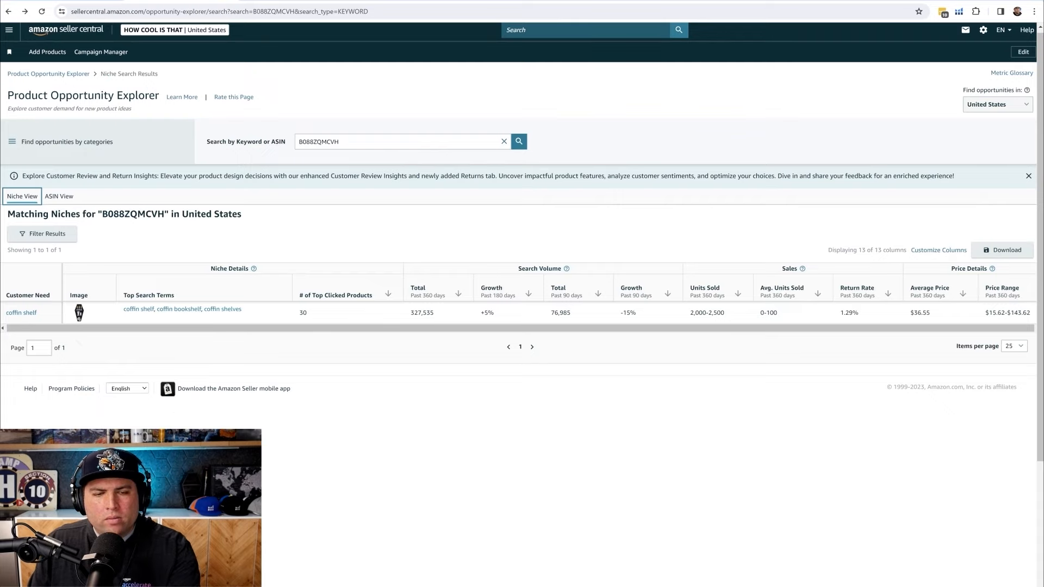
scroll("down", 3)
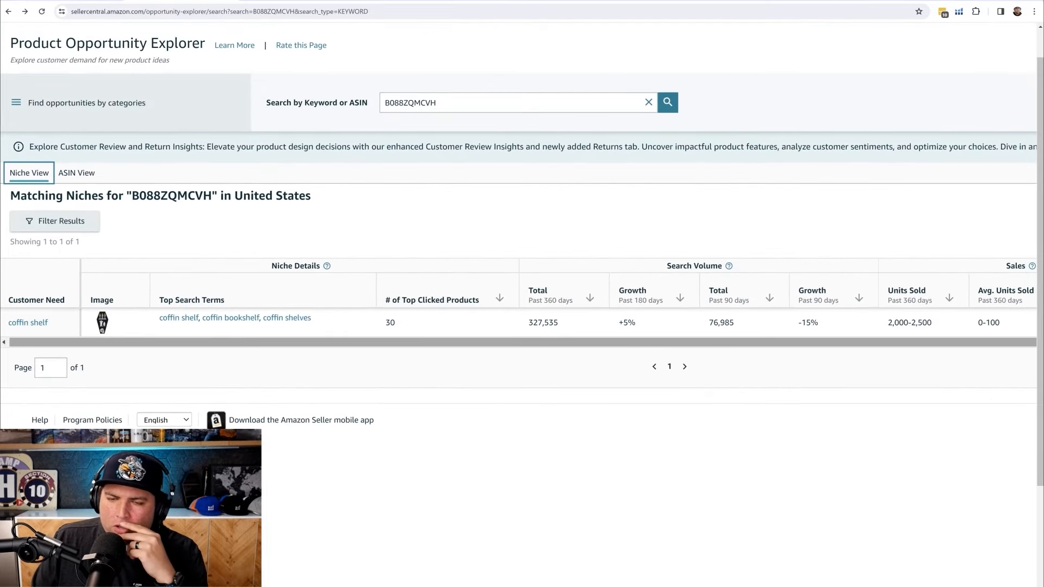
mouse_move(447, 125)
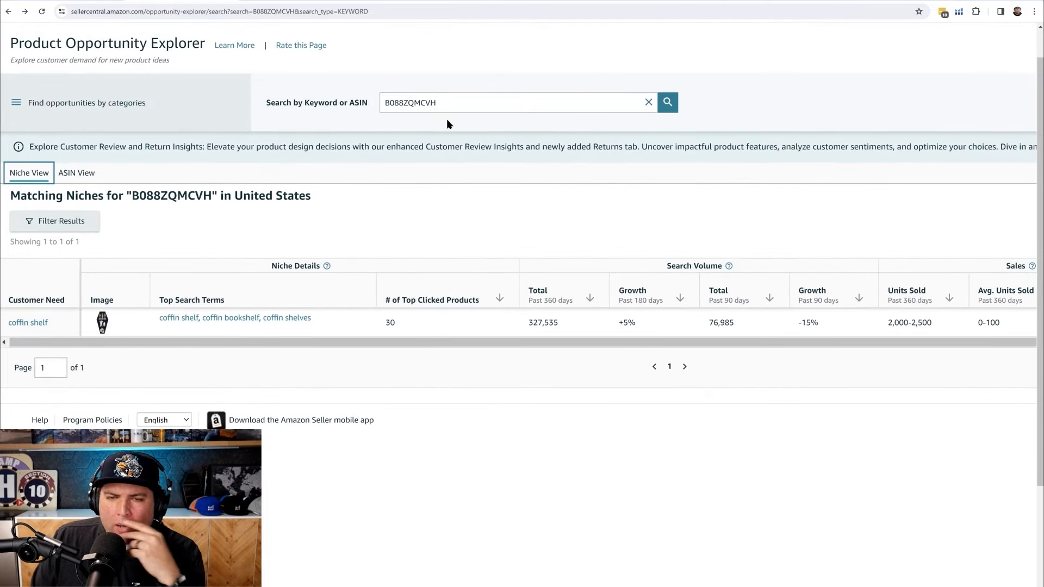
mouse_move(462, 123)
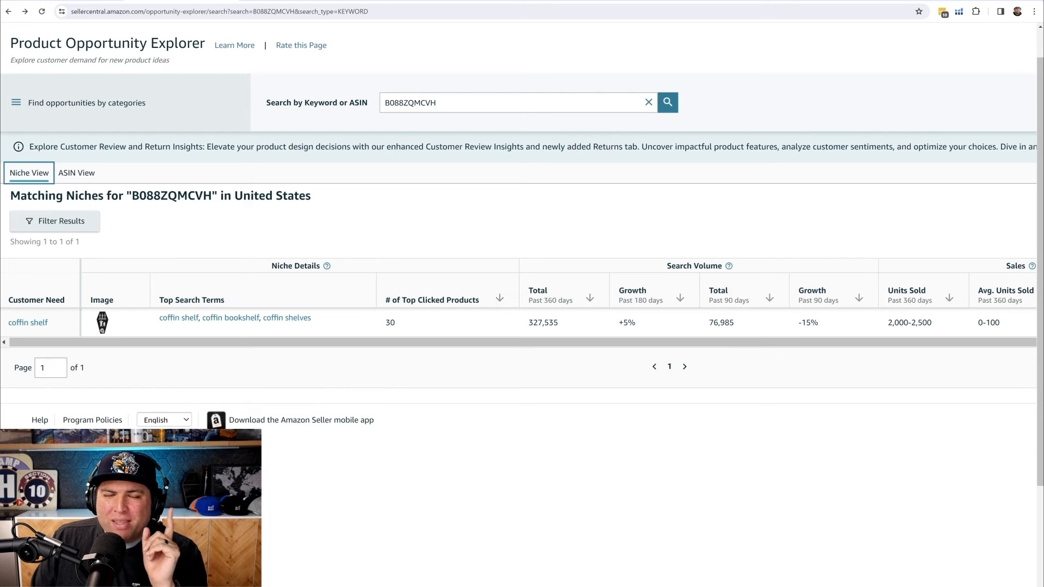
mouse_move(511, 78)
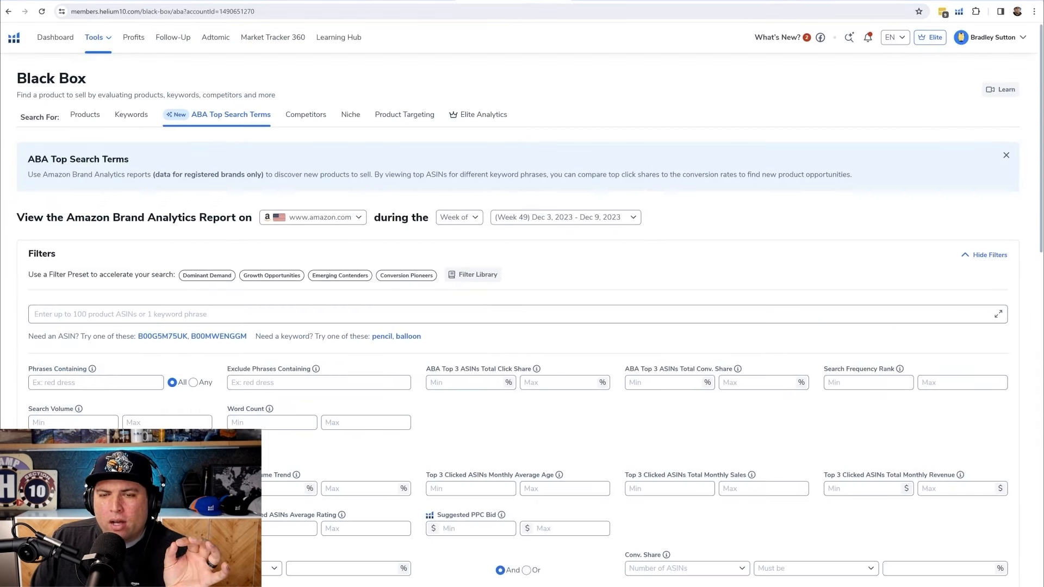
scroll("down", 3)
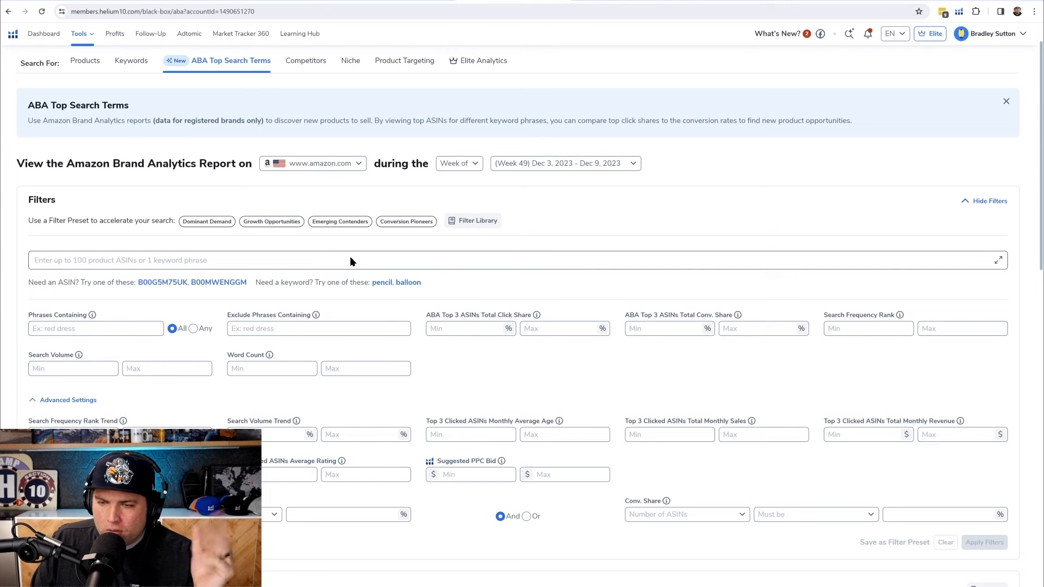
mouse_move(331, 275)
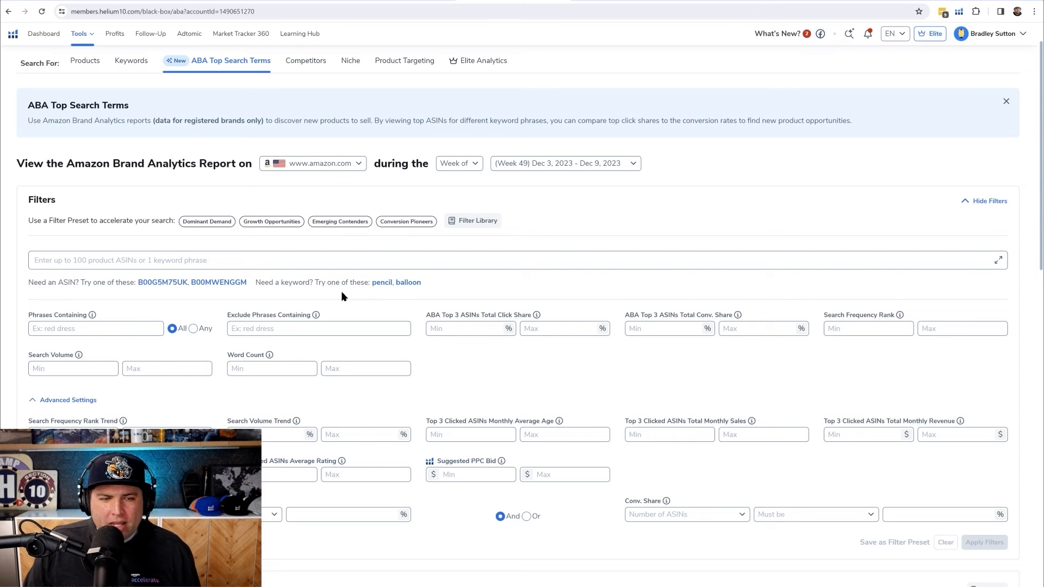
Filter ABA top search terms to keyword 'coffin', search volume min 500 and share 30%, and apply.
left_click(338, 260)
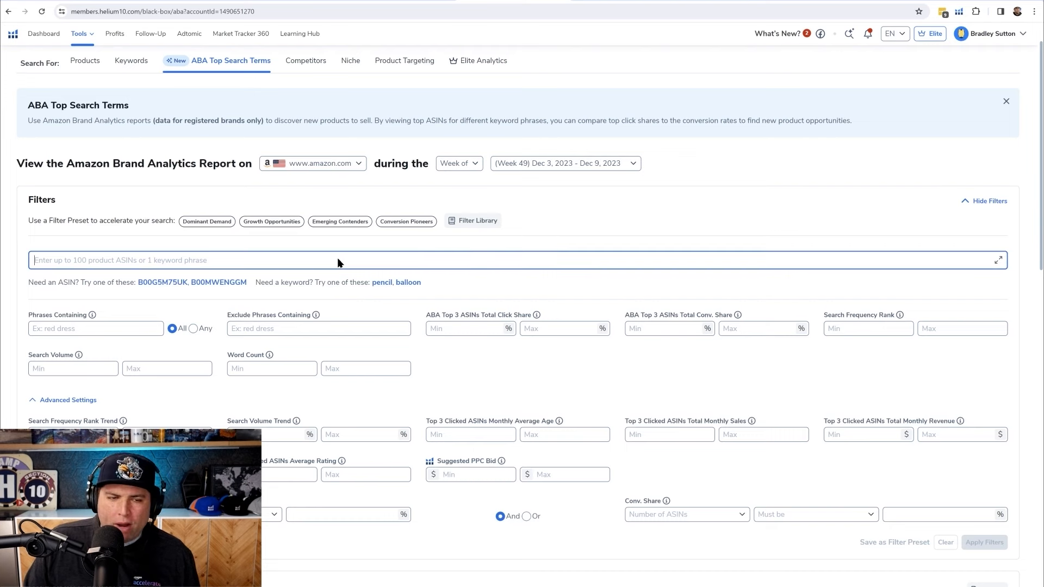
type("coffin")
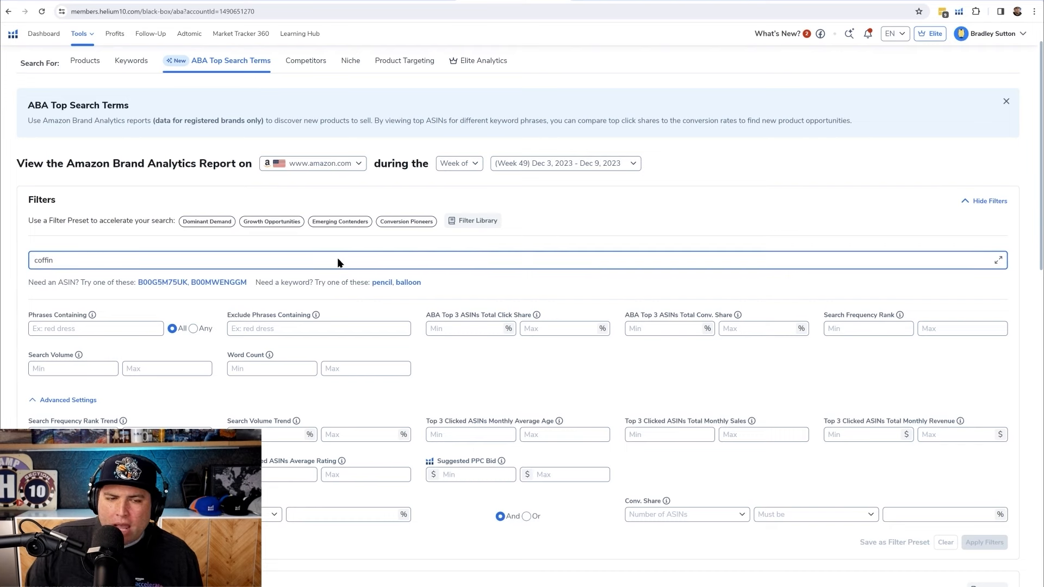
mouse_move(316, 359)
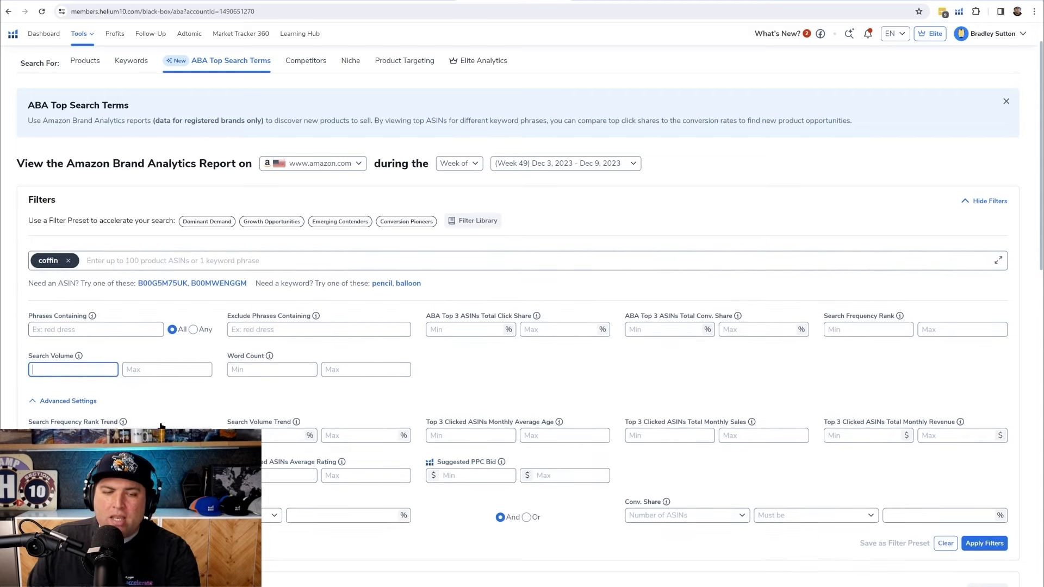
scroll("down", 3)
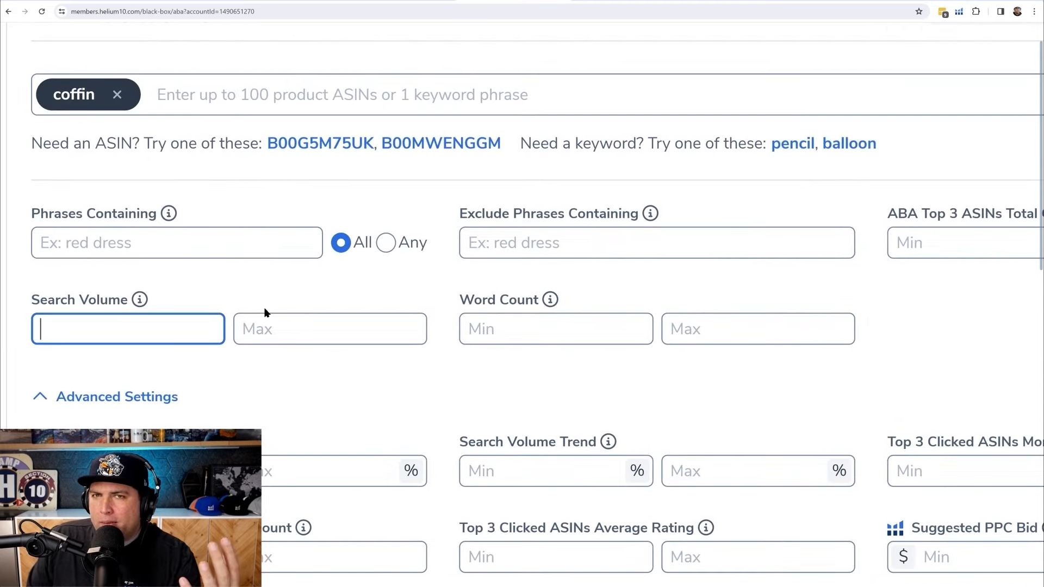
scroll("down", 3)
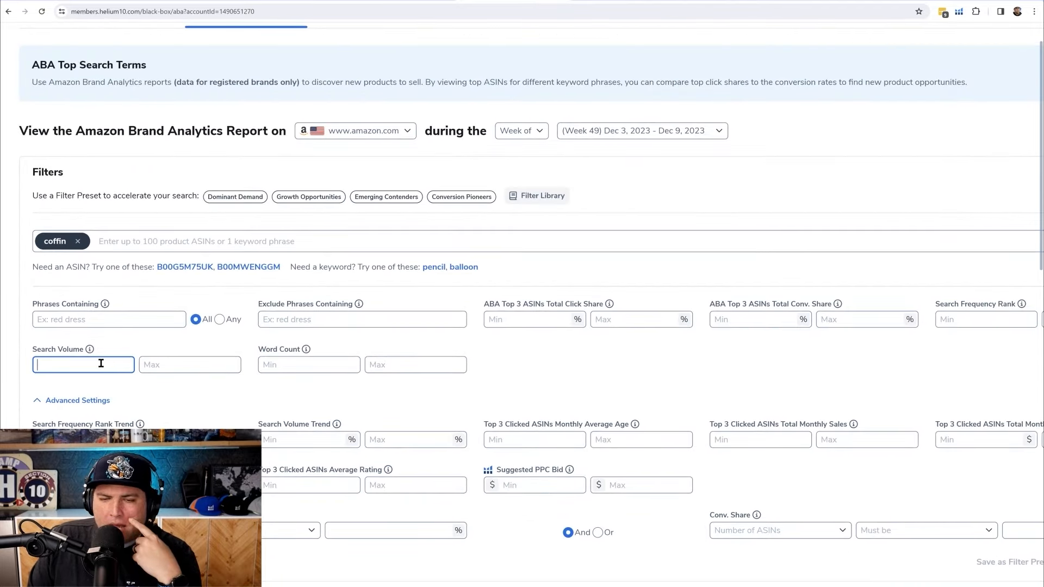
type("500")
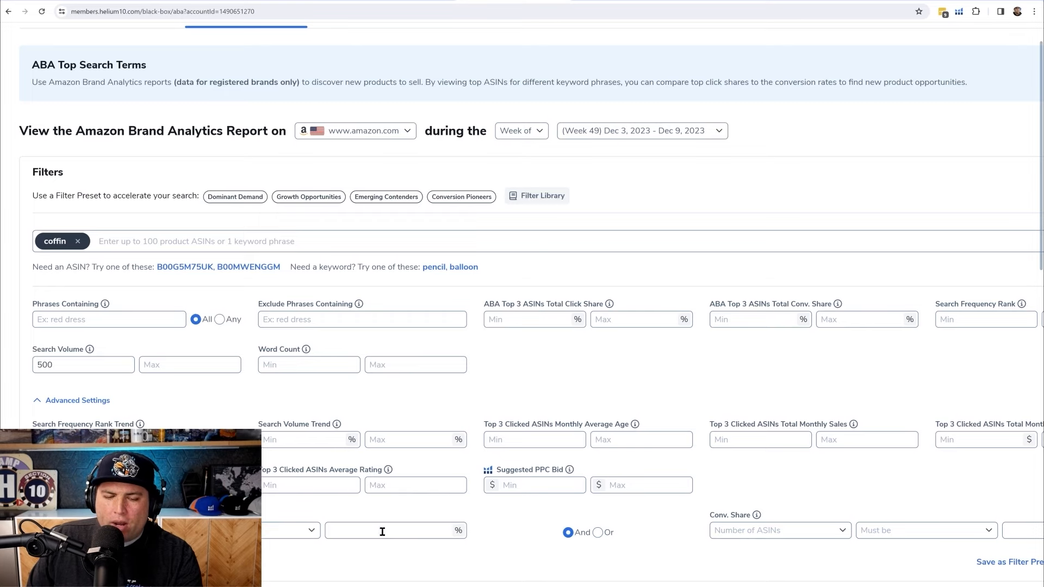
type("30")
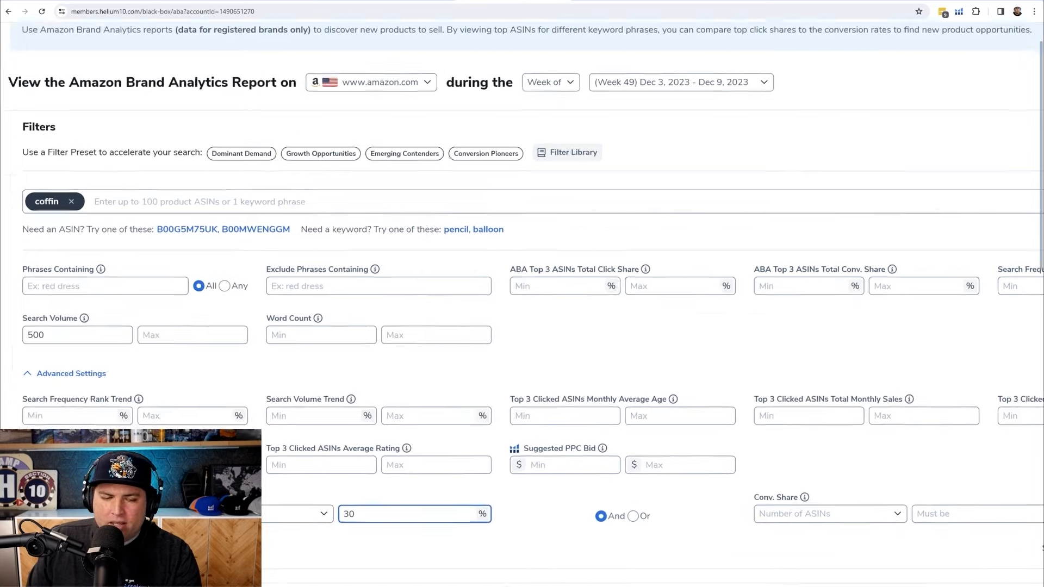
scroll("down", 3)
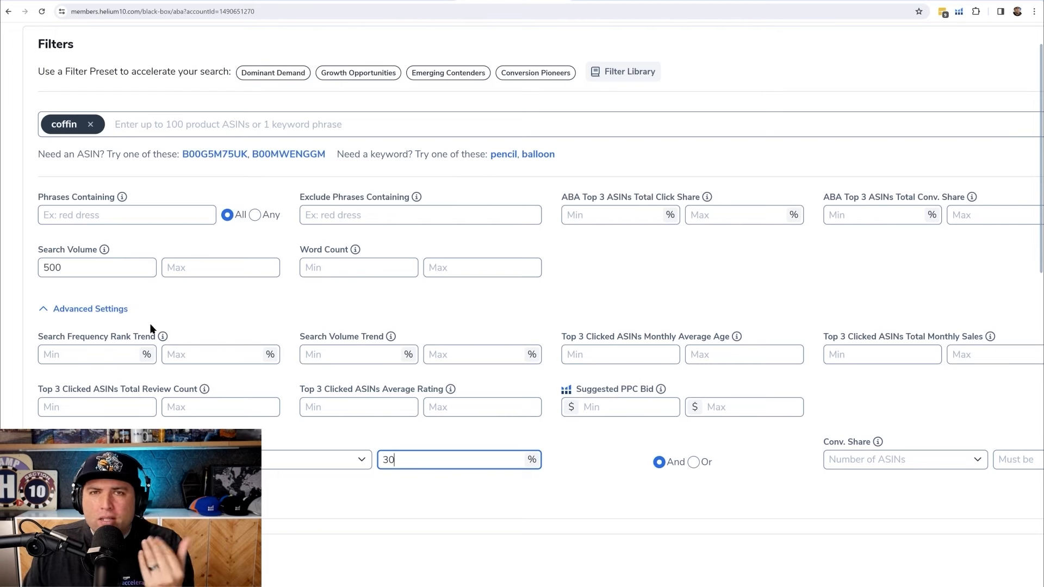
mouse_move(623, 477)
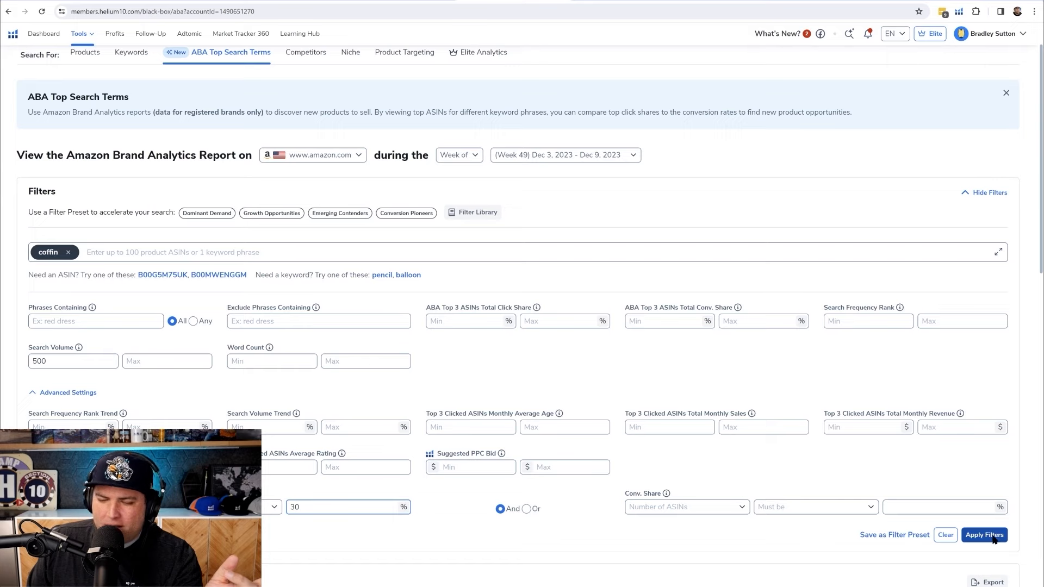
left_click(984, 534)
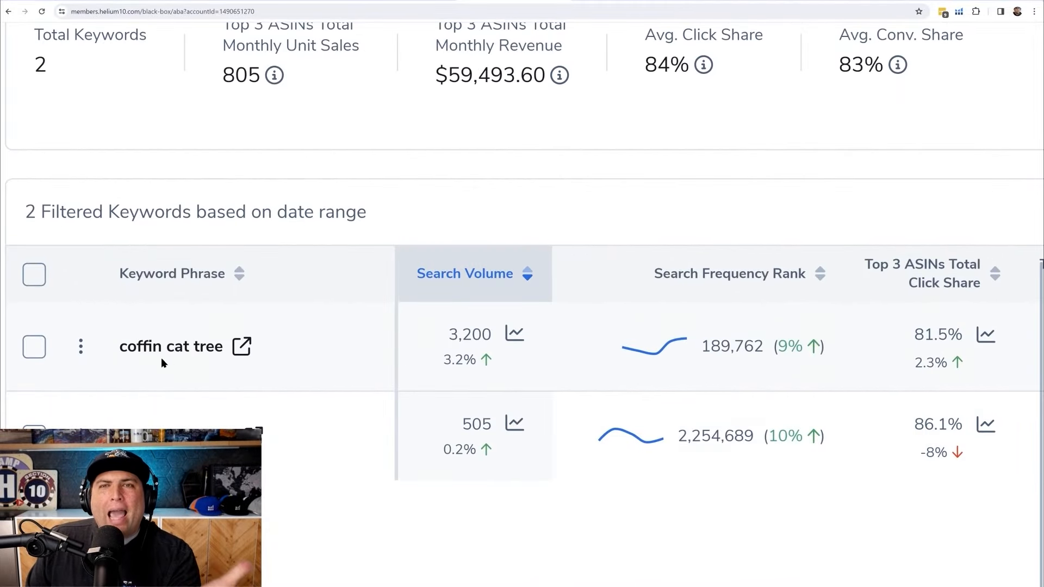
mouse_move(490, 389)
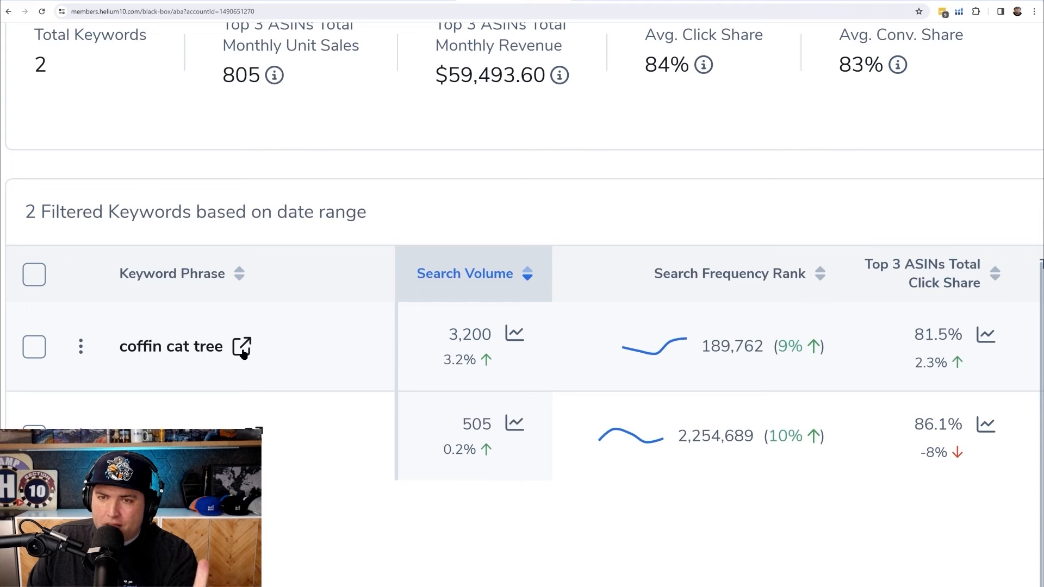
Open the Amazon search results for 'coffin cat tree' from the filtered keyword list.
left_click(241, 347)
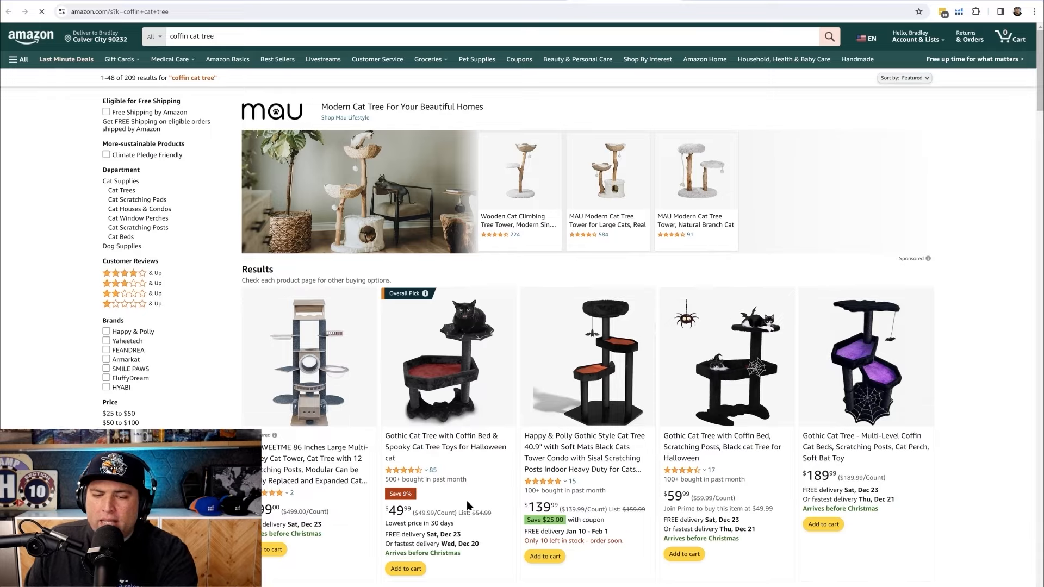
scroll("down", 3)
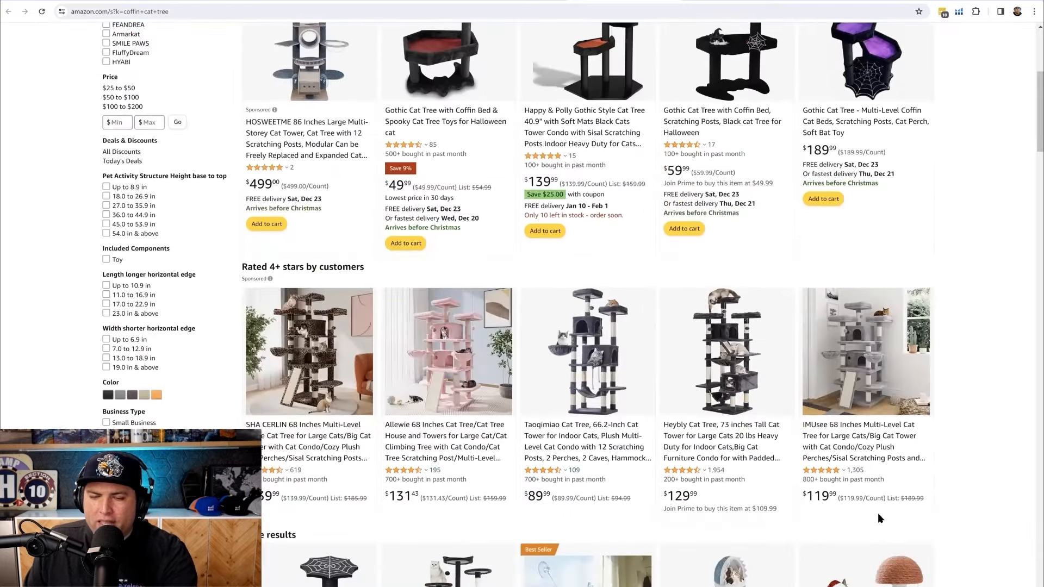
scroll("down", 3)
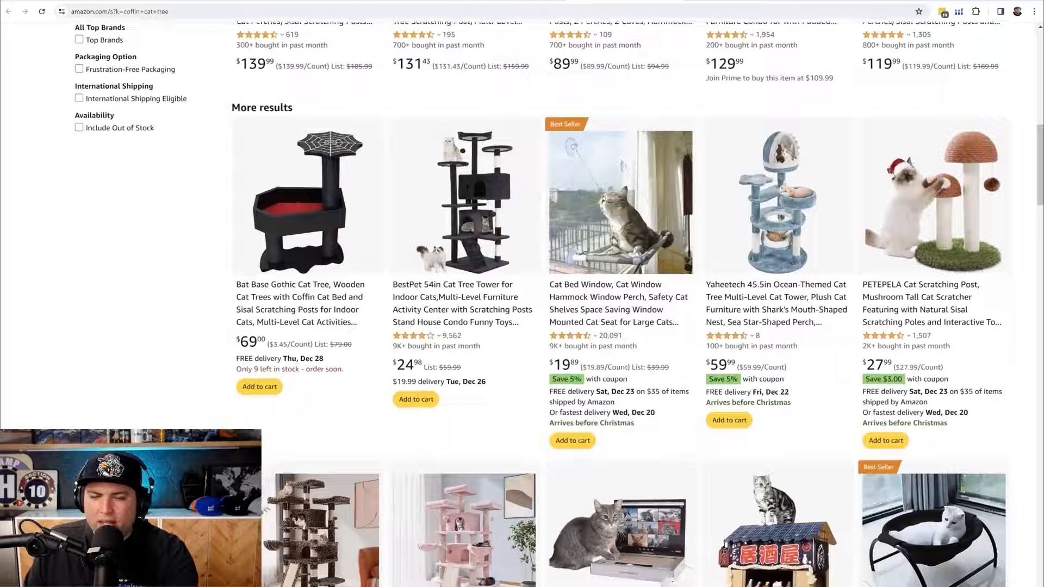
scroll("down", 3)
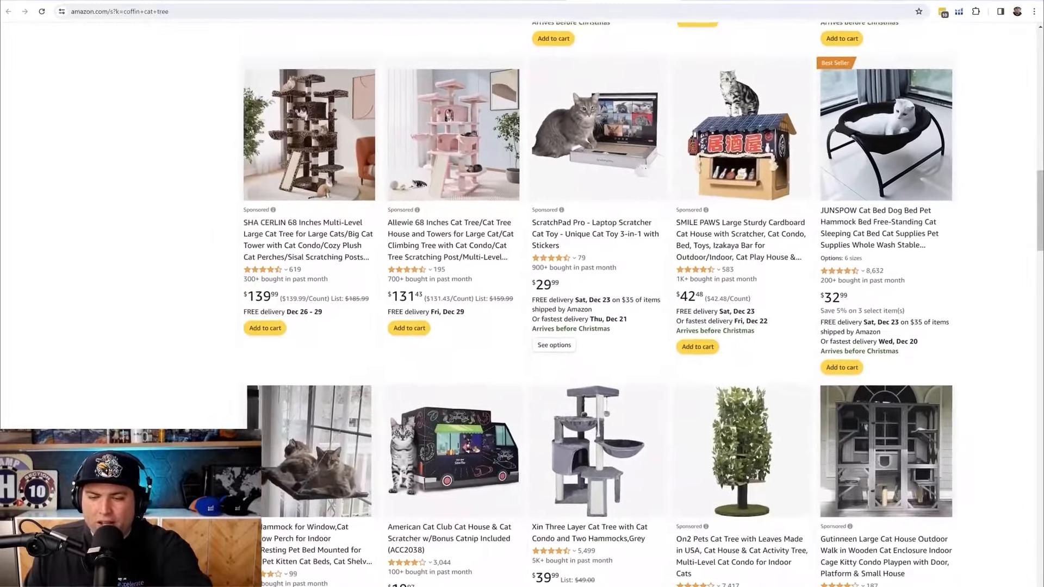
scroll("down", 3)
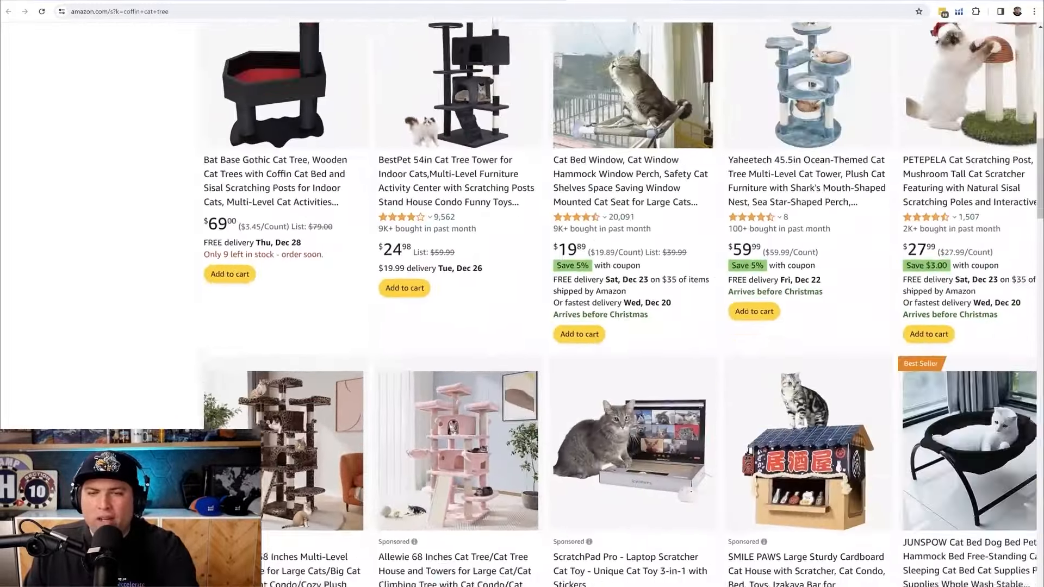
scroll("down", 3)
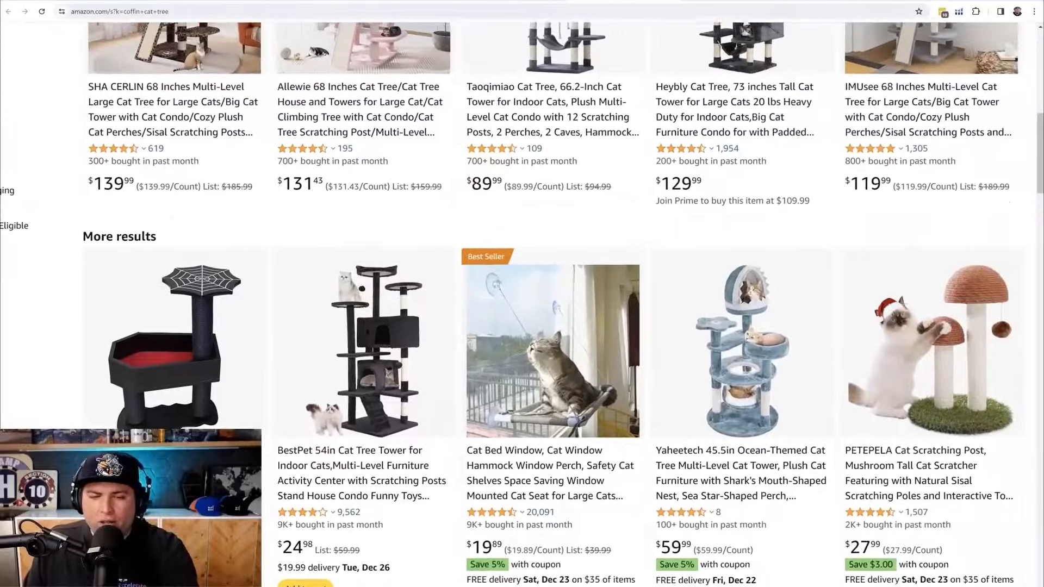
scroll("down", 3)
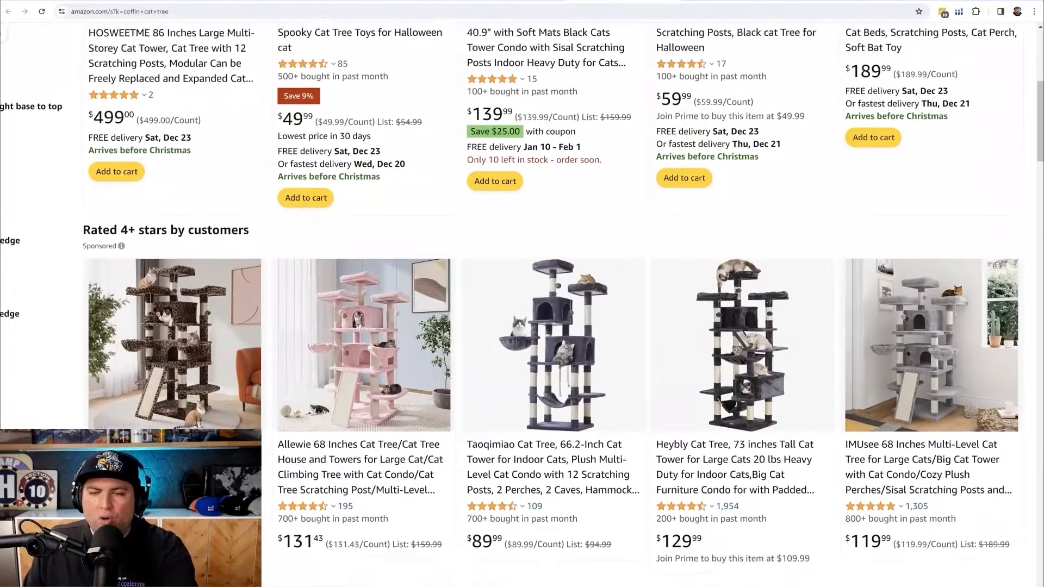
scroll("up", 3)
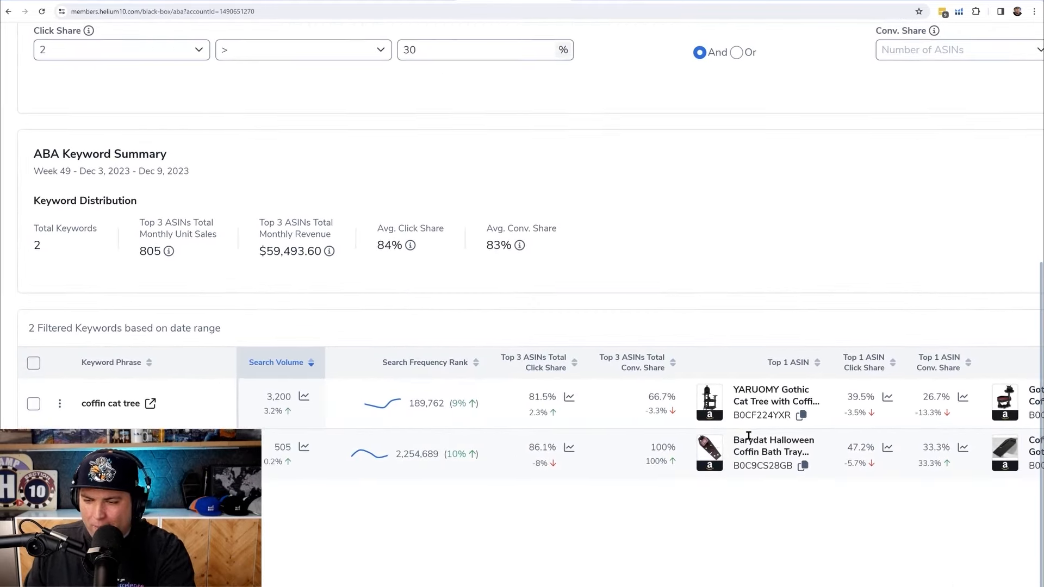
Scroll down the ABA keyword results toward the Top 1 ASIN for 'coffin cat tree'.
scroll("down", 3)
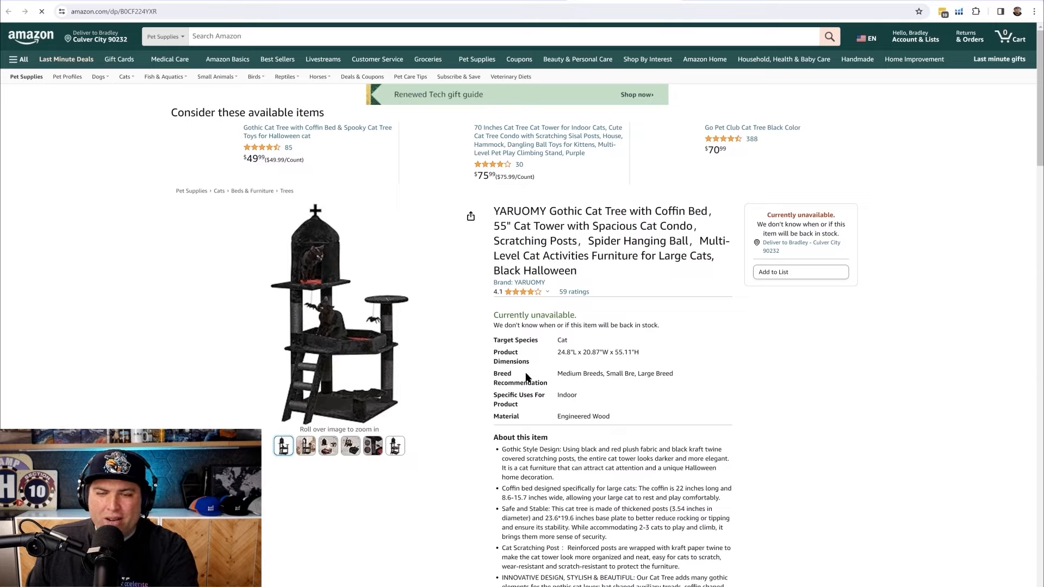
scroll("down", 3)
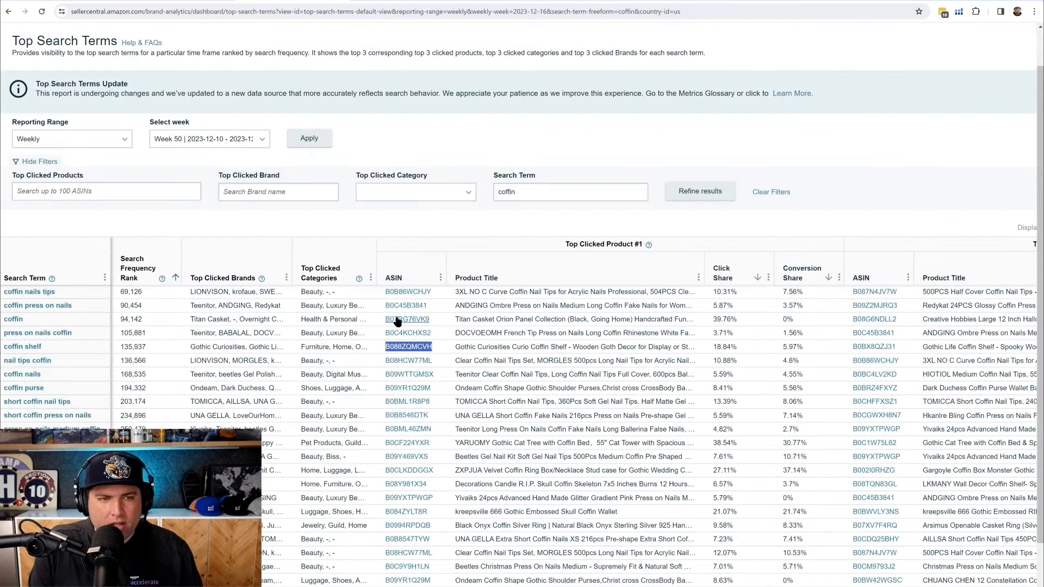
Find 'coffin cat' on the Top Search Terms page with the browser's page search.
key("Ctrl+f")
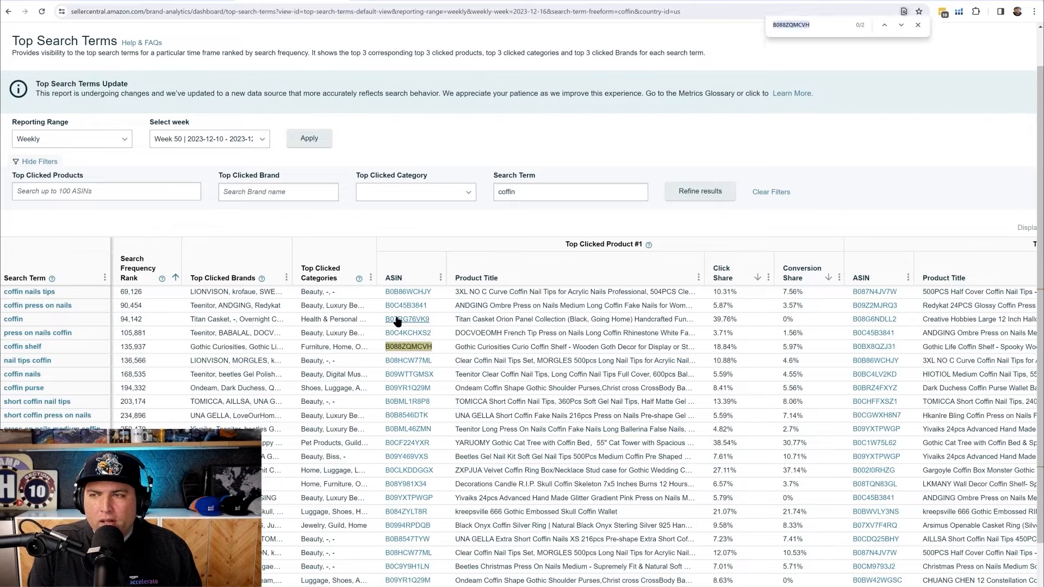
type("coffin cat")
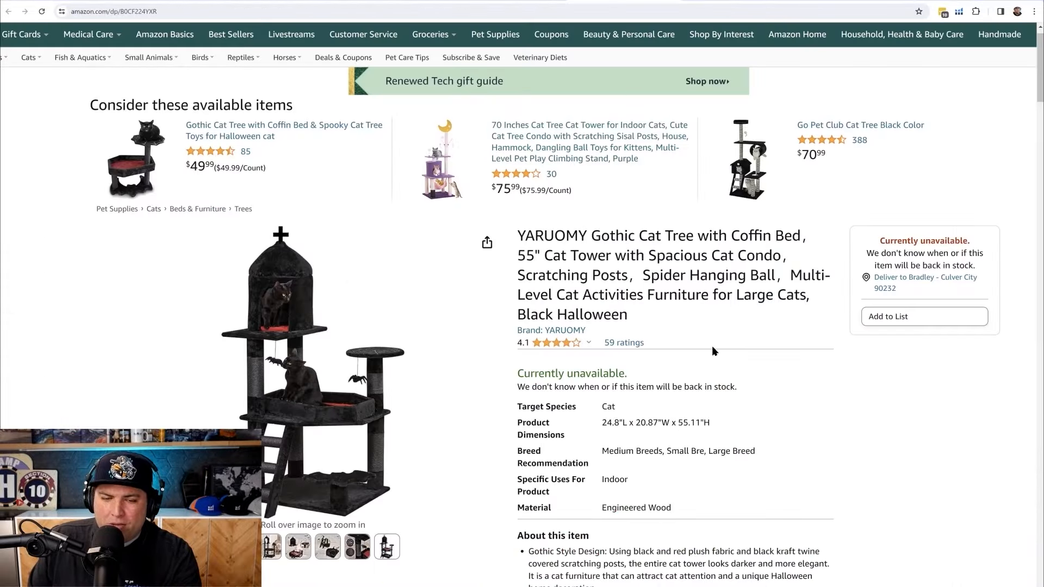
scroll("down", 3)
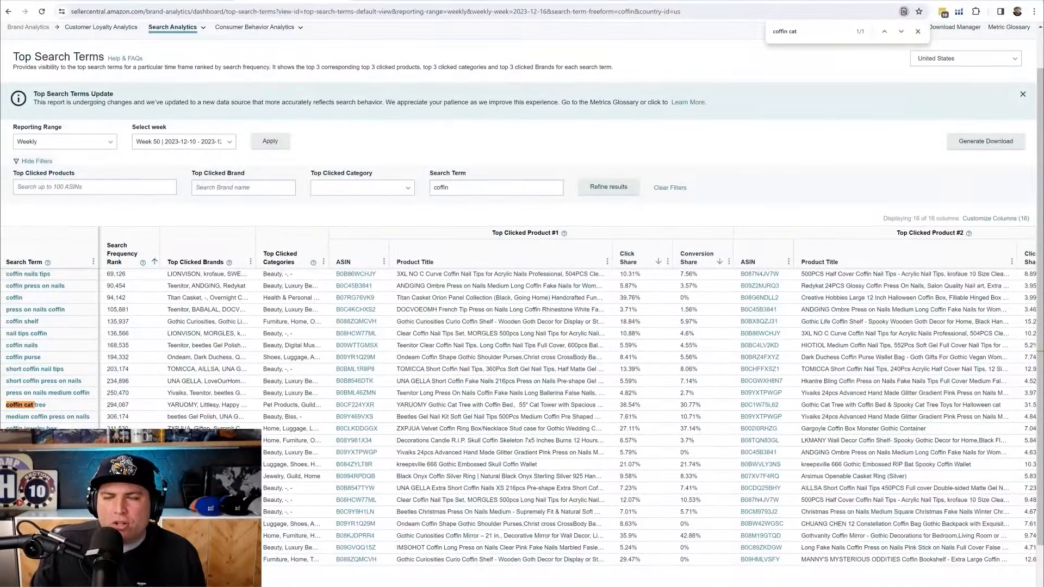
mouse_move(464, 326)
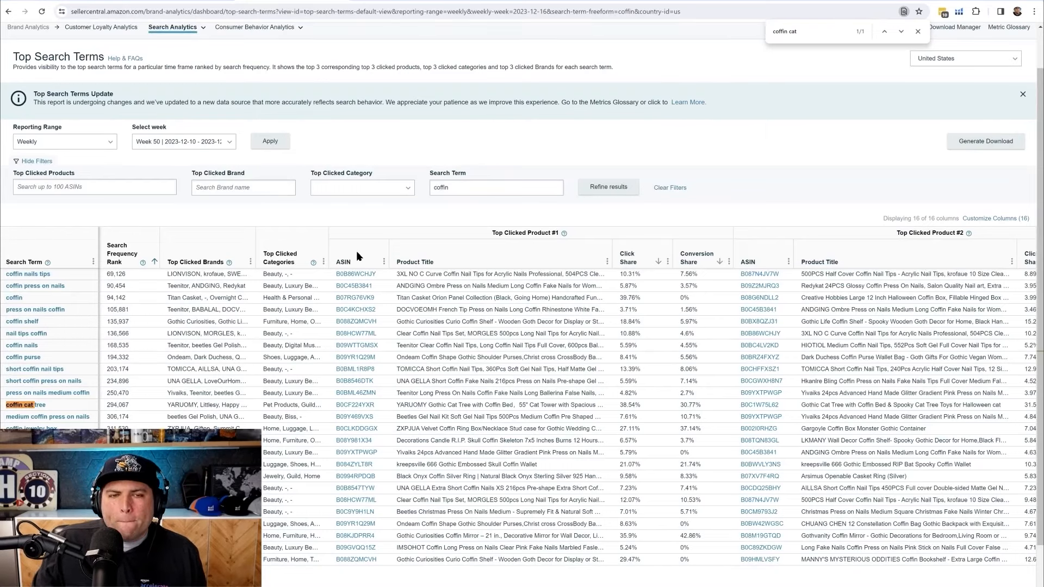
Open the Market Basket Analysis report from the Consumer Behavior Analytics menu.
left_click(173, 27)
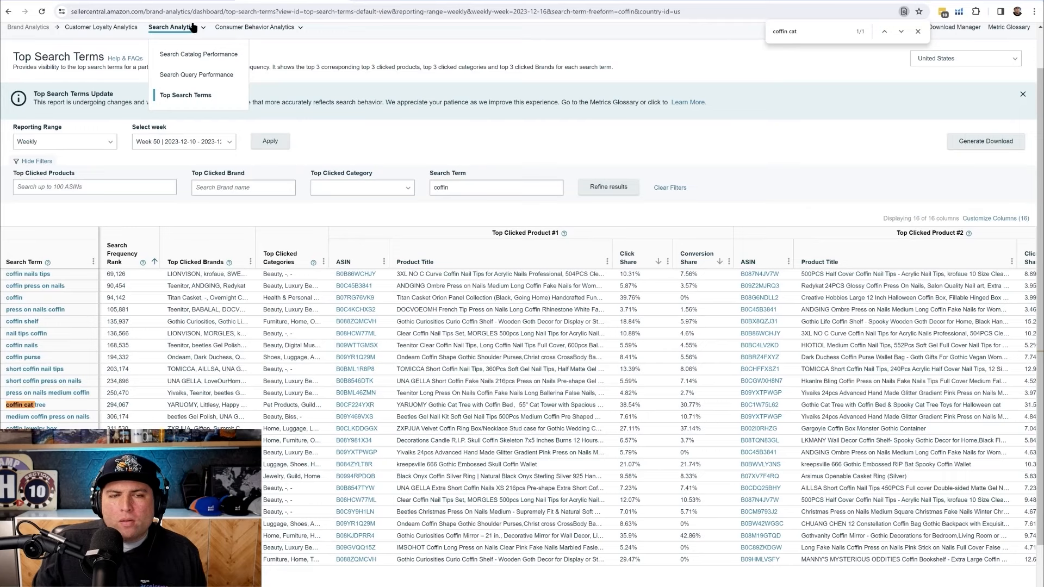
left_click(254, 26)
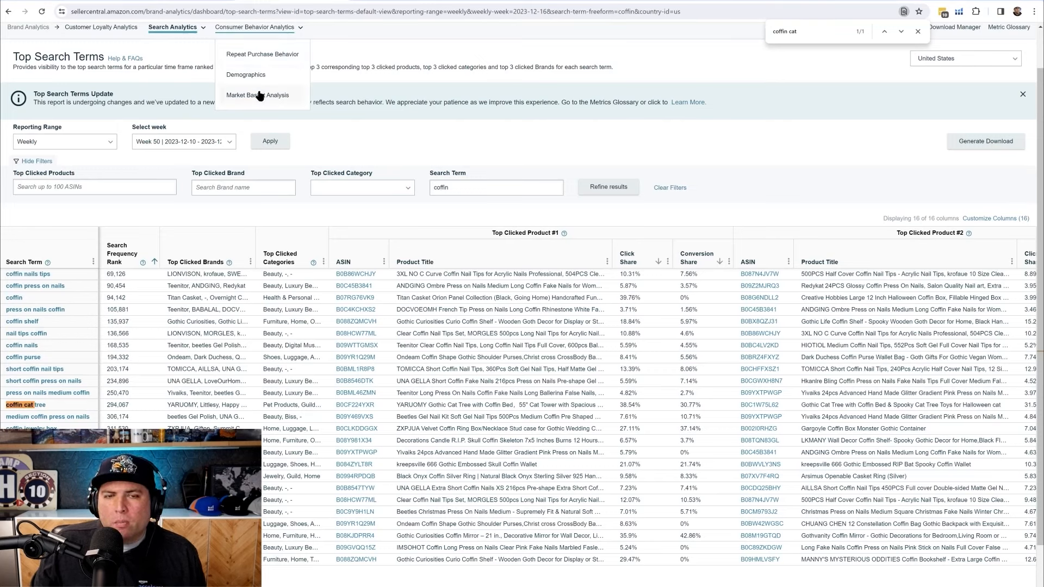
left_click(257, 94)
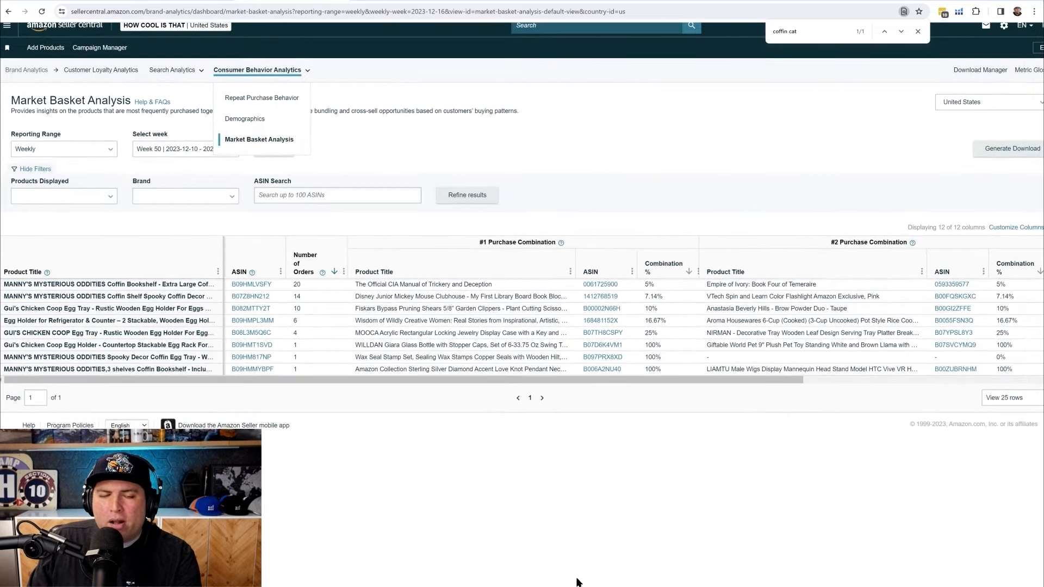
mouse_move(520, 141)
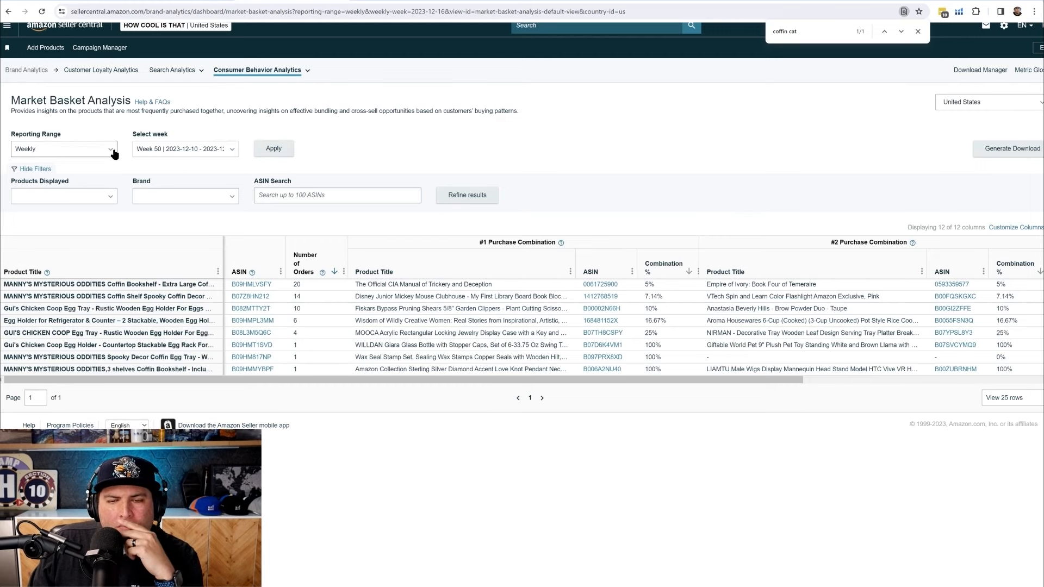
Set the reporting range to Monthly, November 2023, apply it, and view the top co-purchased ASIN B07W7T9C56.
left_click(63, 149)
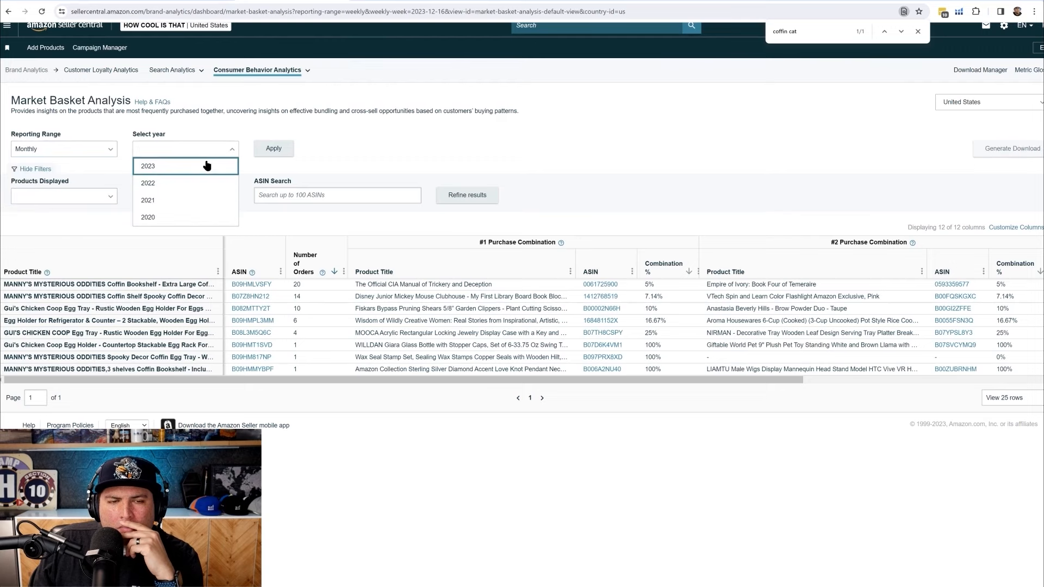
left_click(147, 166)
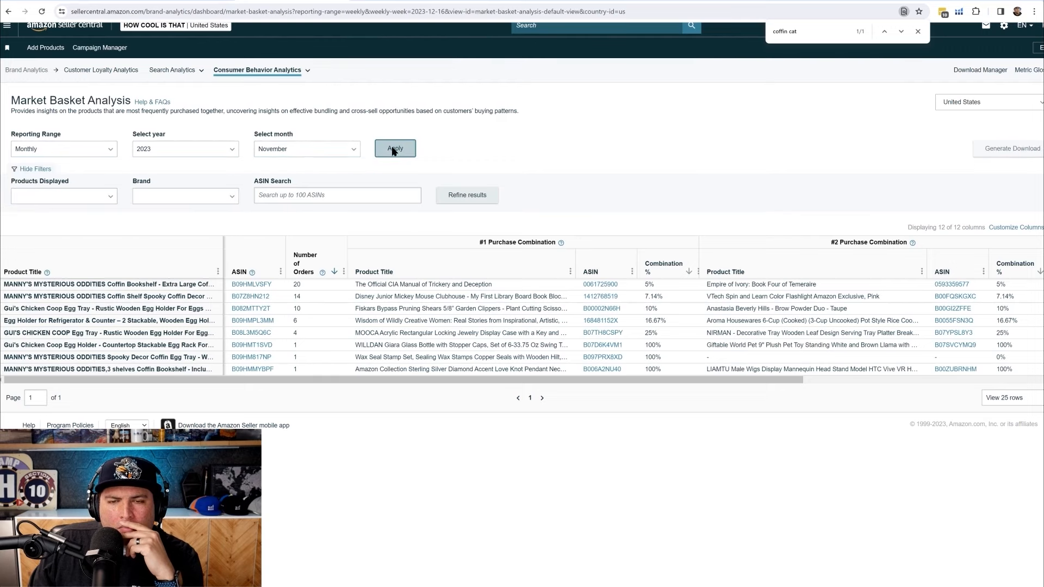
left_click(394, 148)
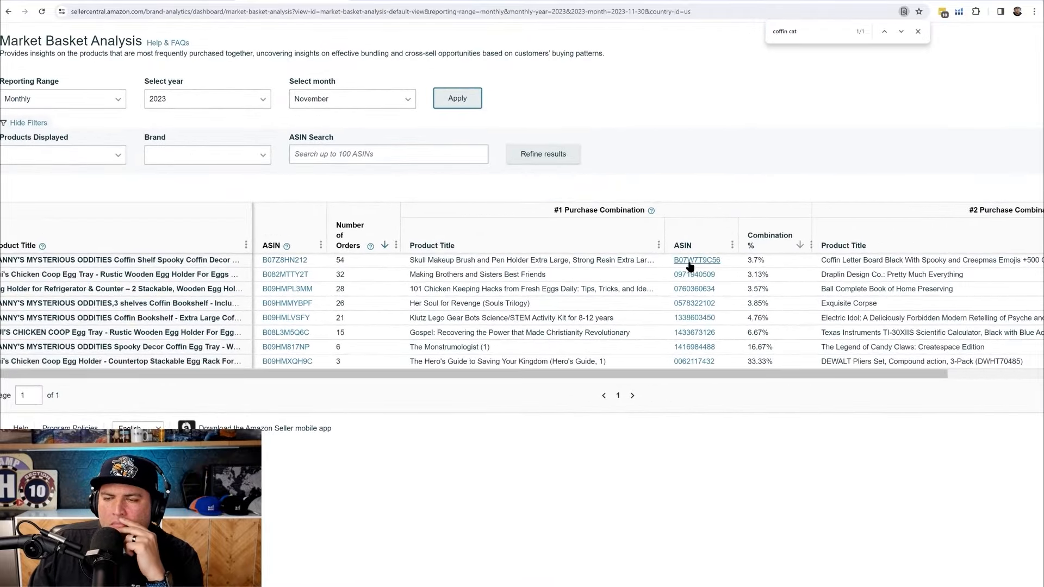
left_click(697, 260)
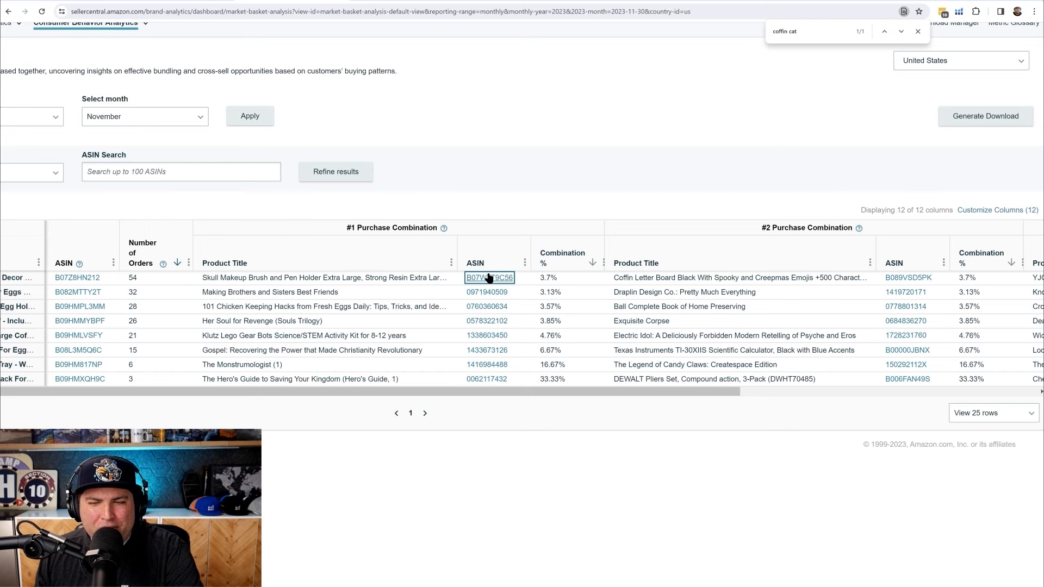
mouse_move(504, 285)
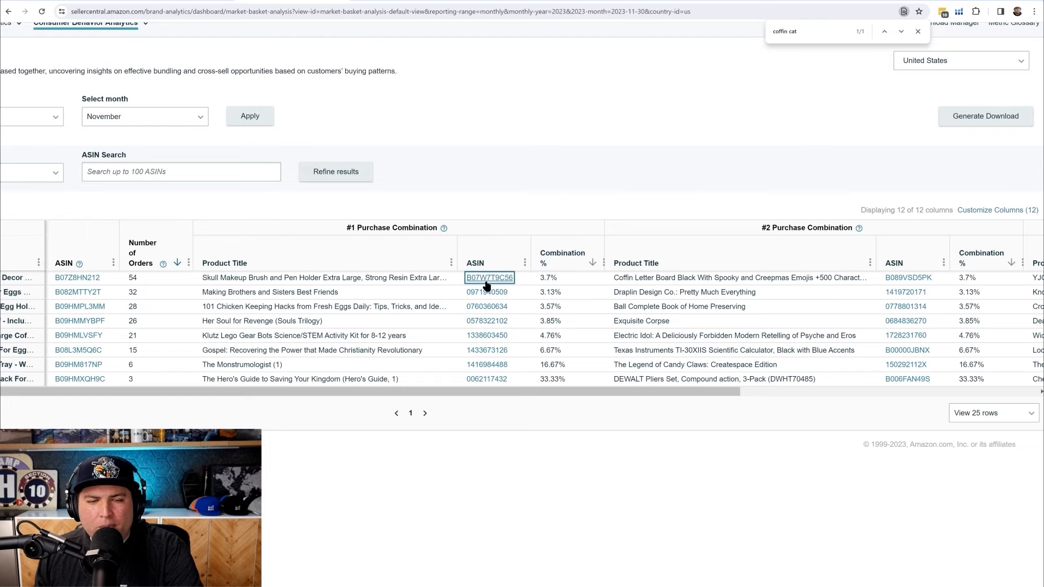
mouse_move(404, 4)
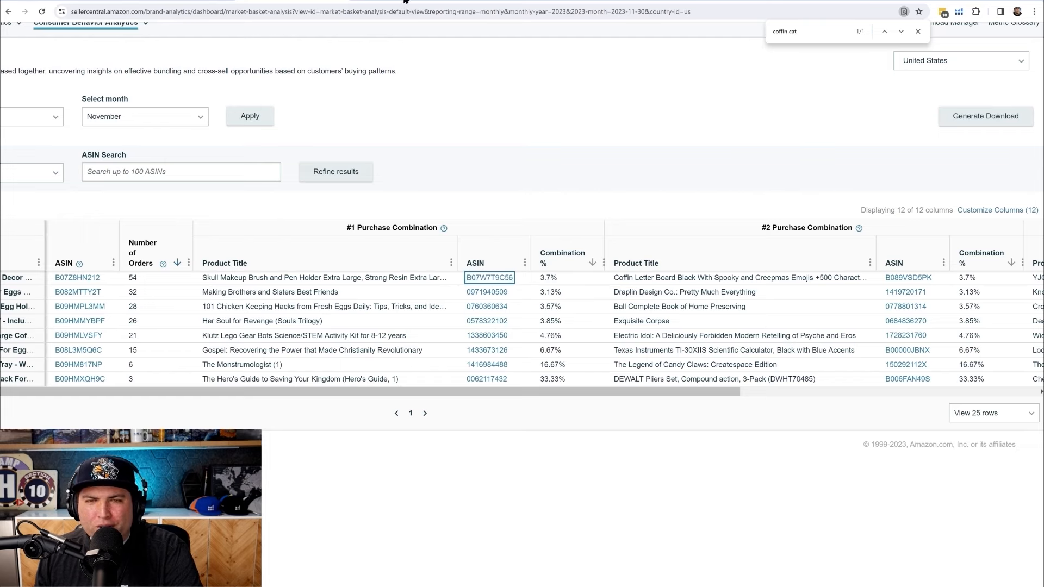
left_click(490, 278)
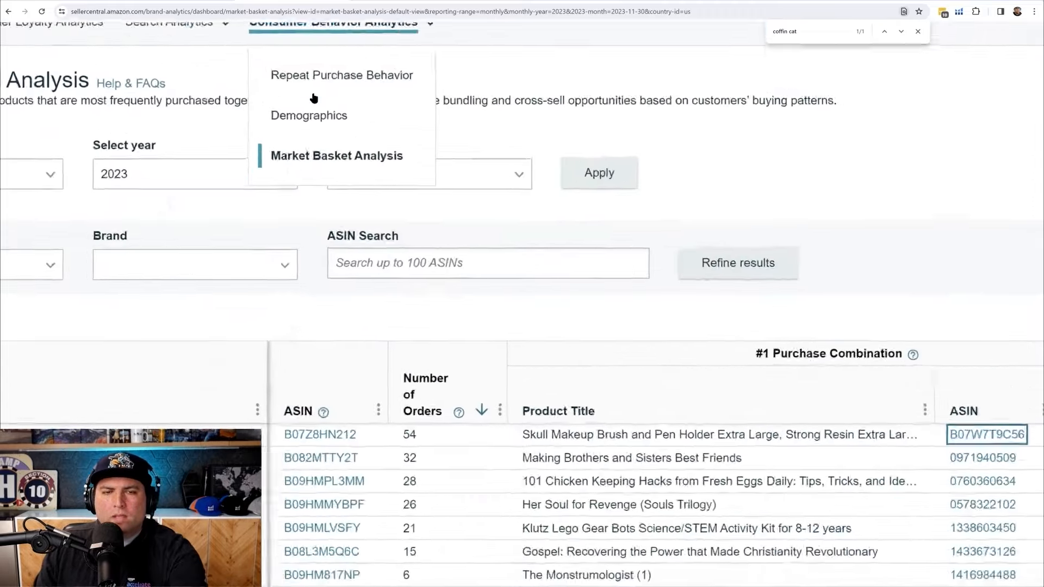
Open the Demographics report and scroll its table through the age, income and education columns.
left_click(308, 115)
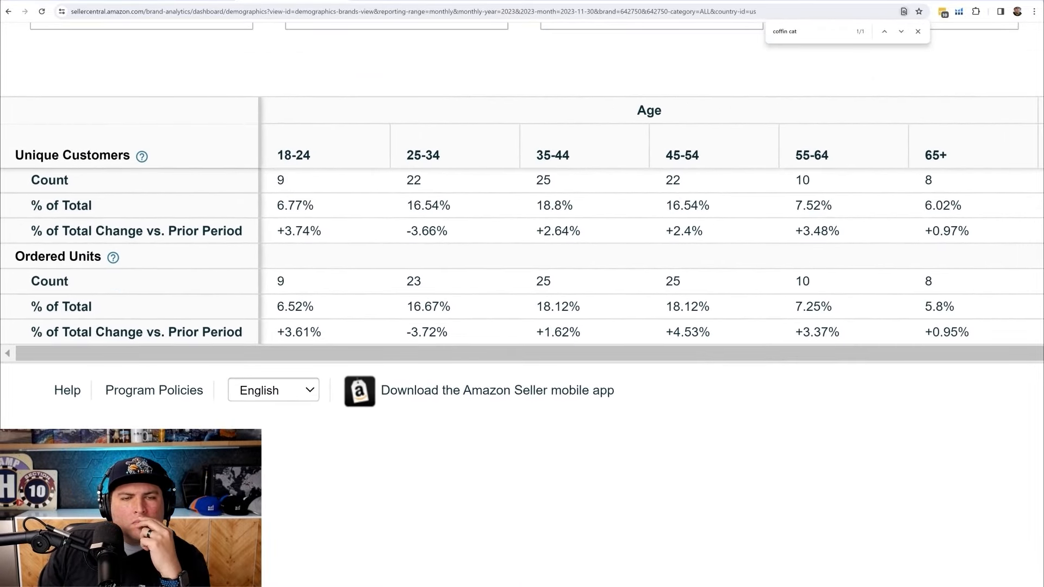
mouse_move(801, 377)
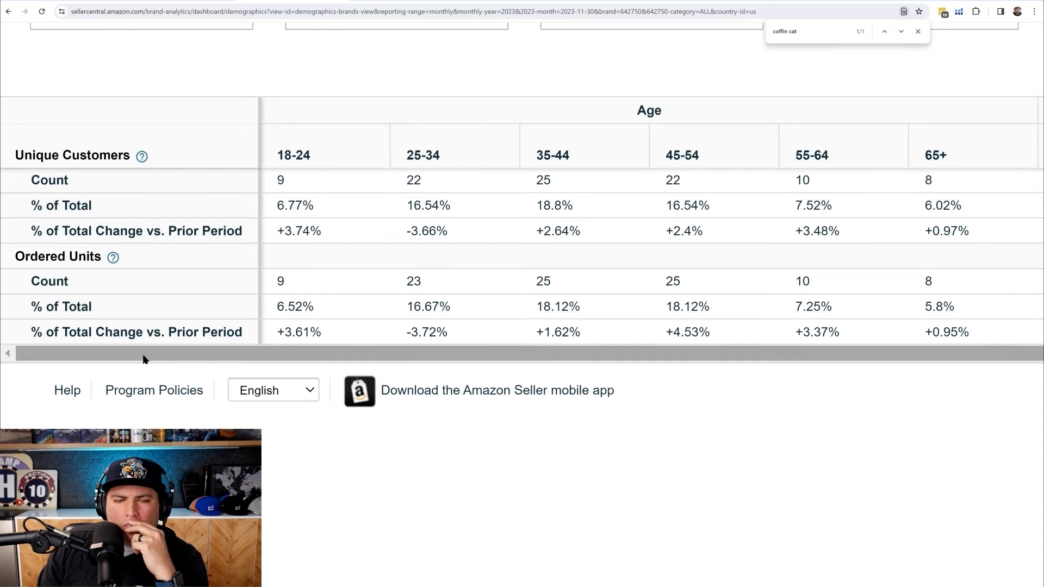
scroll("right", 3)
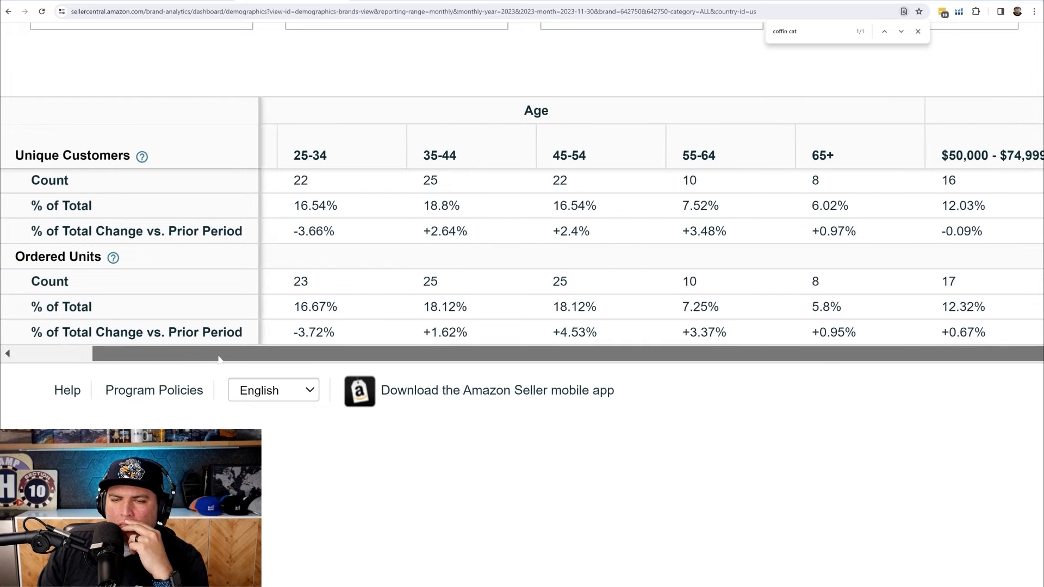
left_click_drag(219, 354, 583, 354)
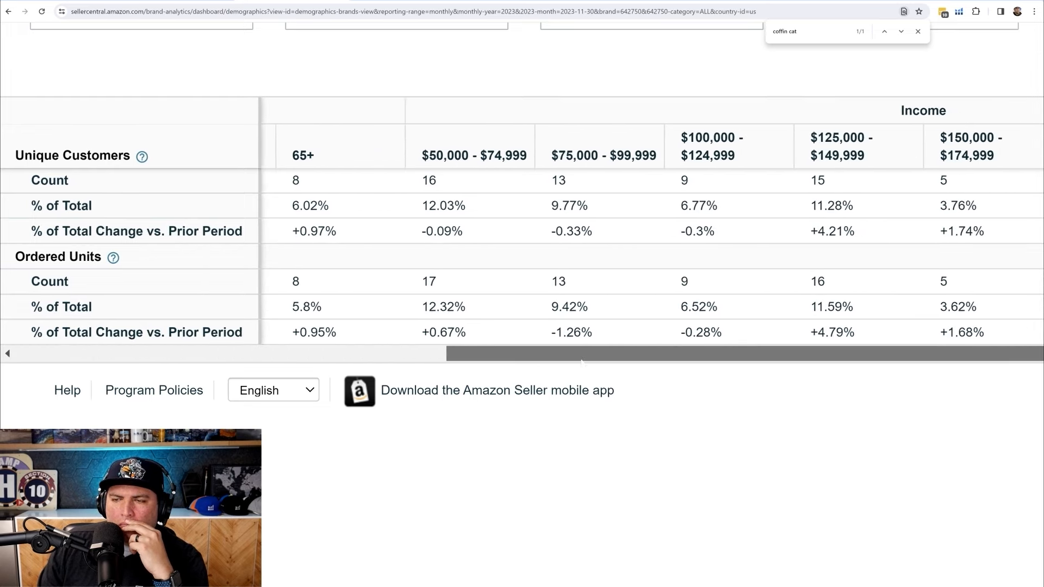
scroll("right", 3)
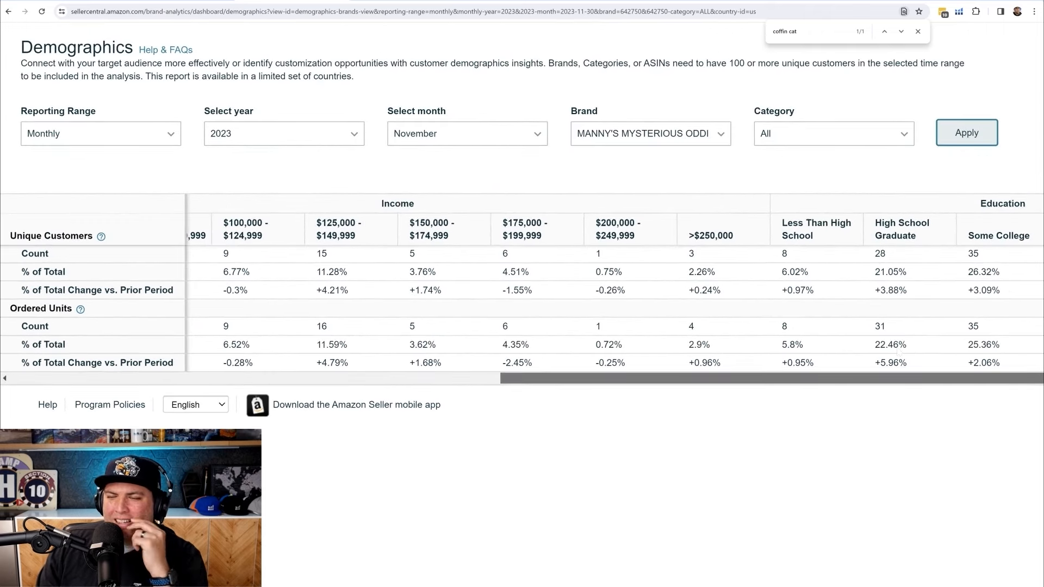
mouse_move(721, 358)
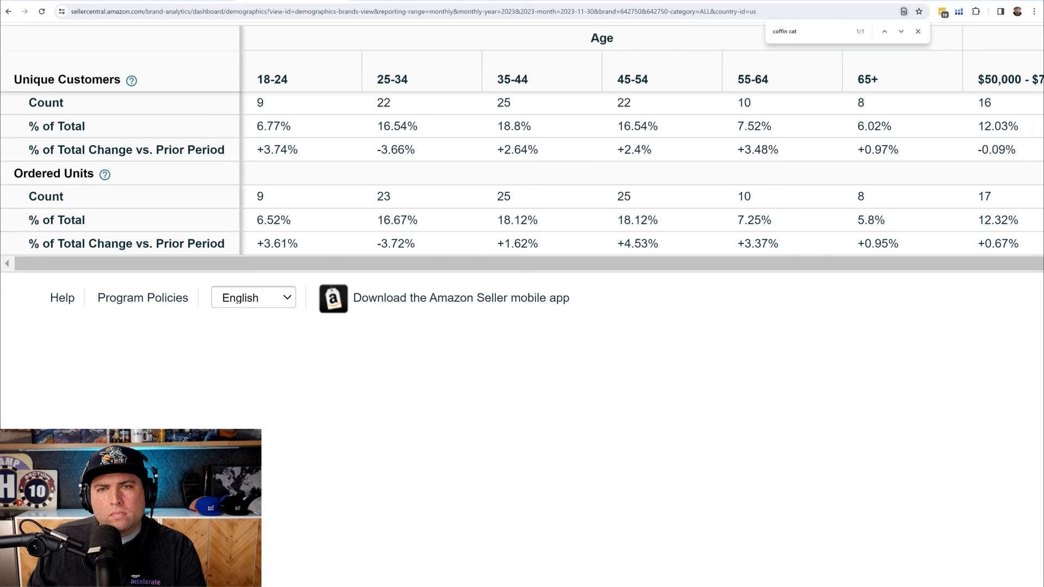
mouse_move(878, 418)
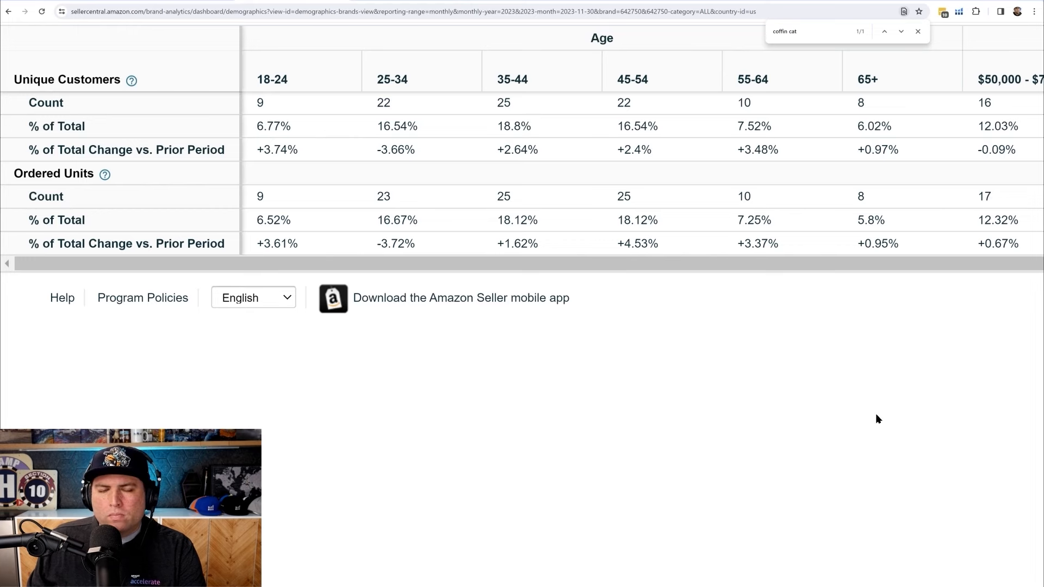